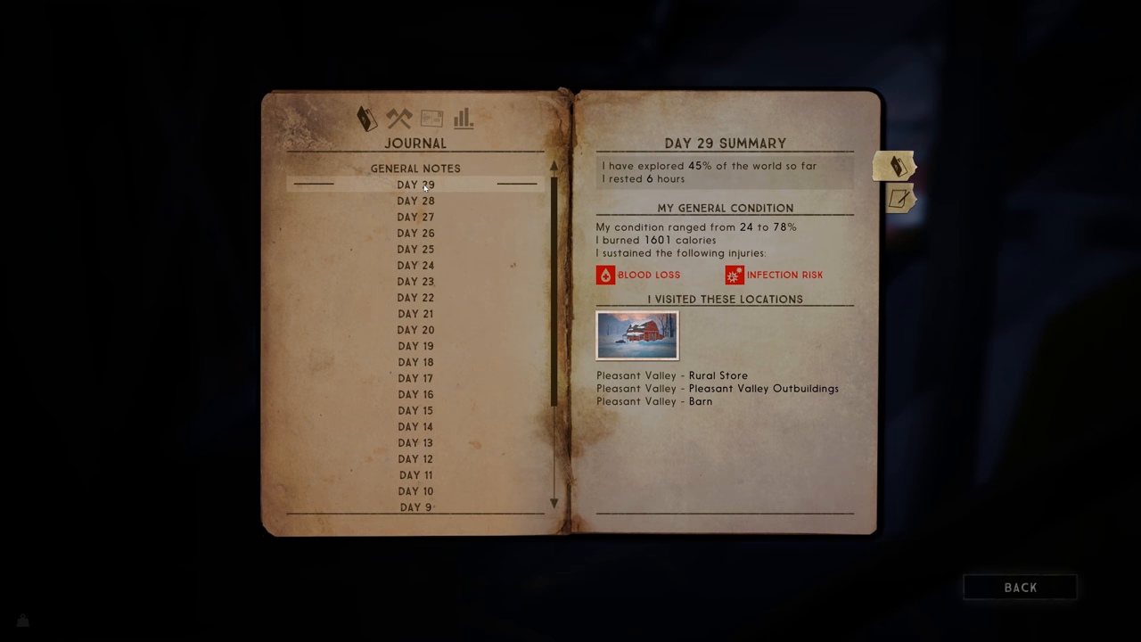
mouse_move(1020, 585)
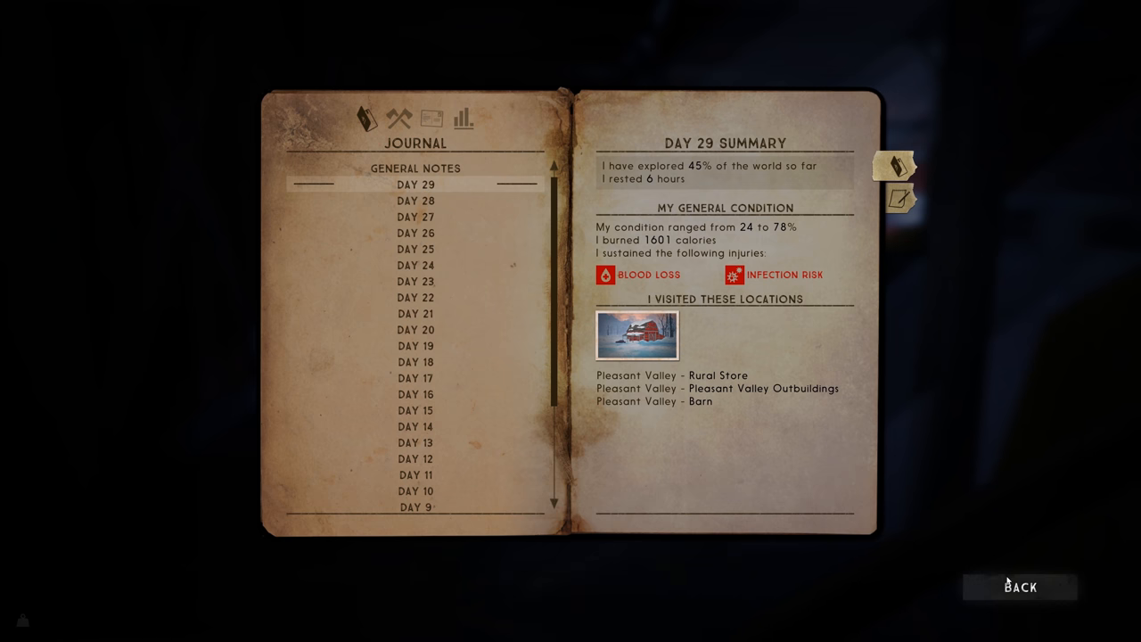
- Leave the Day 29 journal summary via Back to return toward the backpack view
click(1020, 587)
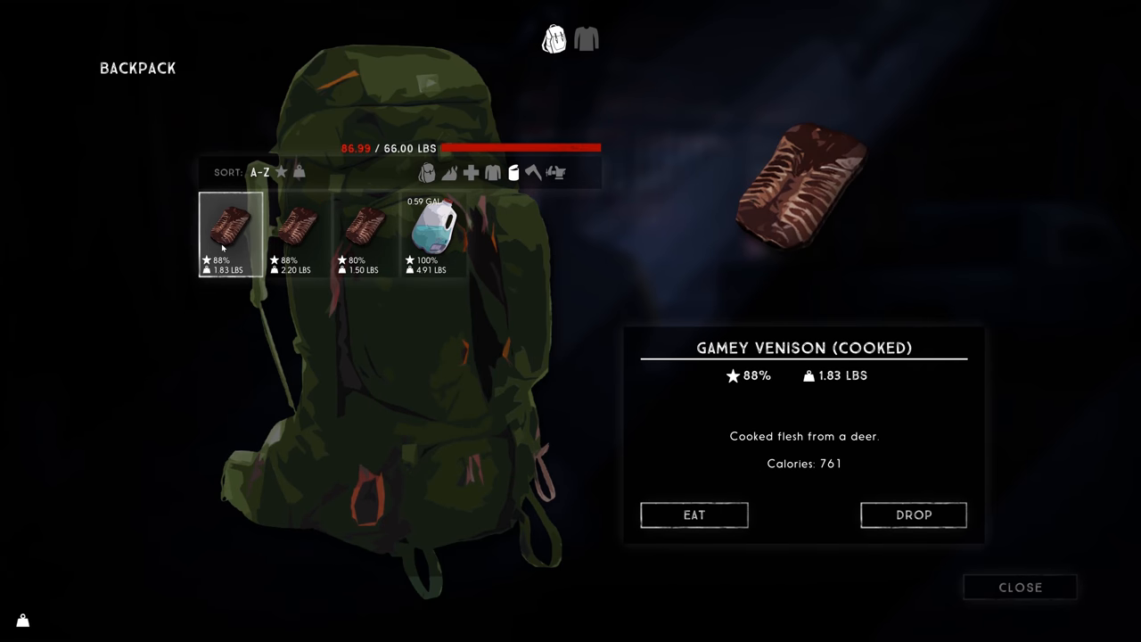
- Dismiss the backpack screen and return to the dark barn interior beside the truck
click(1020, 587)
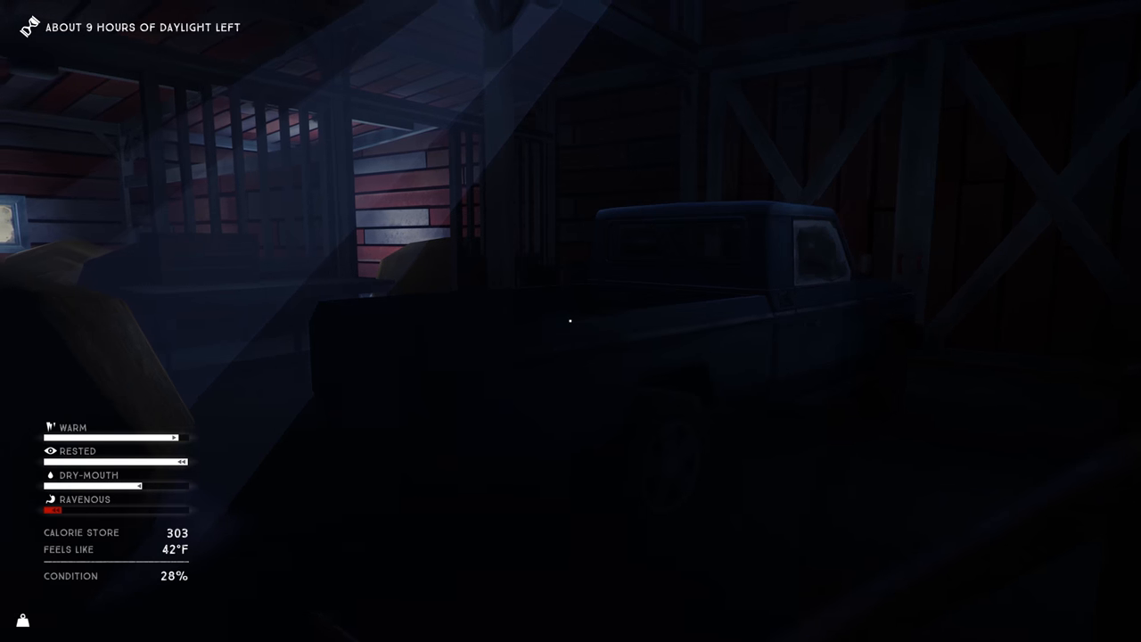
mouse_move(570, 321)
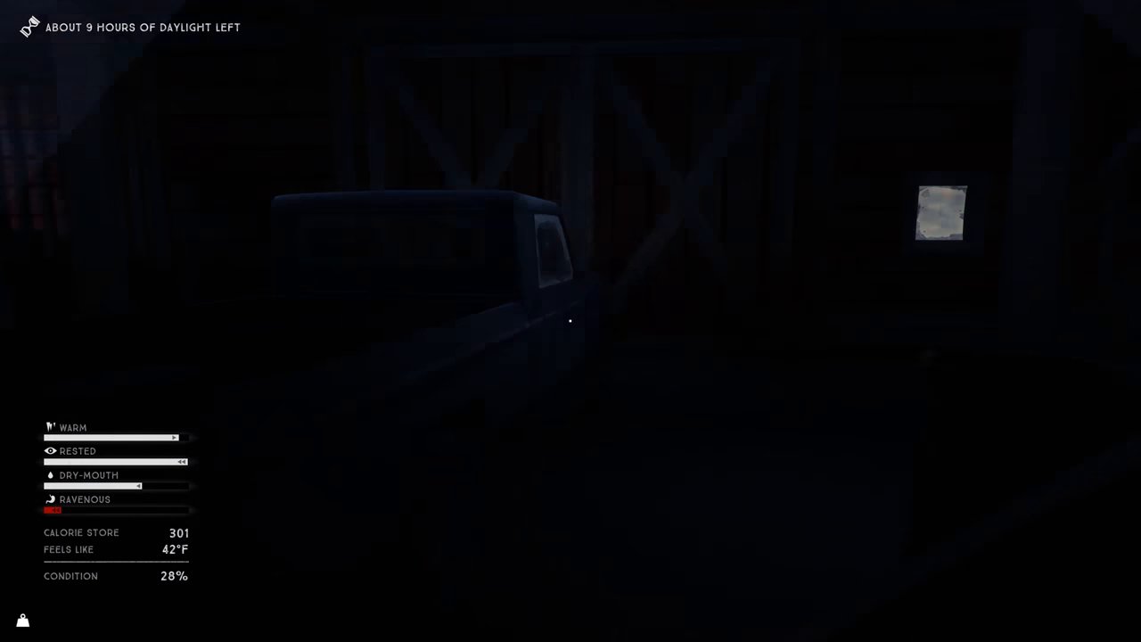
mouse_move(570, 321)
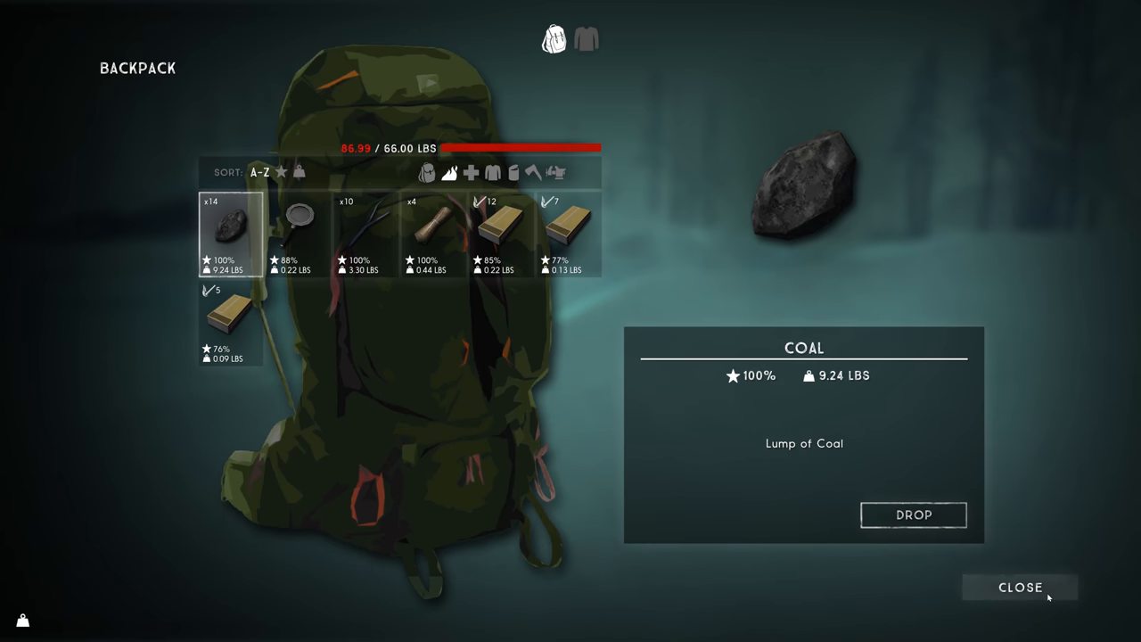
- Dismiss the backpack after checking the coal stack and head out into the snowy woods
click(1020, 587)
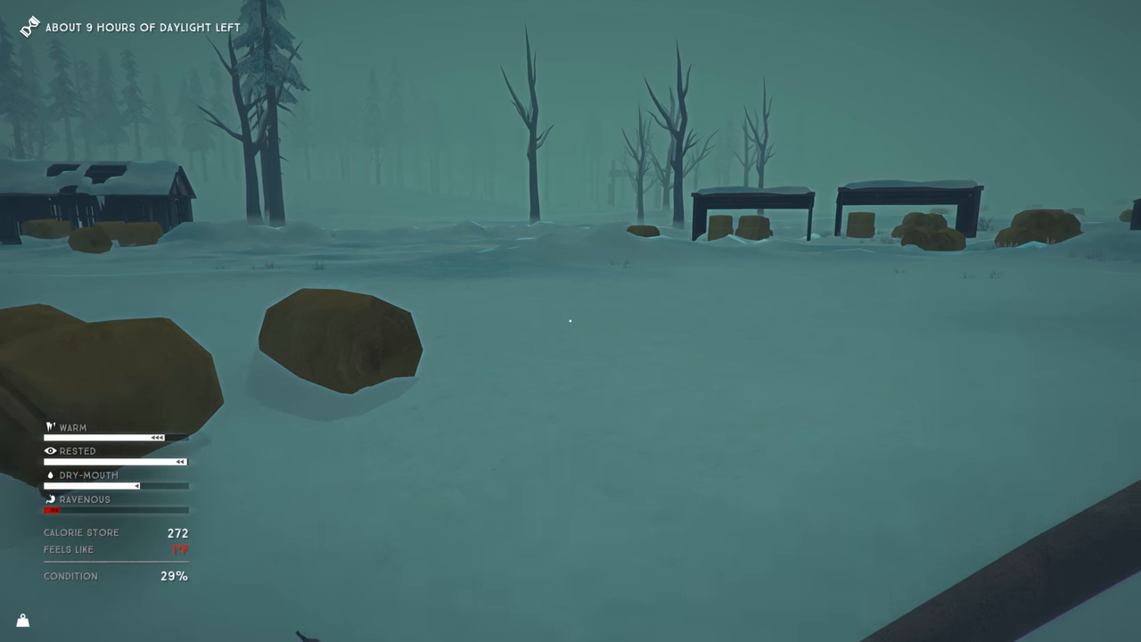
mouse_move(570, 321)
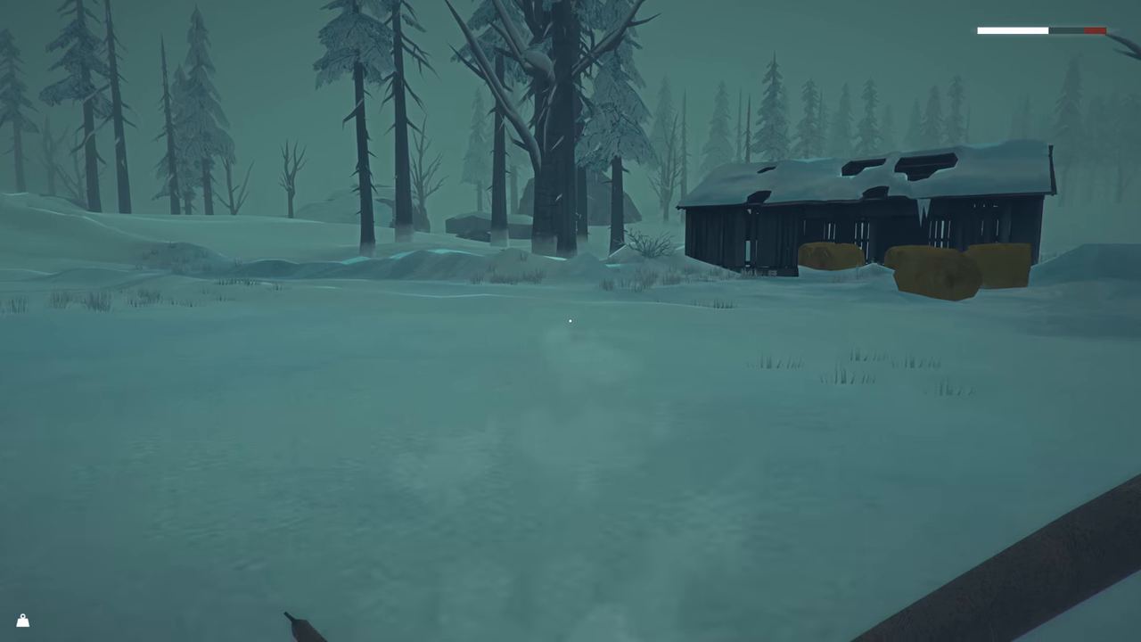
mouse_move(570, 321)
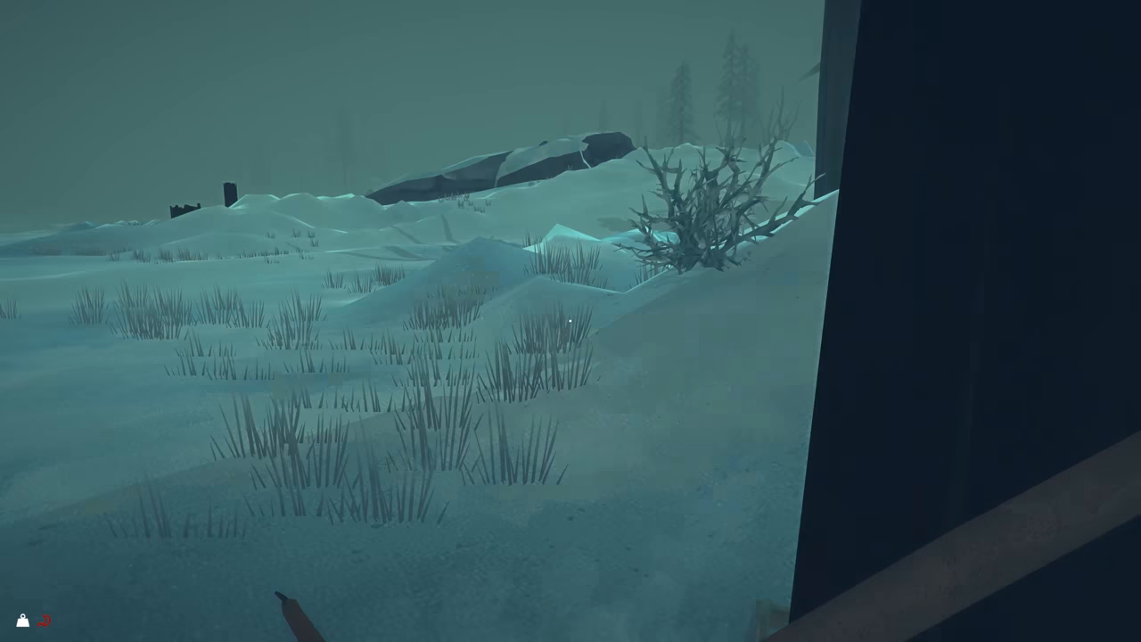
mouse_move(570, 321)
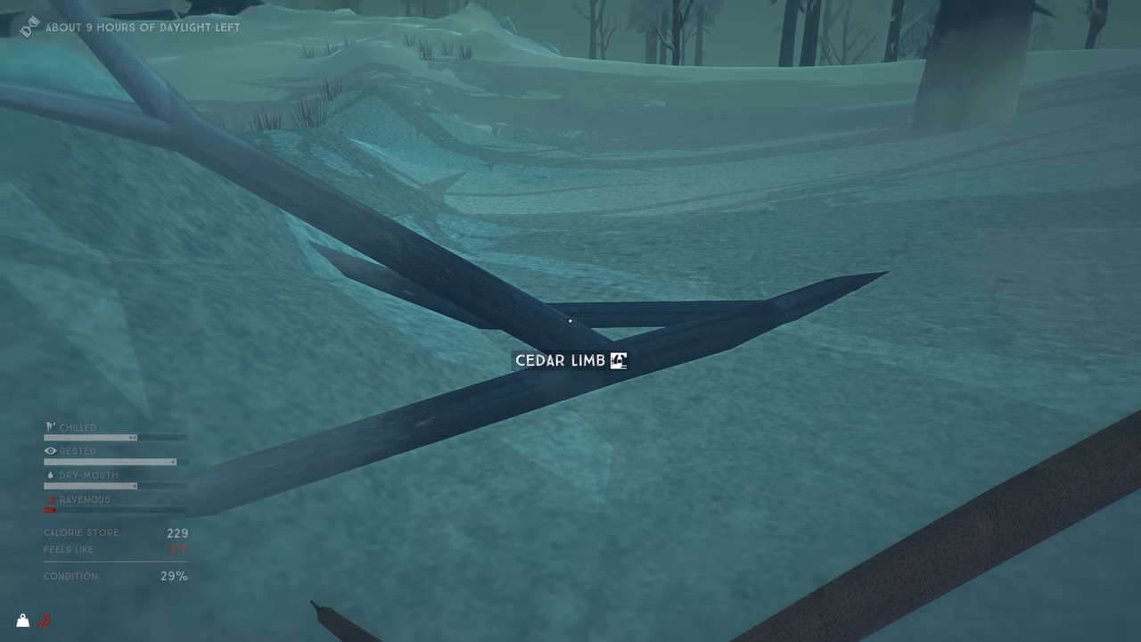
mouse_move(570, 321)
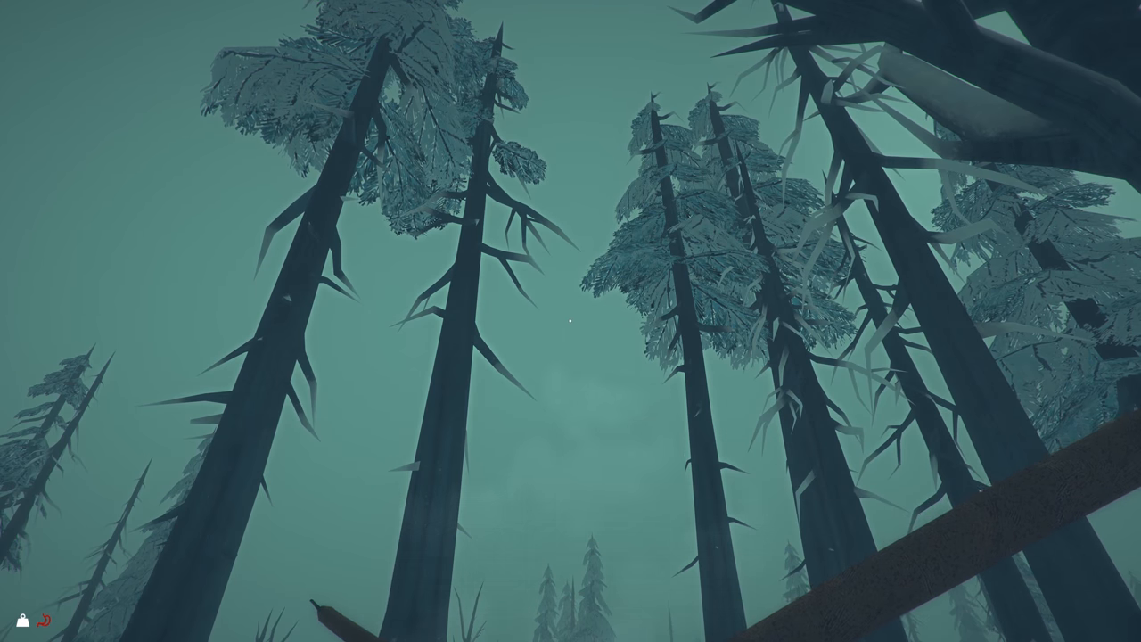
mouse_move(570, 321)
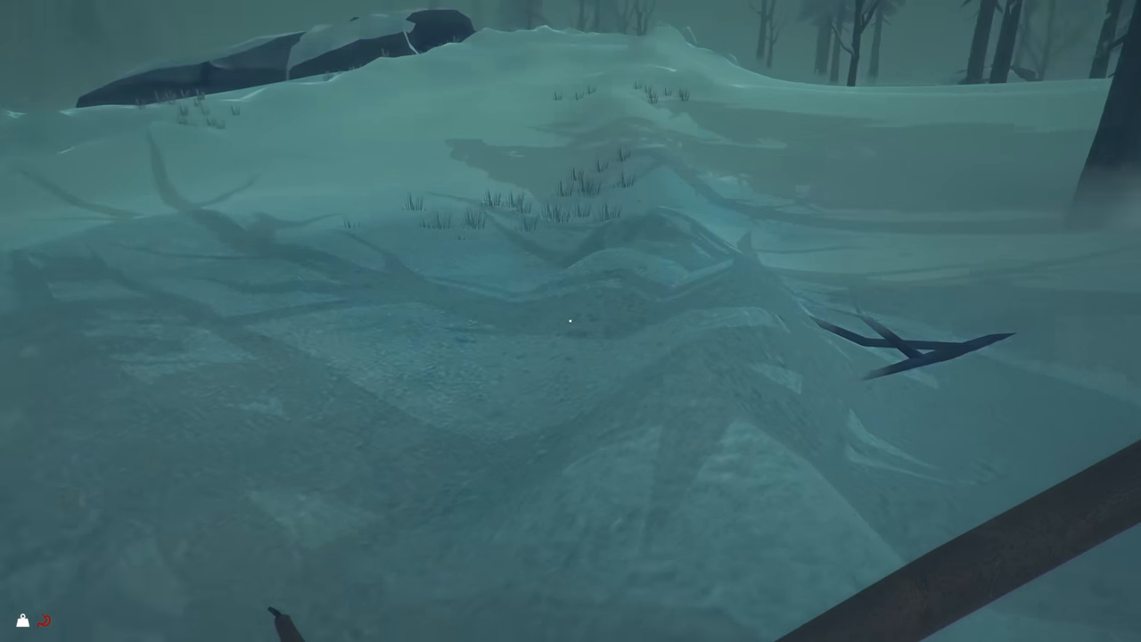
mouse_move(571, 321)
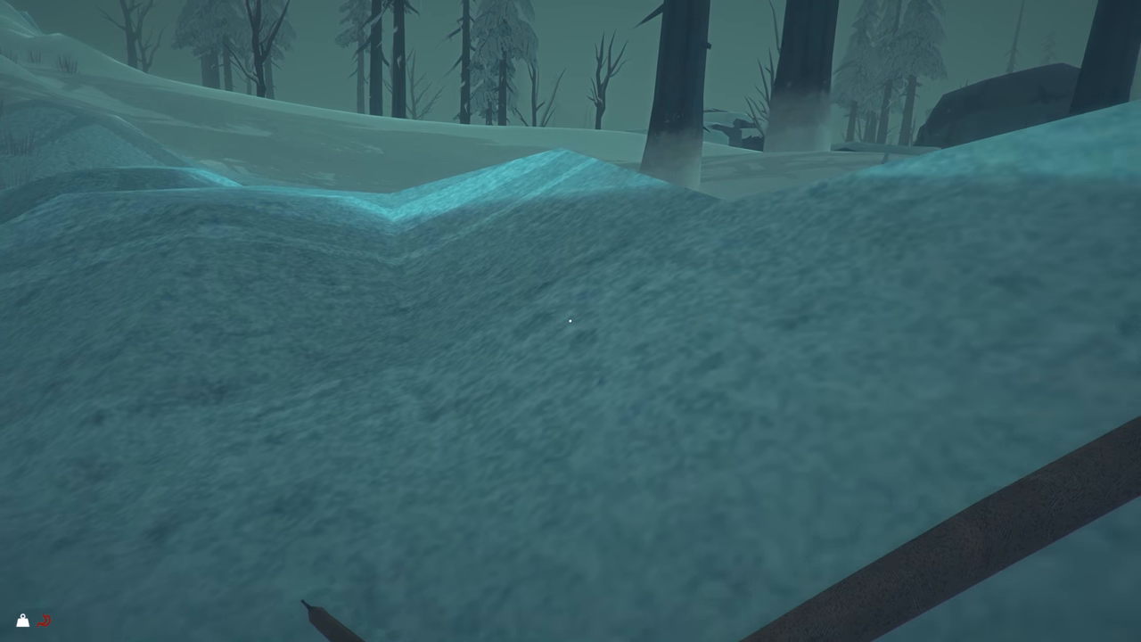
mouse_move(571, 321)
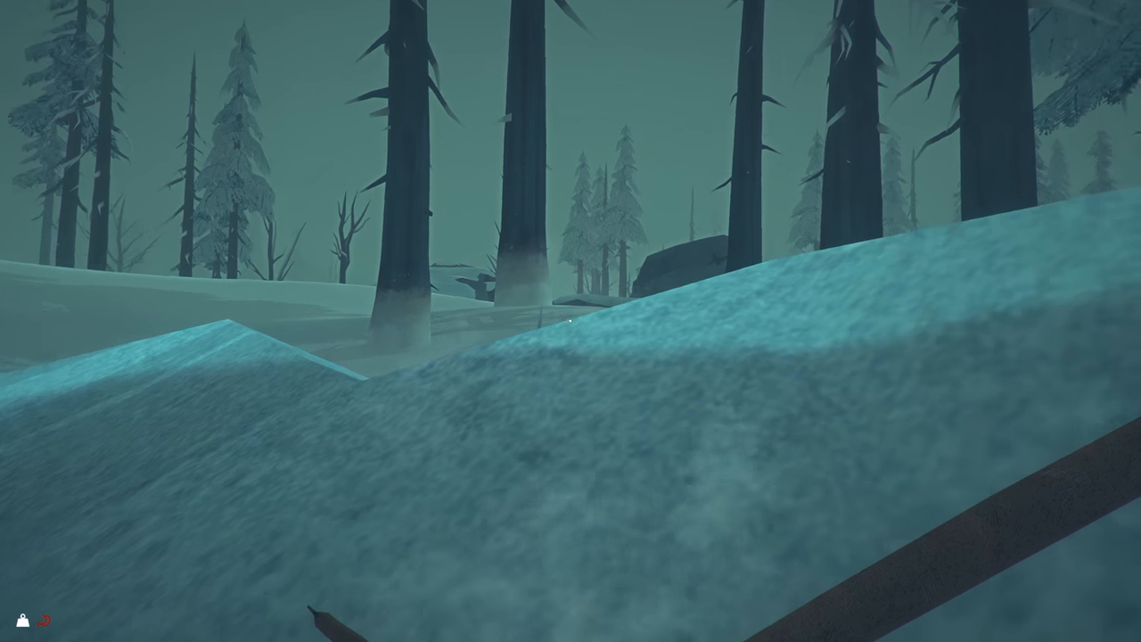
mouse_move(571, 321)
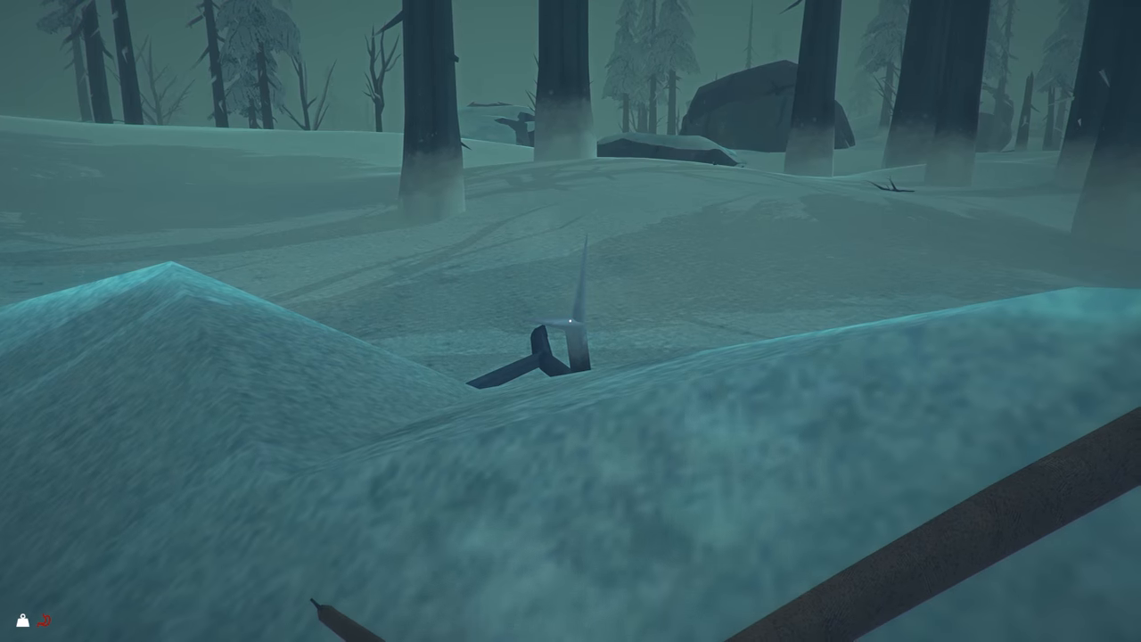
mouse_move(571, 321)
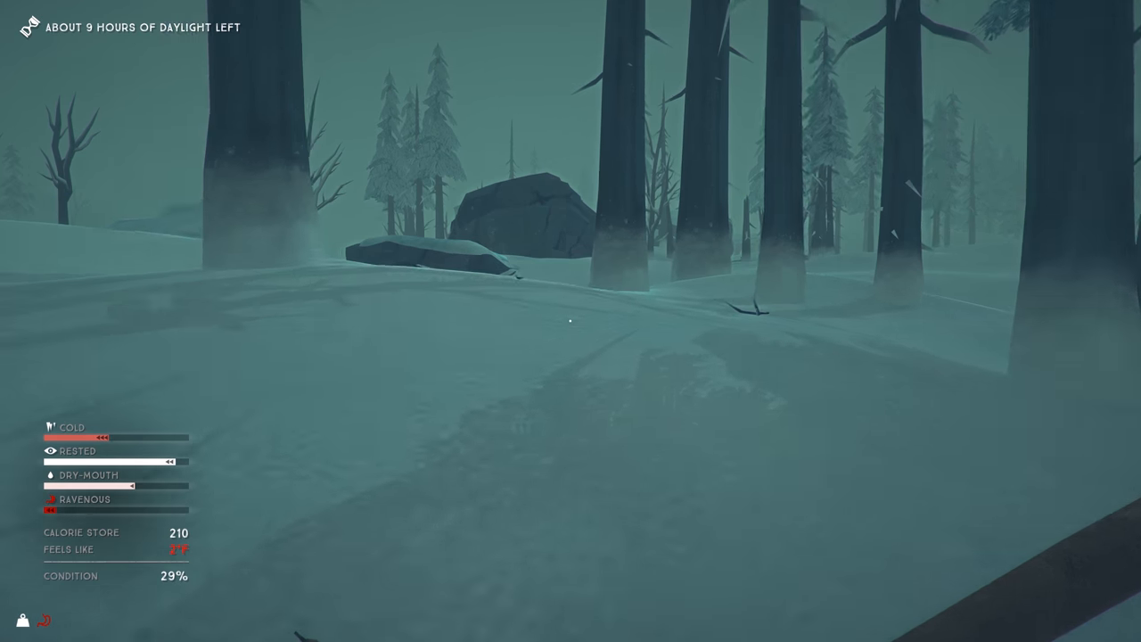
mouse_move(570, 321)
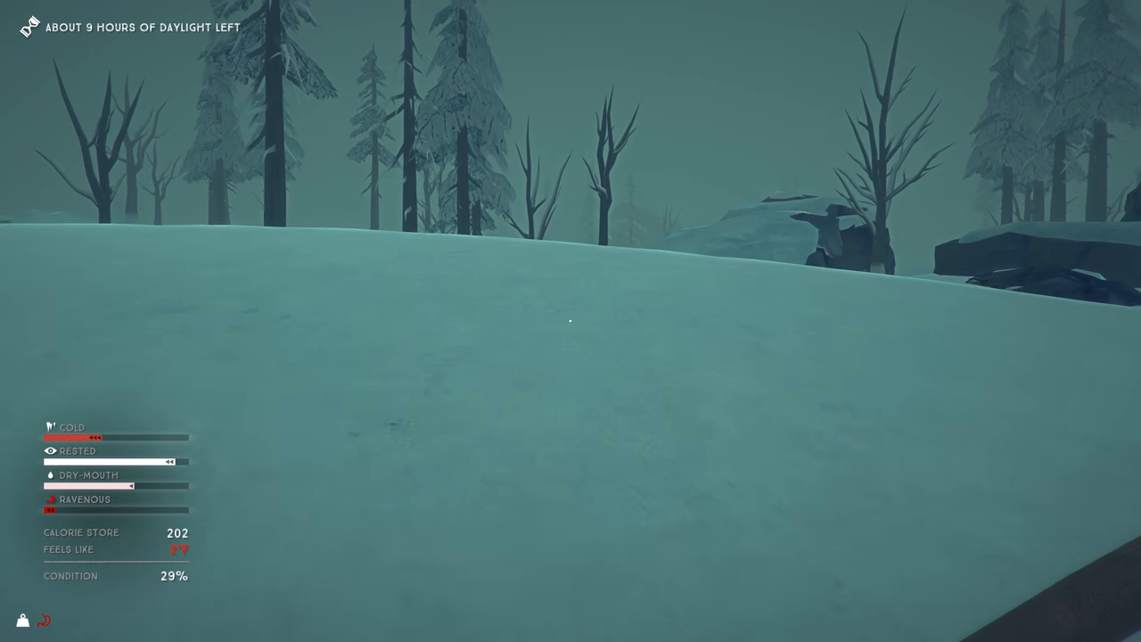
mouse_move(571, 321)
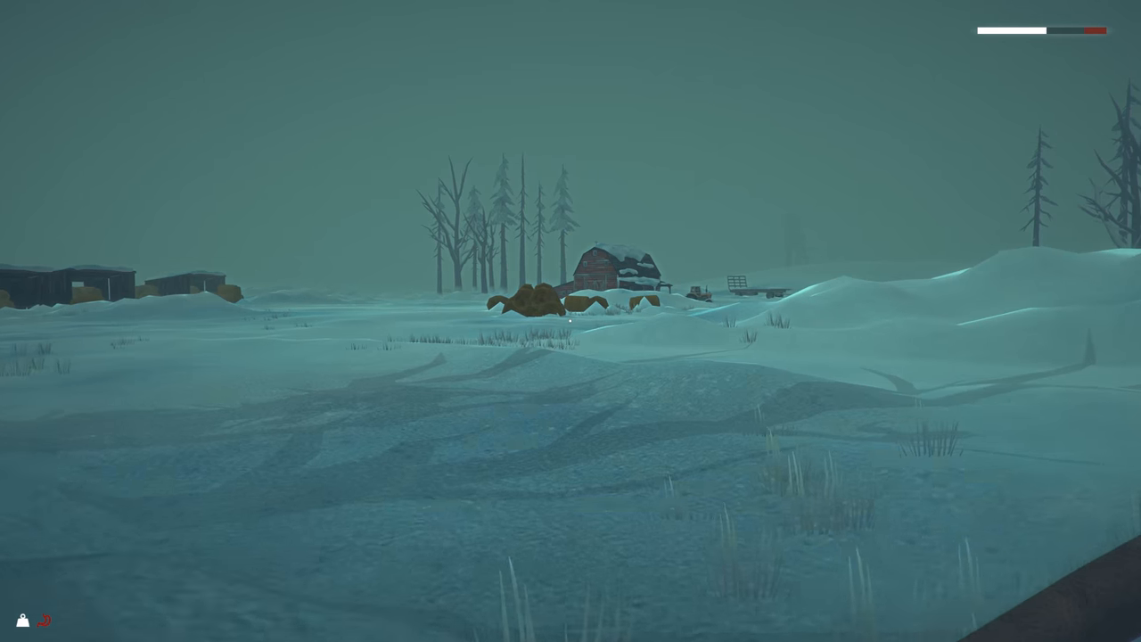
mouse_move(570, 321)
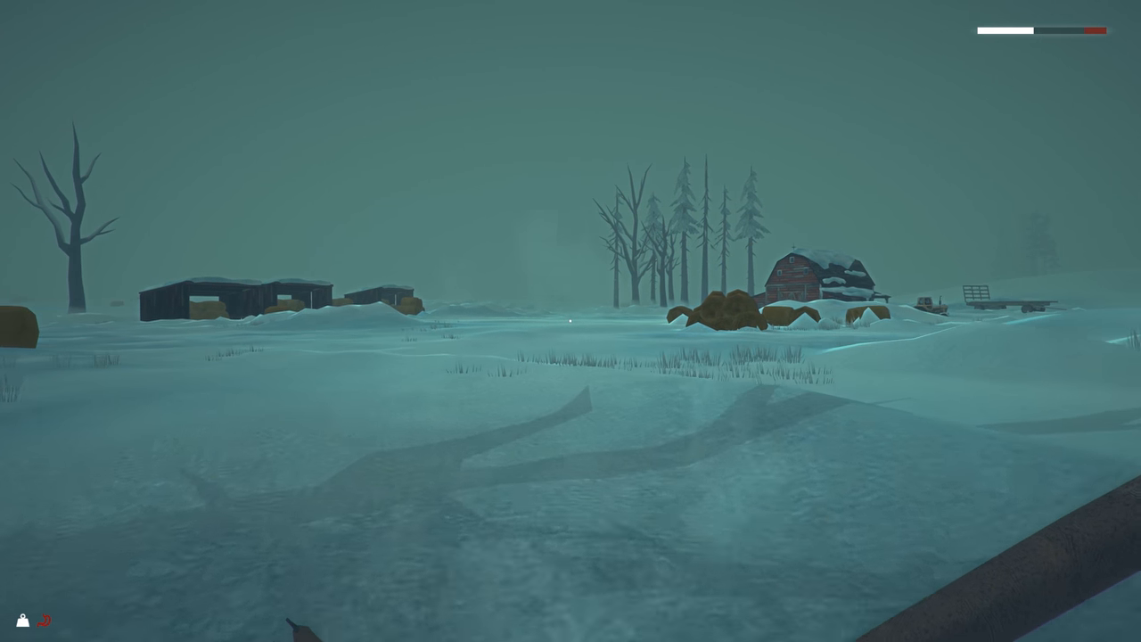
mouse_move(571, 321)
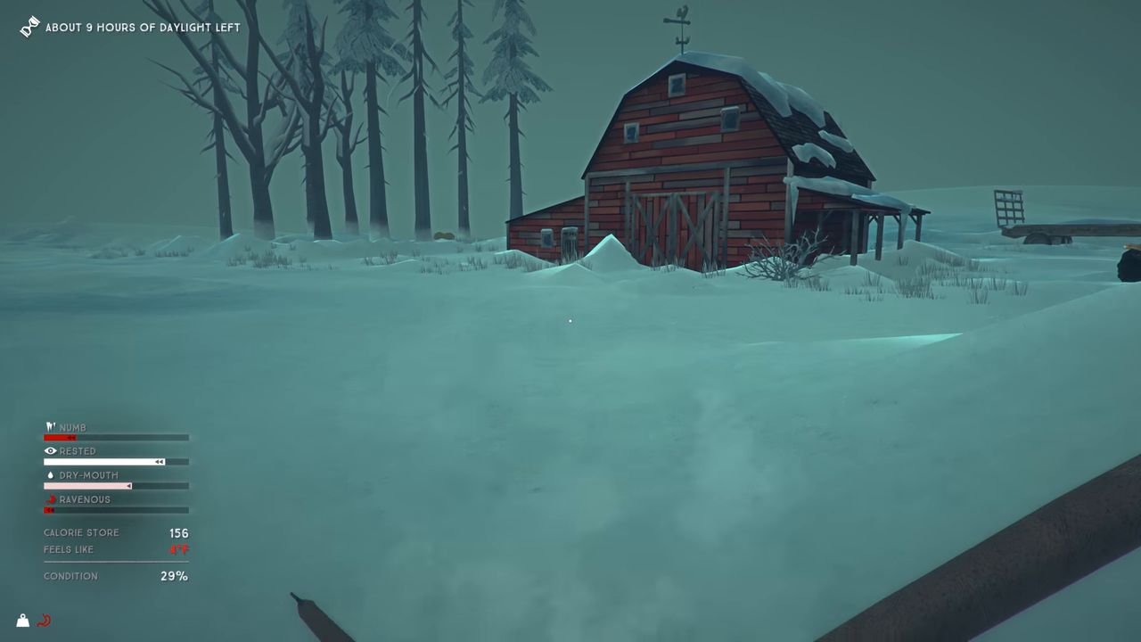
mouse_move(571, 321)
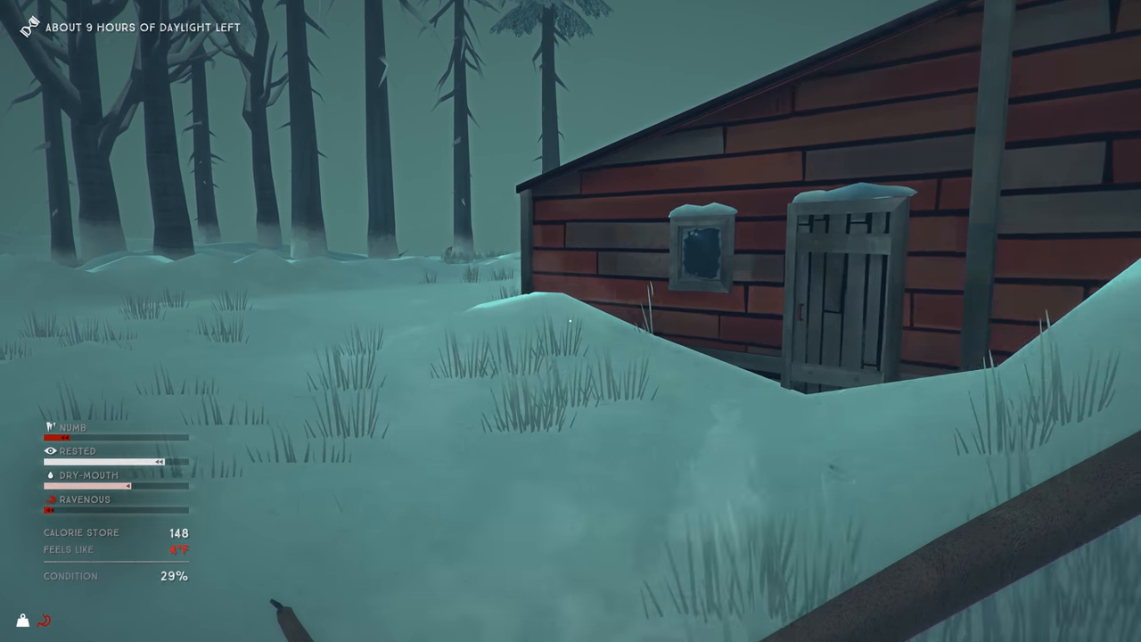
mouse_move(570, 321)
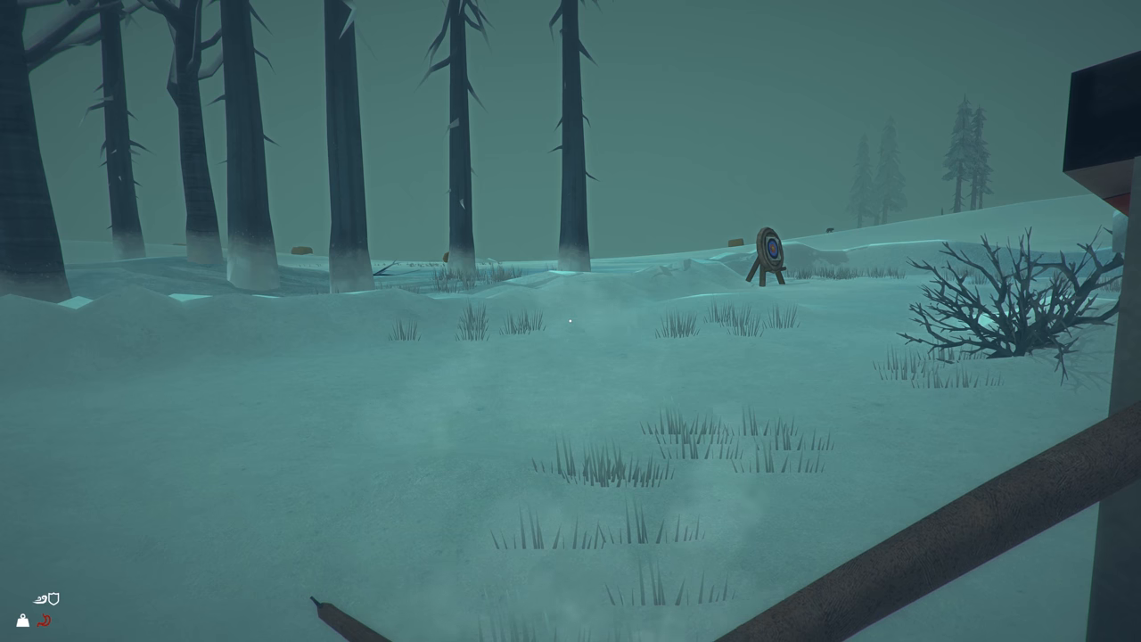
mouse_move(570, 320)
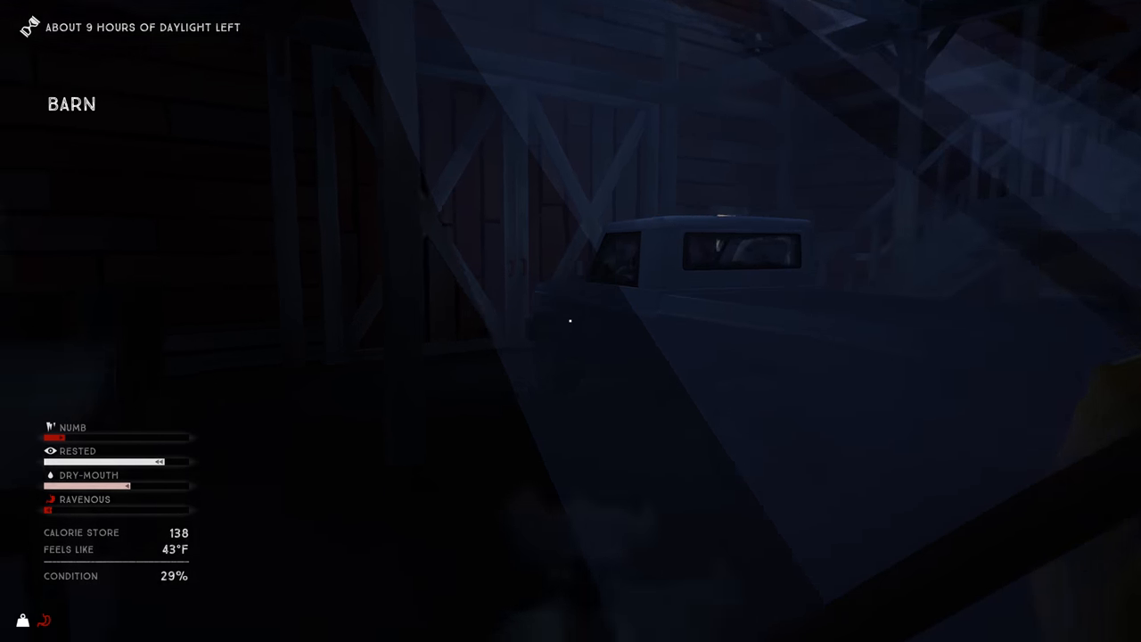
mouse_move(571, 321)
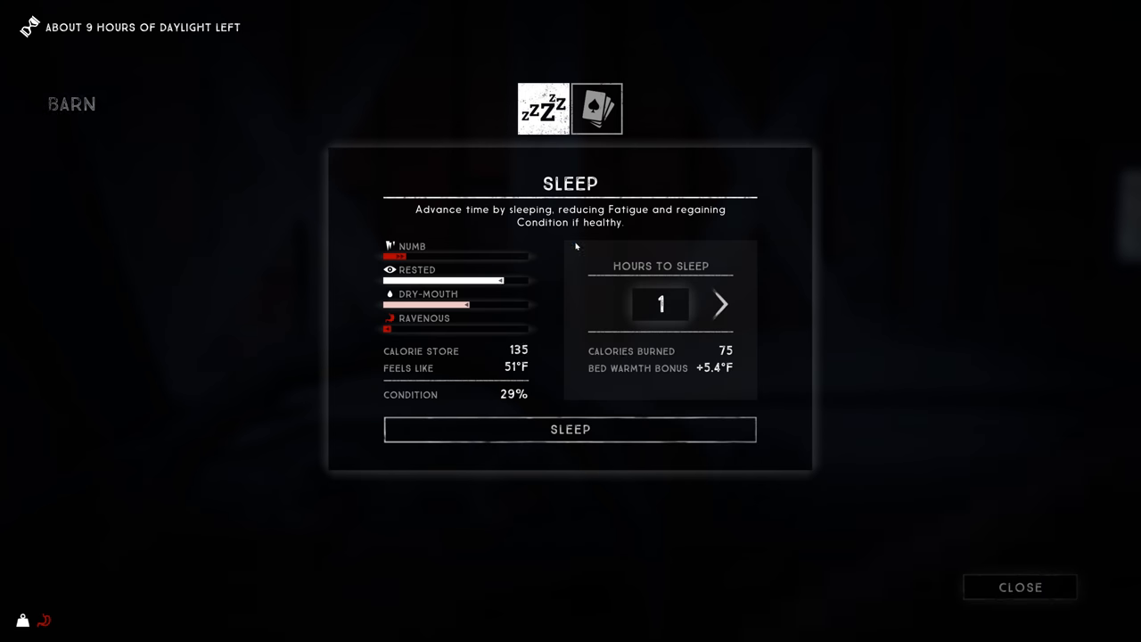
- Bring up the Sleep screen with 1 hour set while inside the barn
click(570, 428)
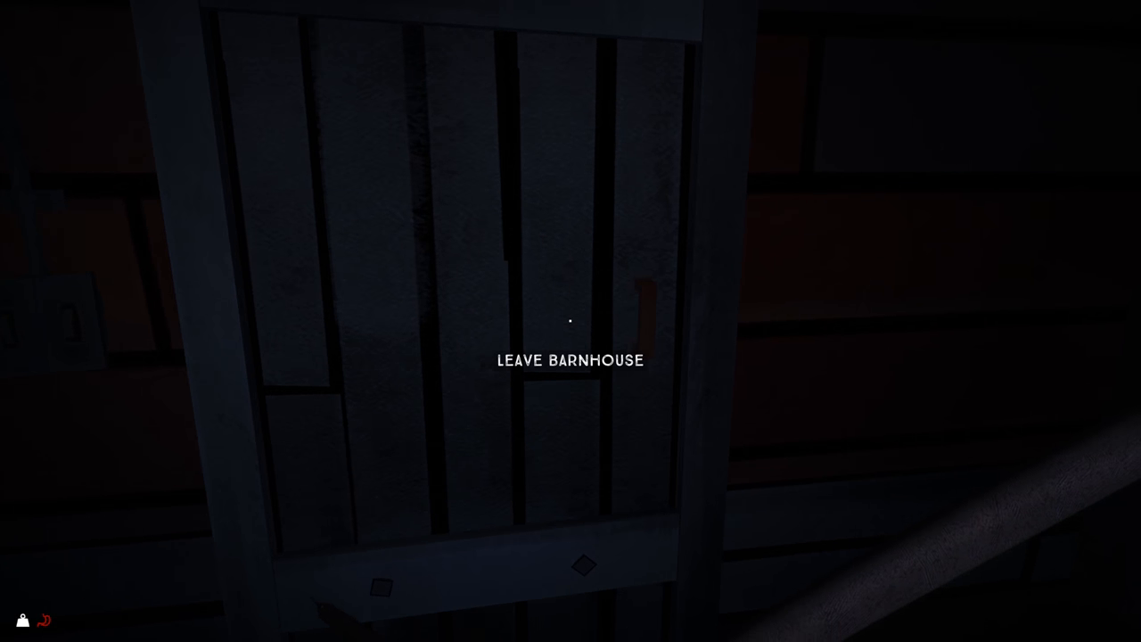
- Go outside through the Leave Barnhouse door and set off toward the frozen pond
click(570, 360)
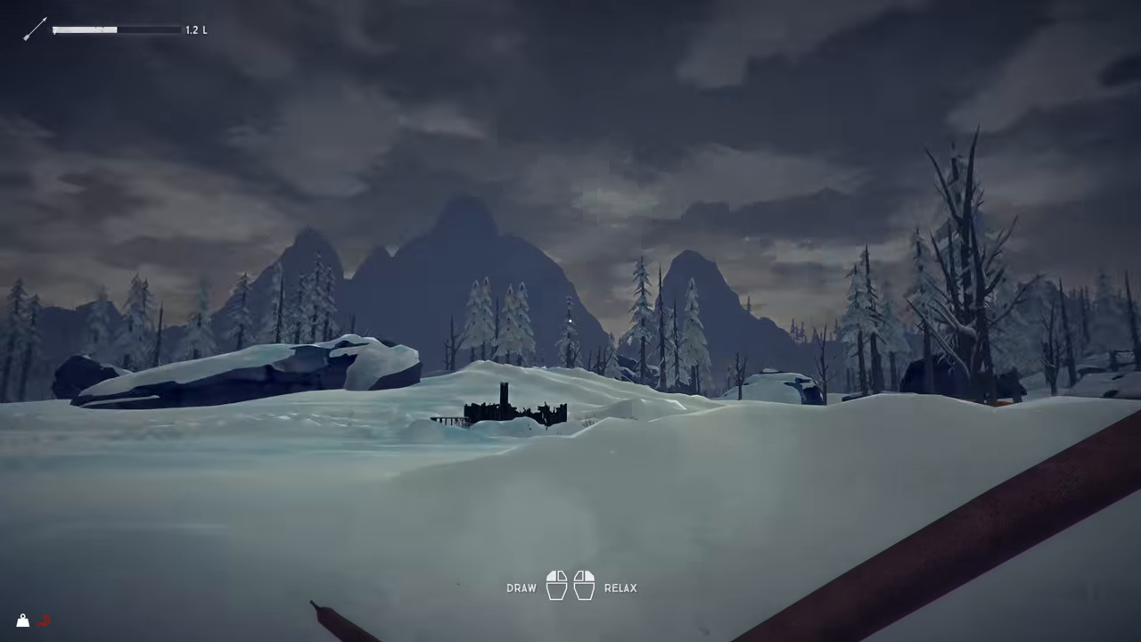
mouse_move(570, 321)
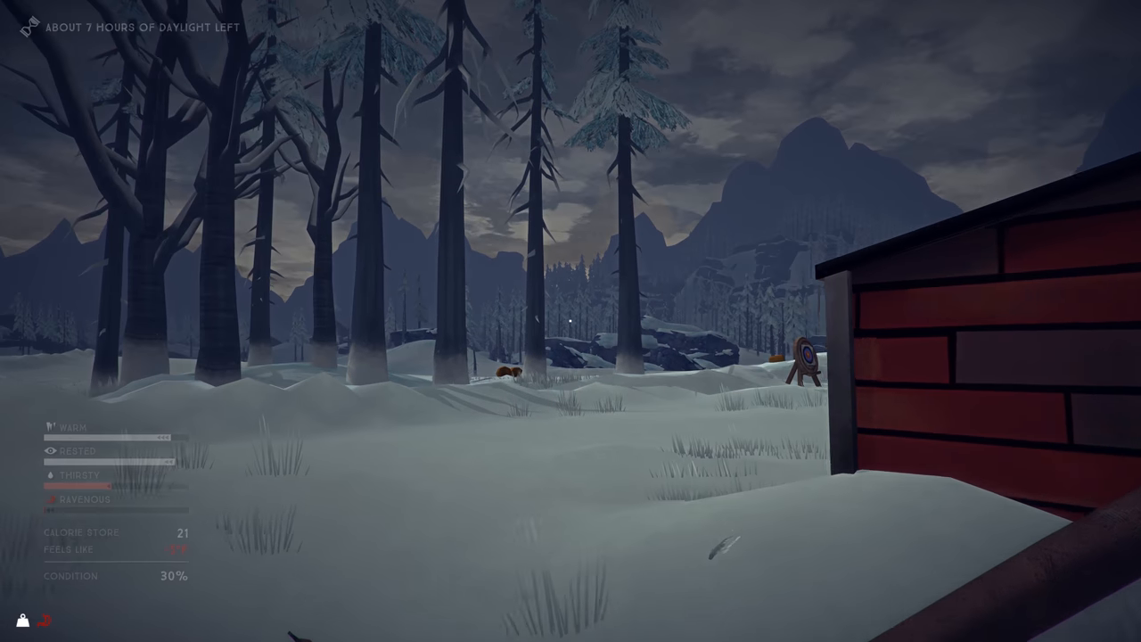
mouse_move(570, 321)
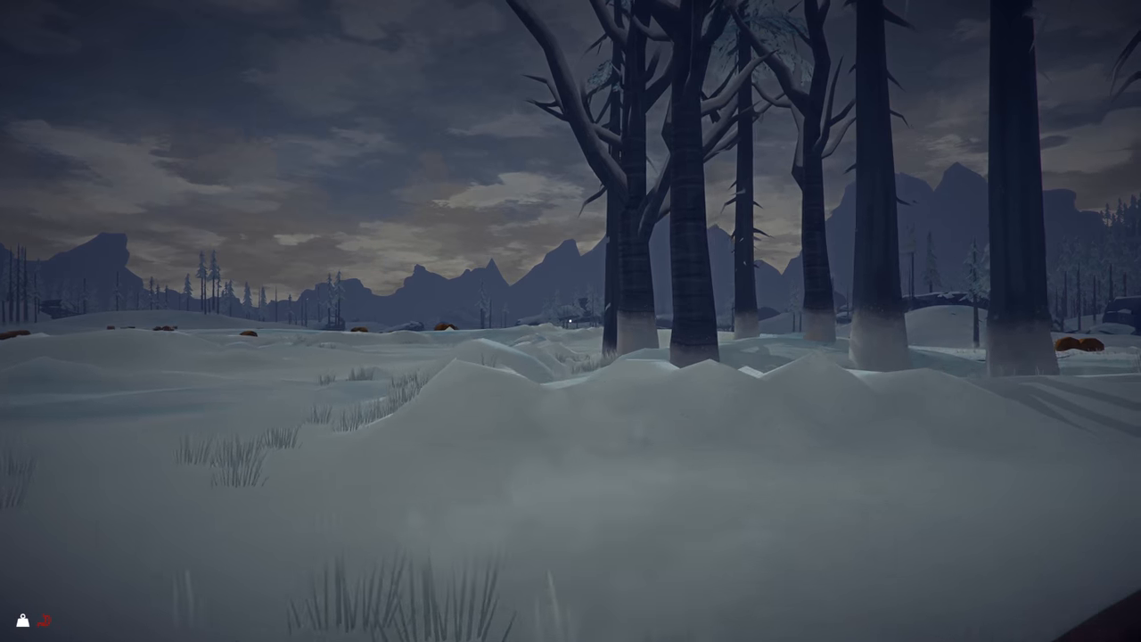
mouse_move(571, 321)
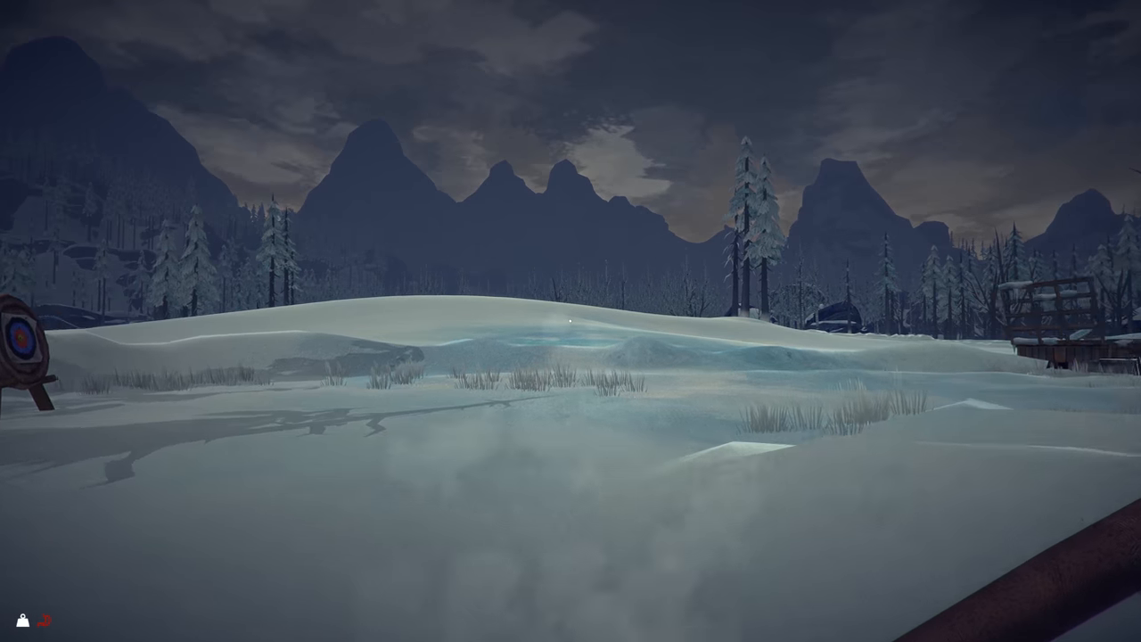
mouse_move(571, 321)
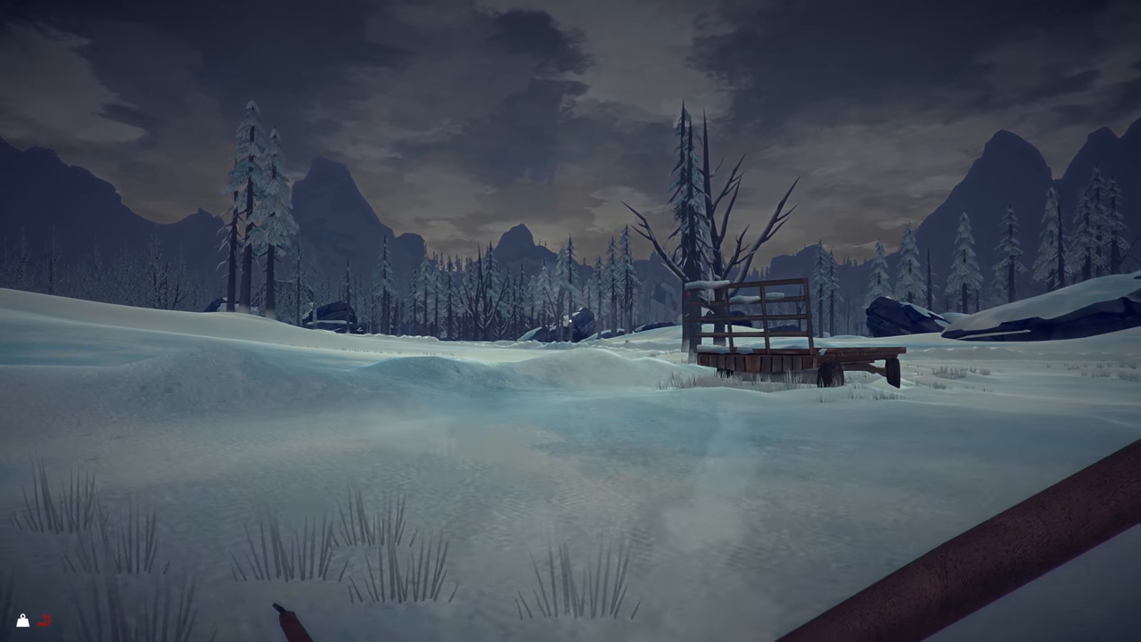
mouse_move(570, 321)
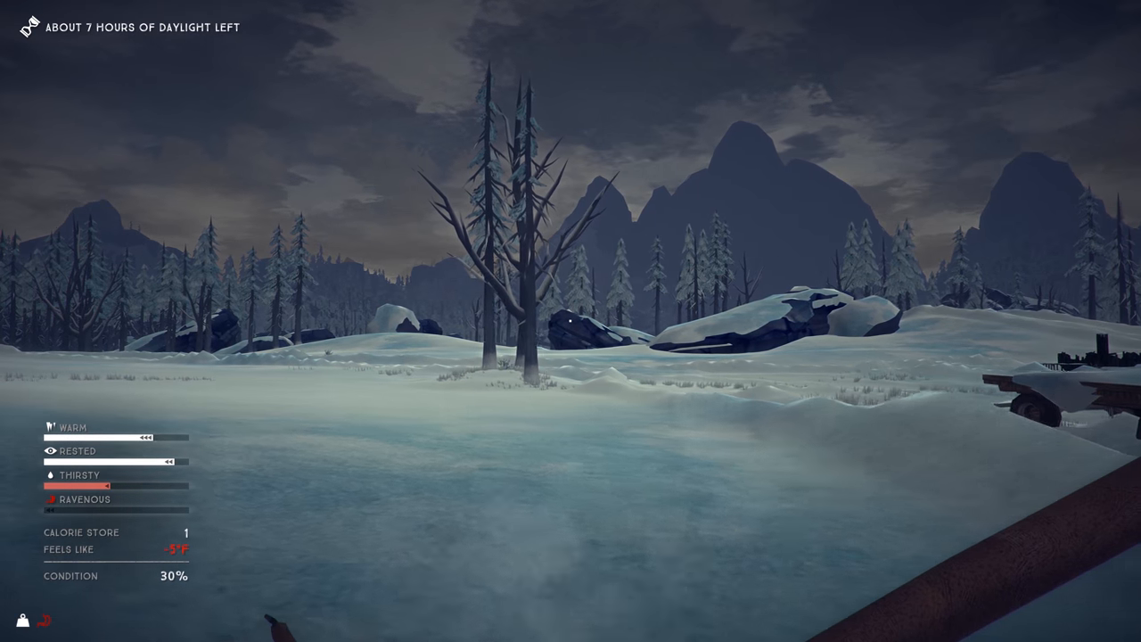
mouse_move(571, 321)
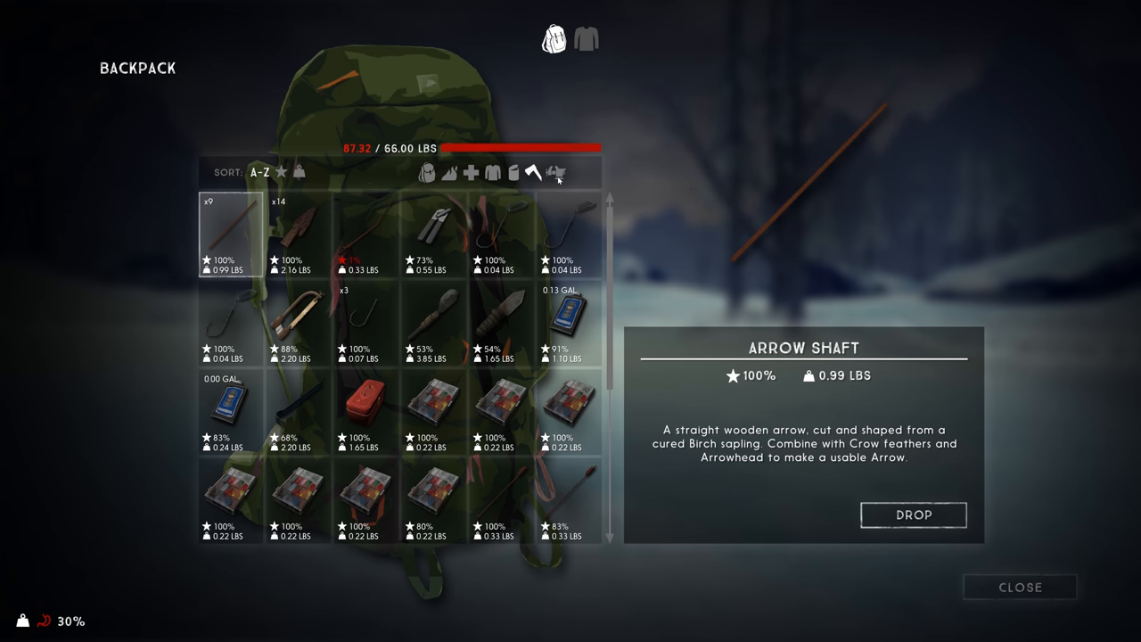
mouse_move(294, 406)
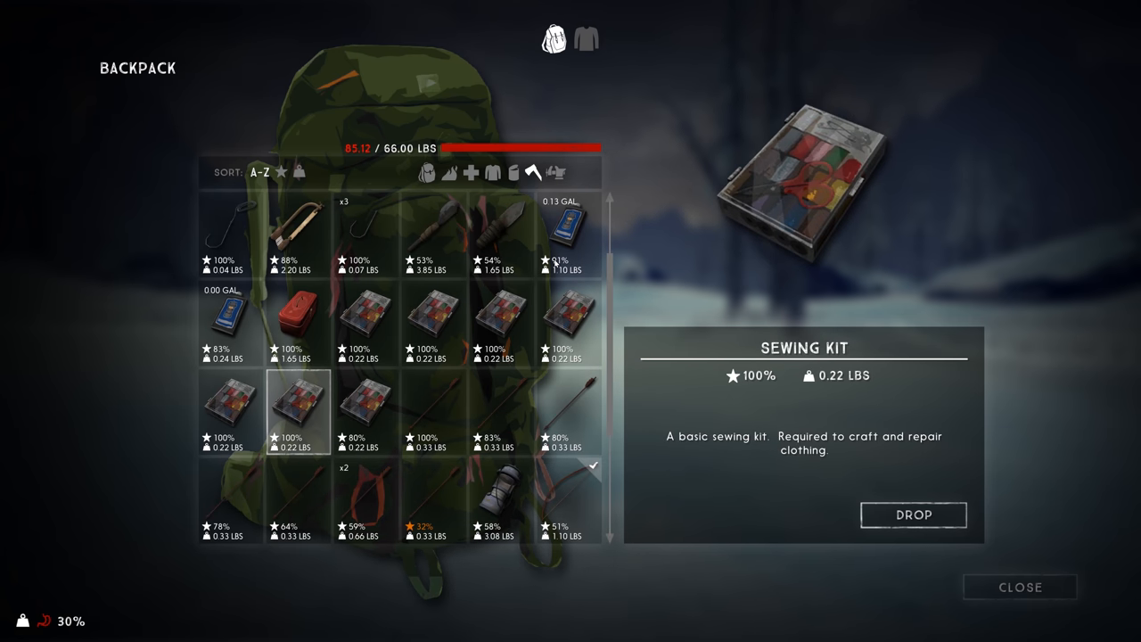
- Drop the sewing kit, cured deer hides and cured gut to lighten the pack
click(503, 500)
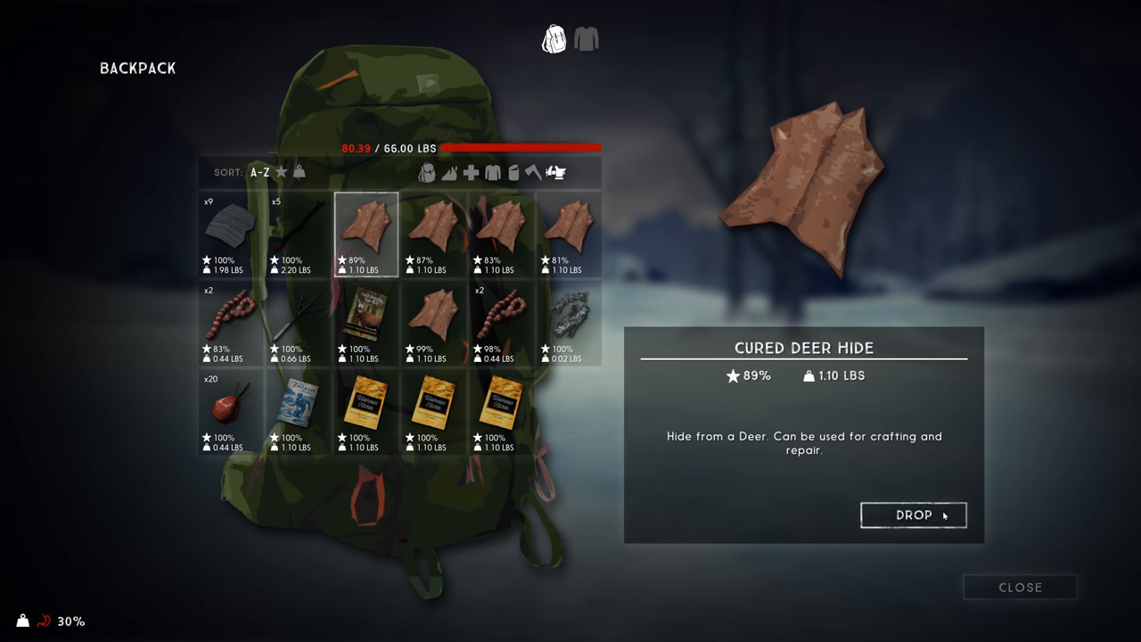
click(913, 513)
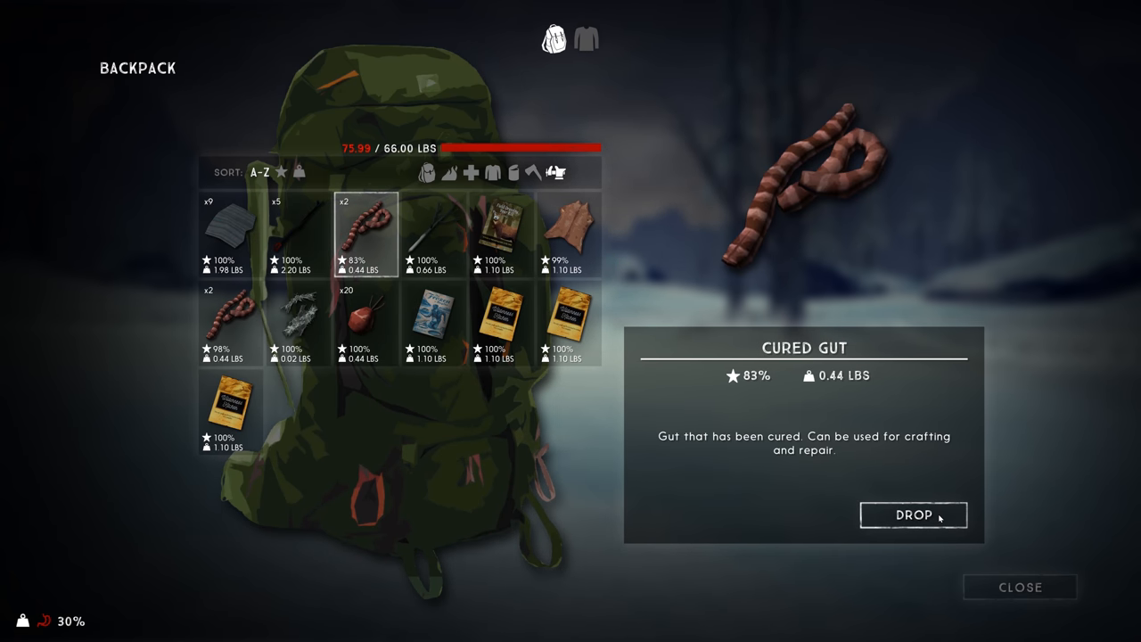
click(913, 515)
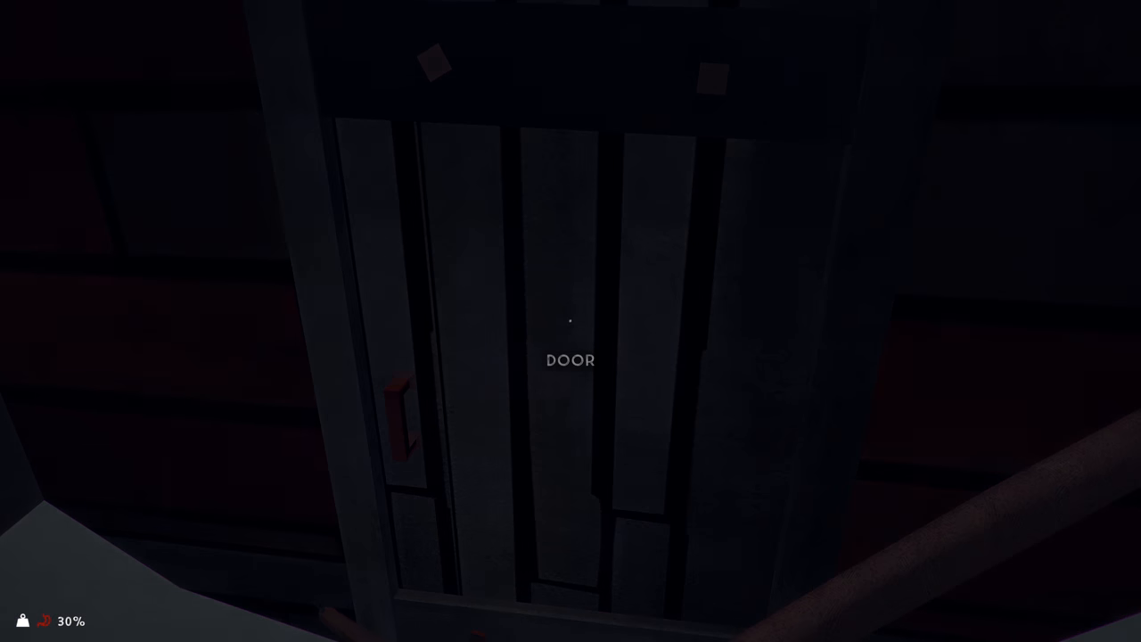
key(tab)
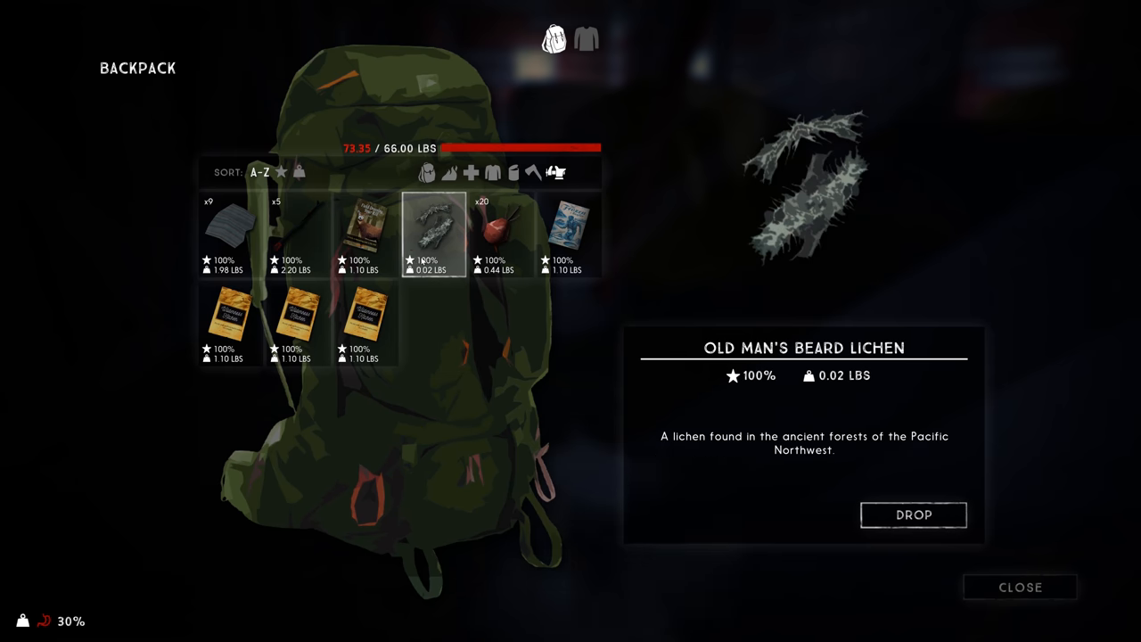
- Drop the already-researched Frozen Angler fishing manual and the cured birch sapling
click(298, 236)
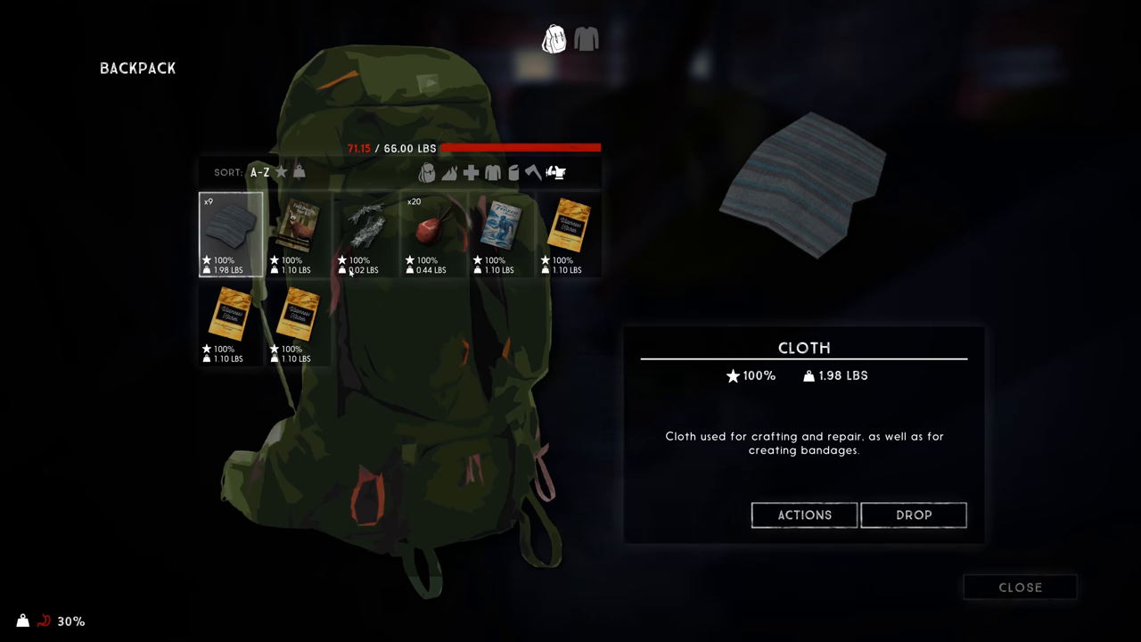
click(501, 234)
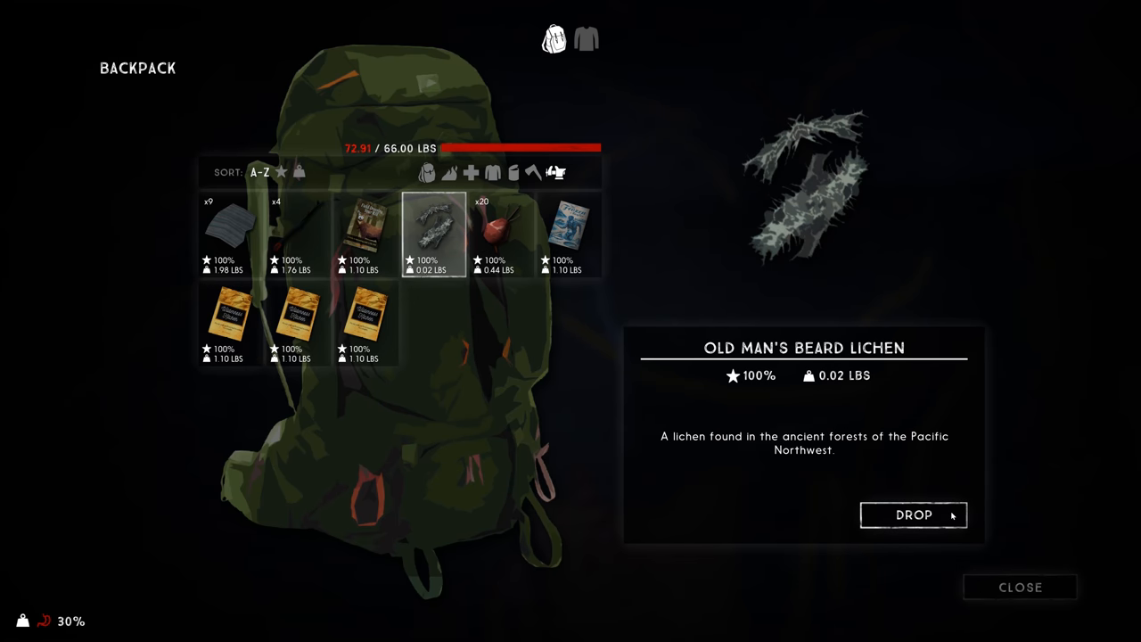
click(571, 235)
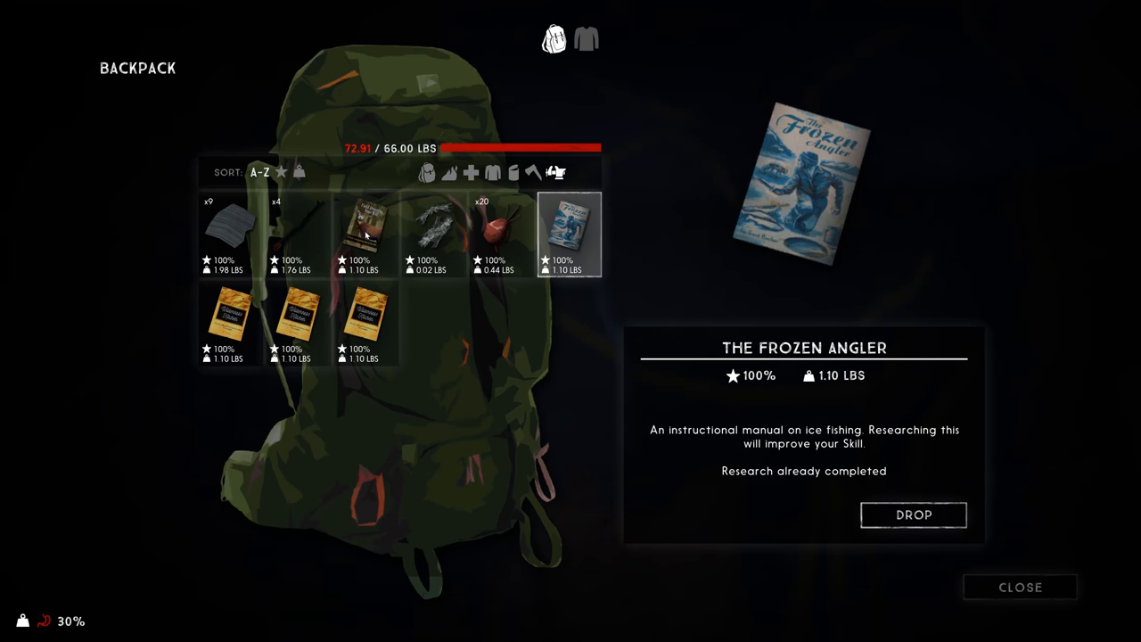
click(568, 233)
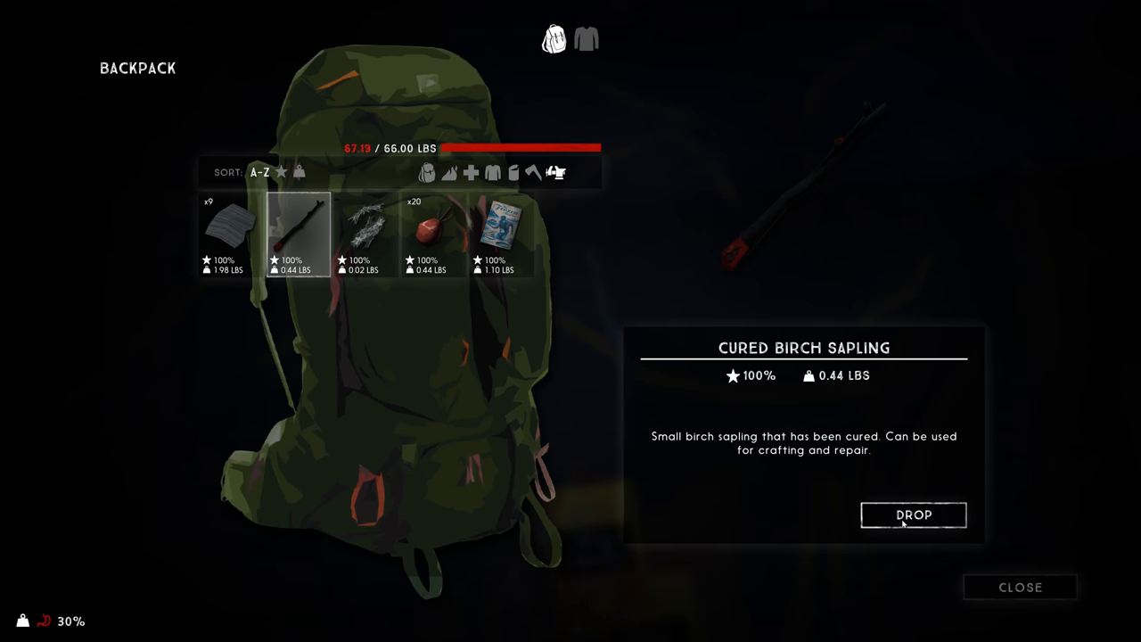
click(912, 513)
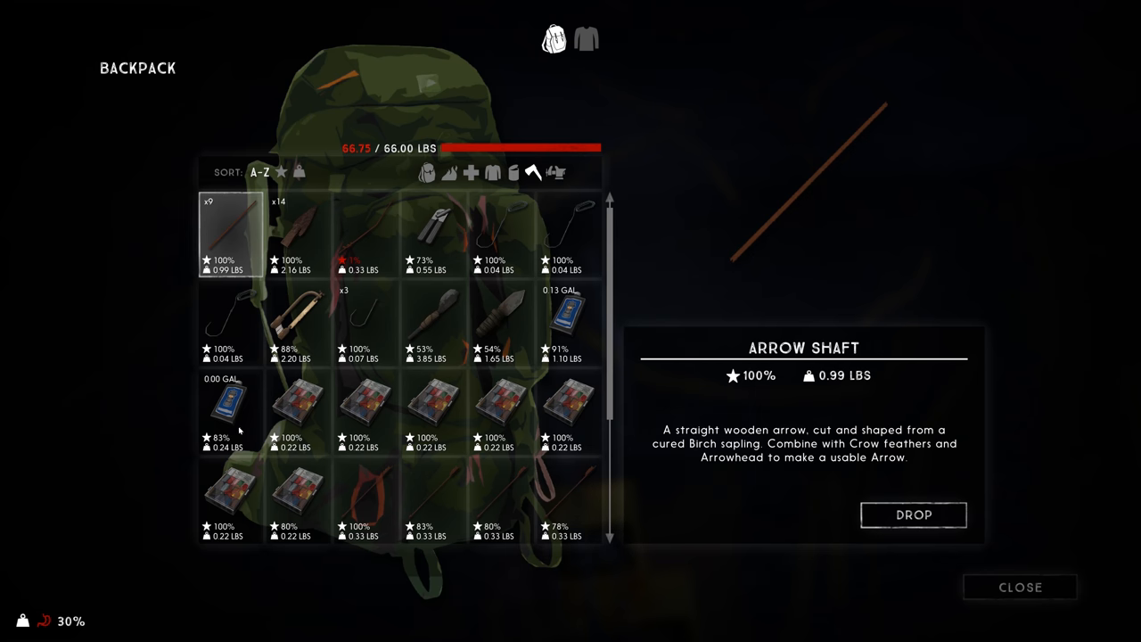
- Filter to first-aid then food items, drink potable water and eat the lowest-condition cooked venison
click(230, 410)
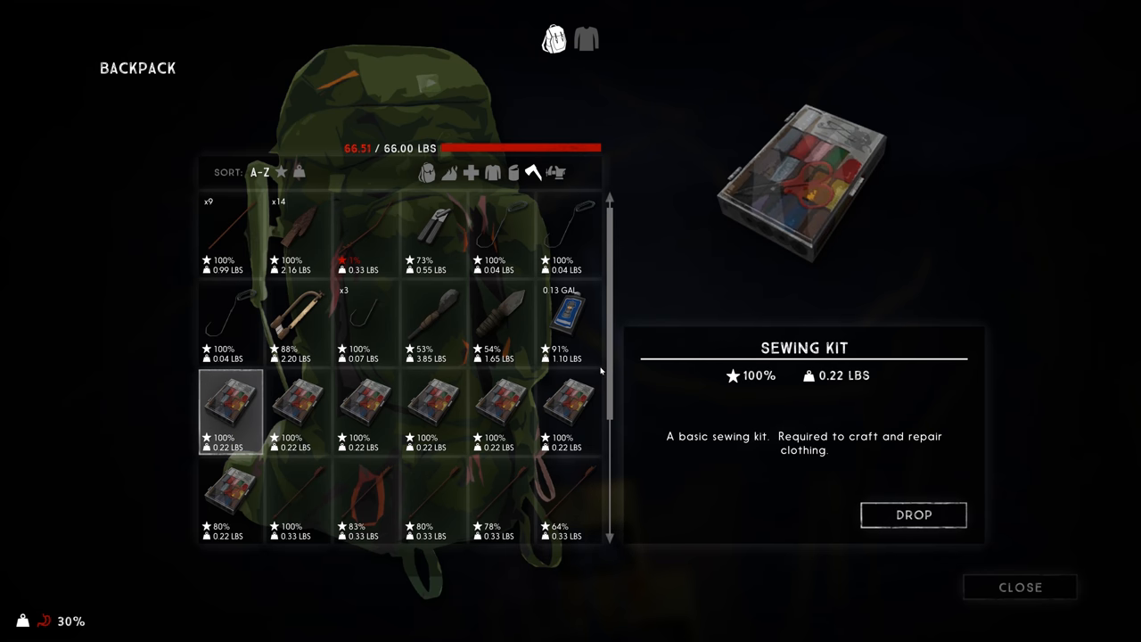
click(470, 171)
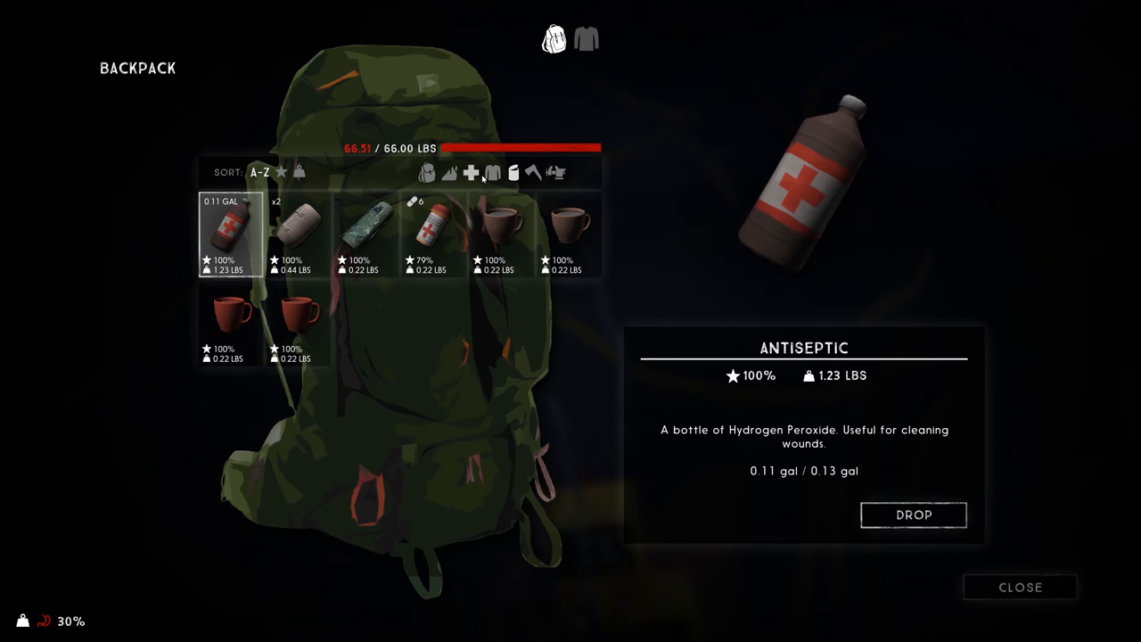
click(300, 320)
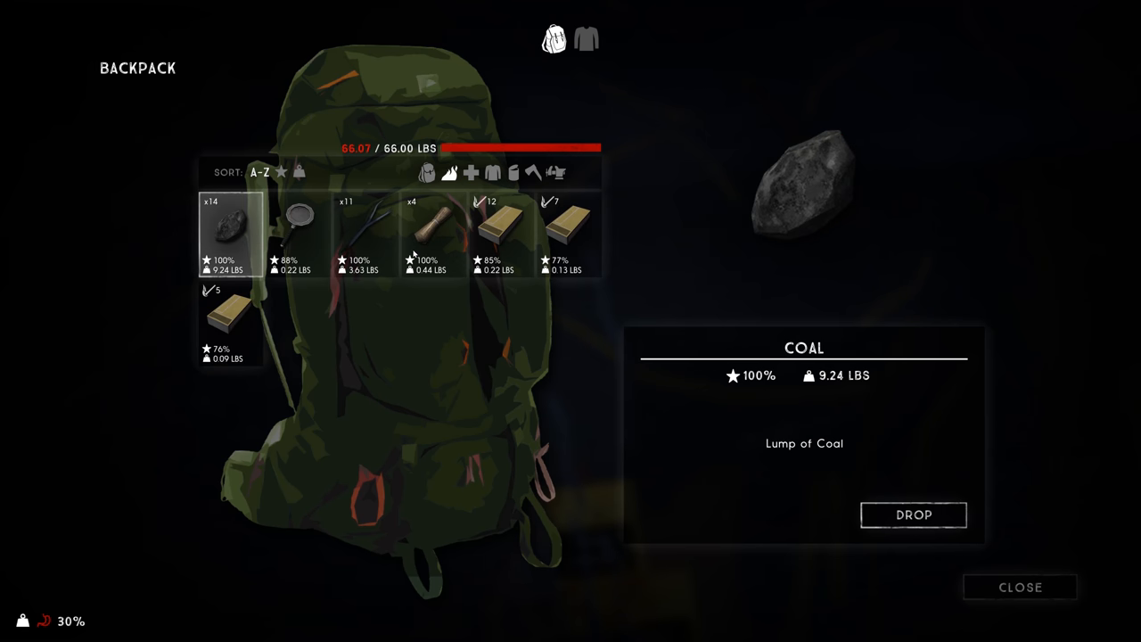
click(435, 233)
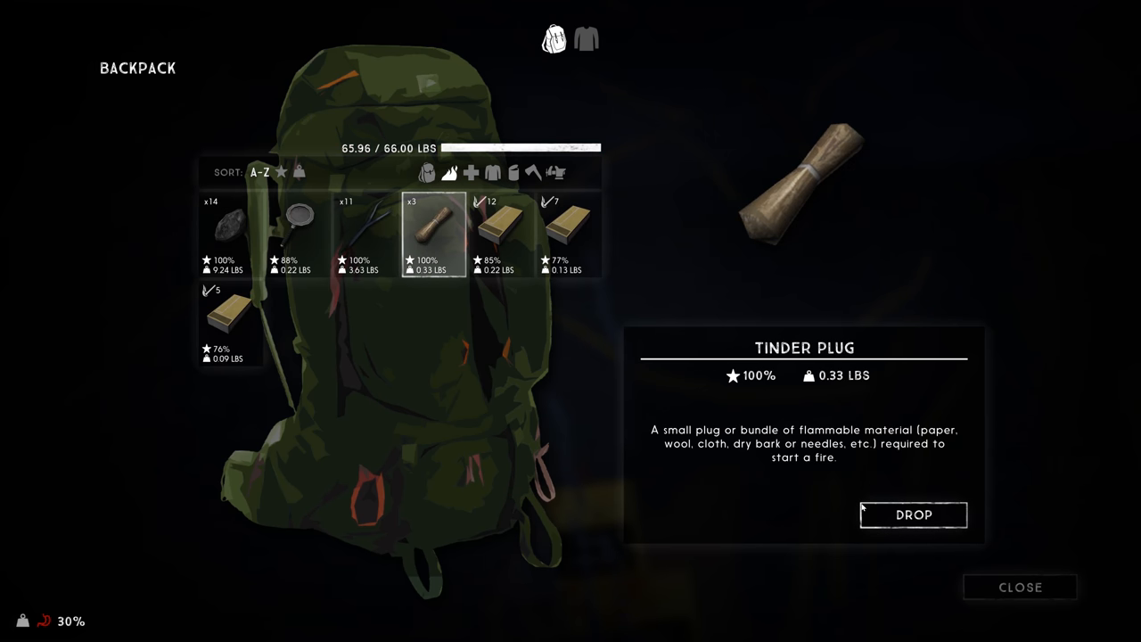
click(1019, 586)
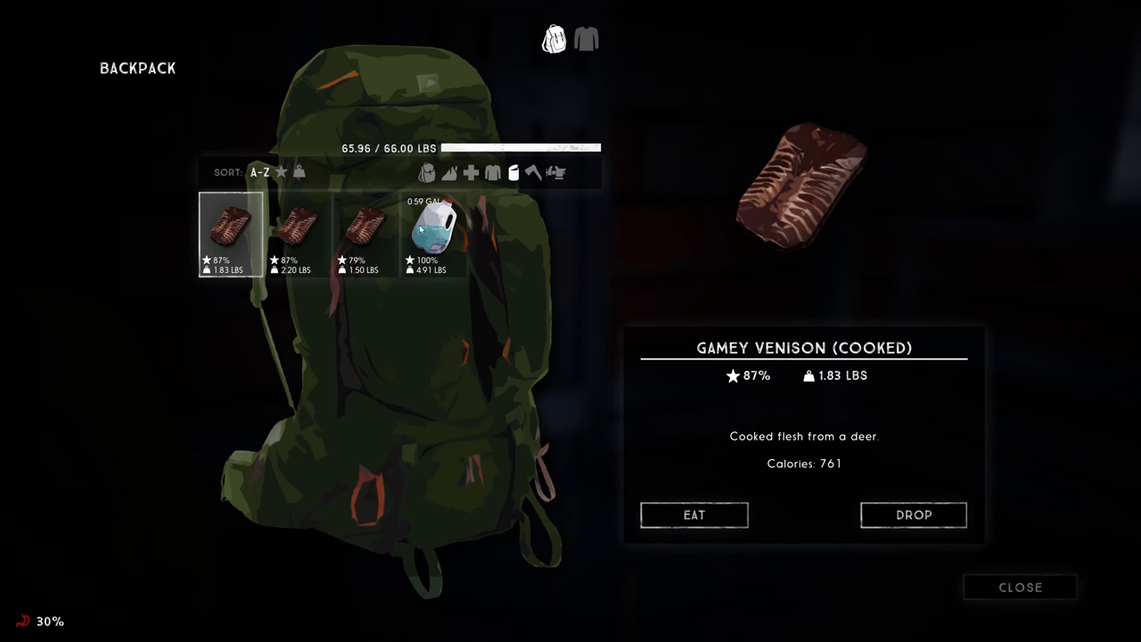
click(433, 232)
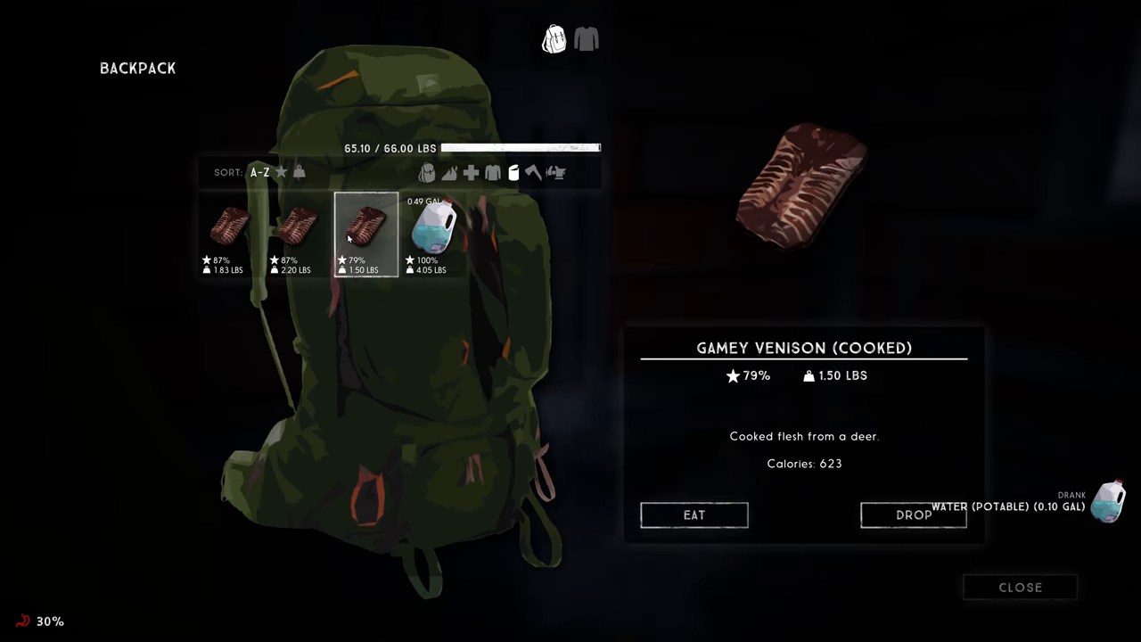
click(694, 514)
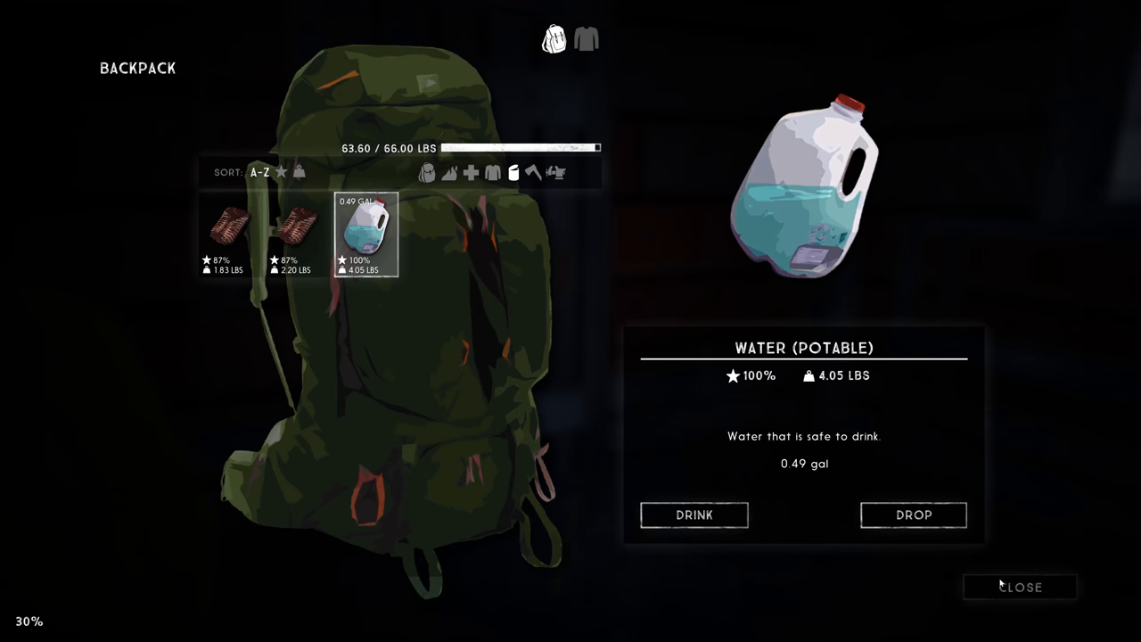
- Dismiss the lightened backpack and resume walking down the frozen riverbed
click(1020, 587)
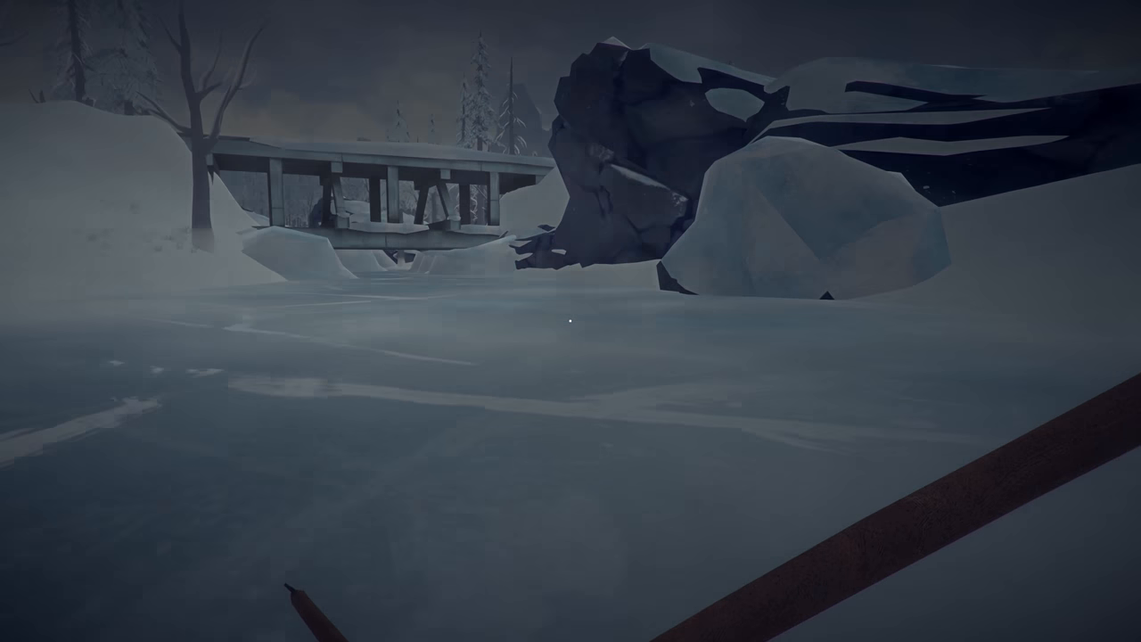
mouse_move(571, 321)
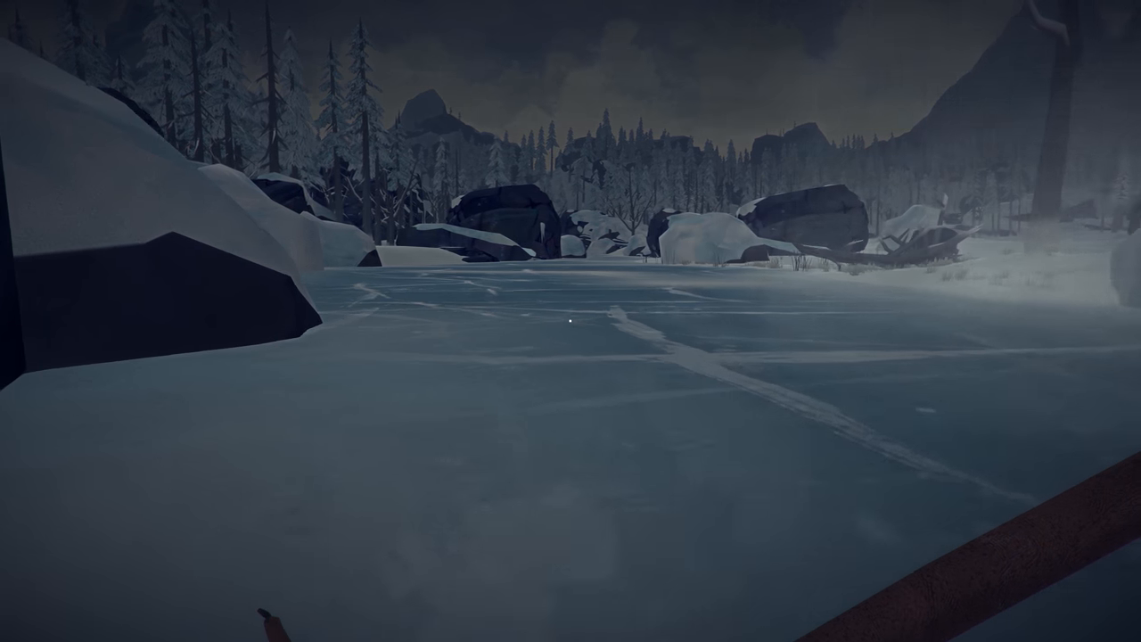
mouse_move(570, 321)
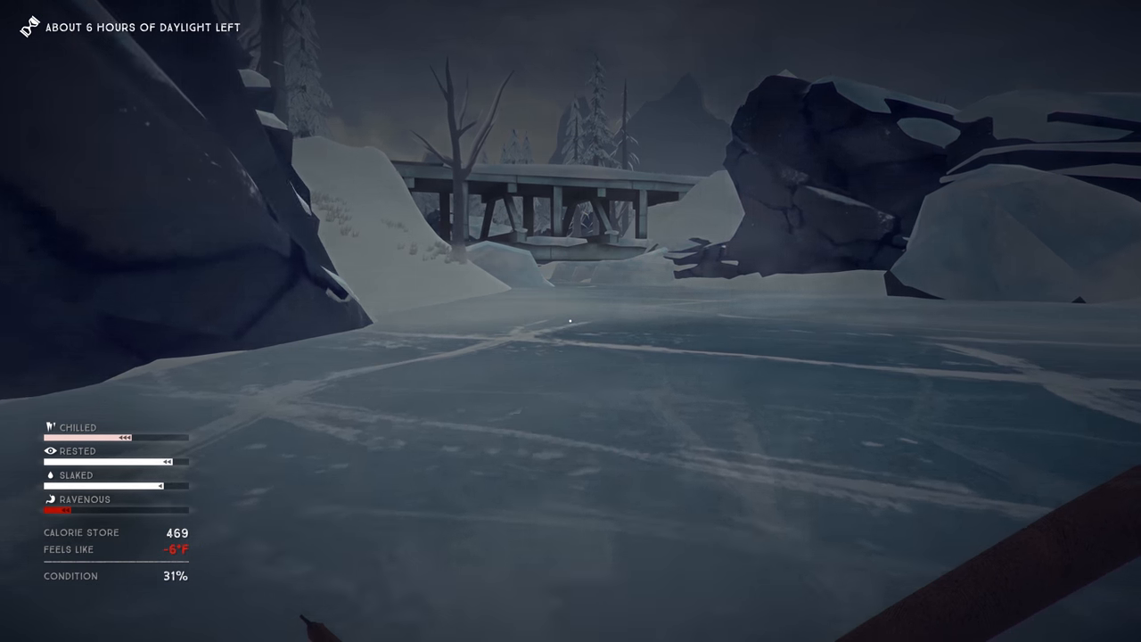
mouse_move(571, 321)
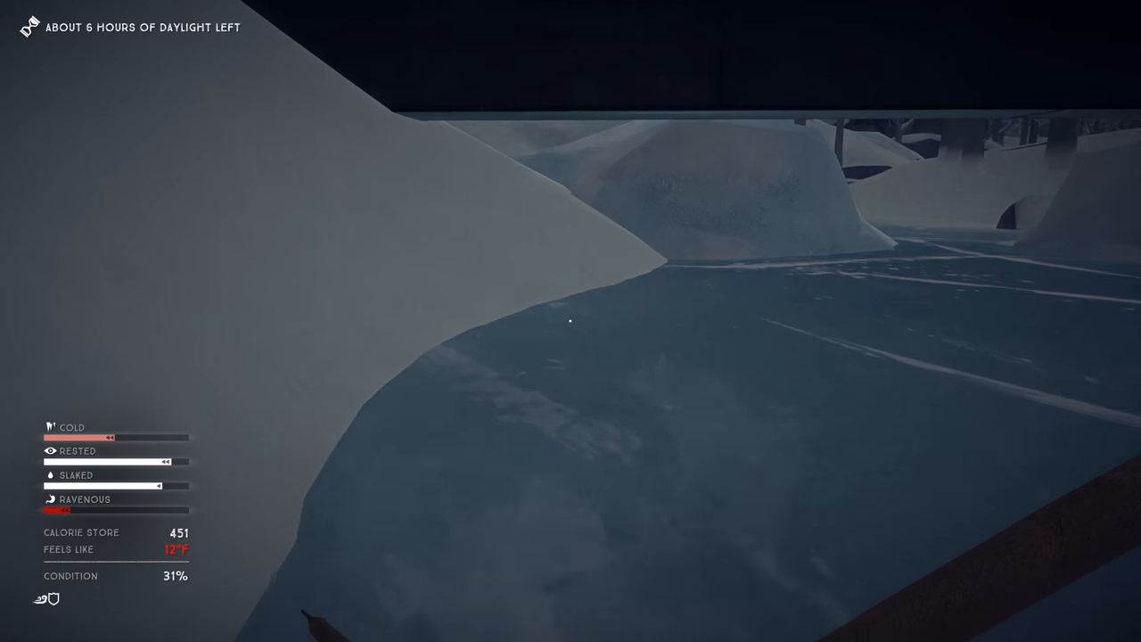
mouse_move(571, 321)
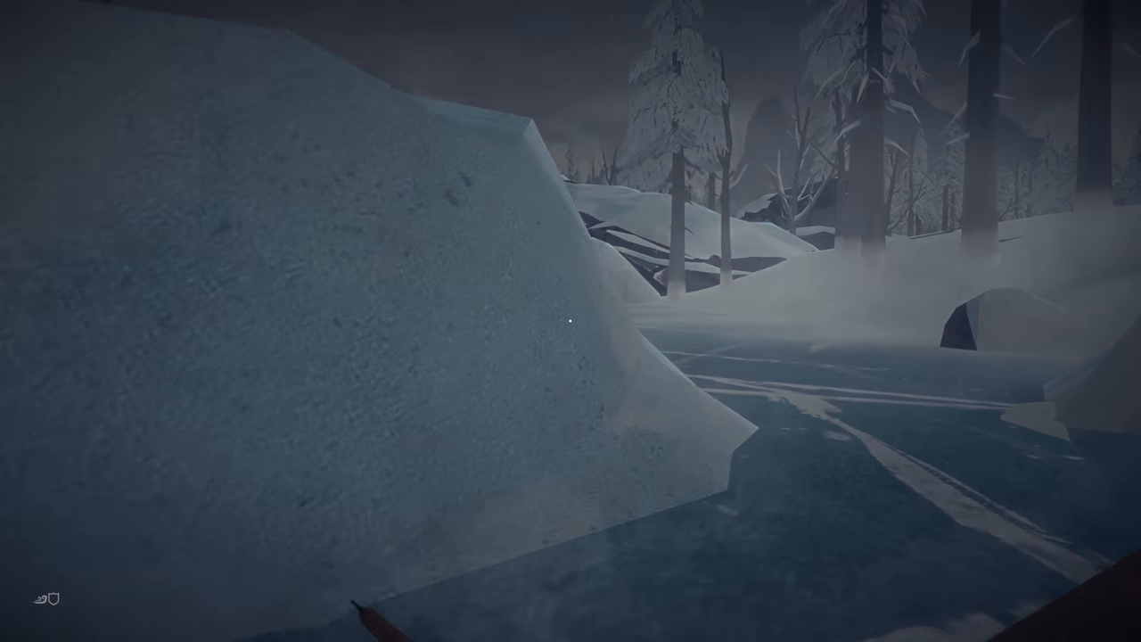
mouse_move(571, 321)
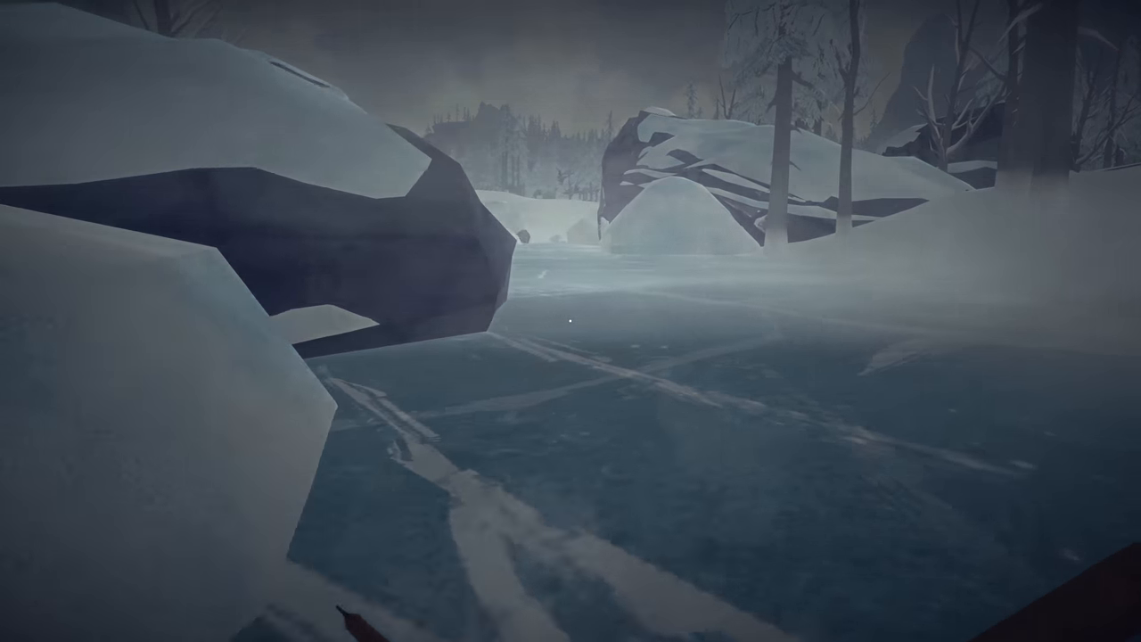
mouse_move(571, 321)
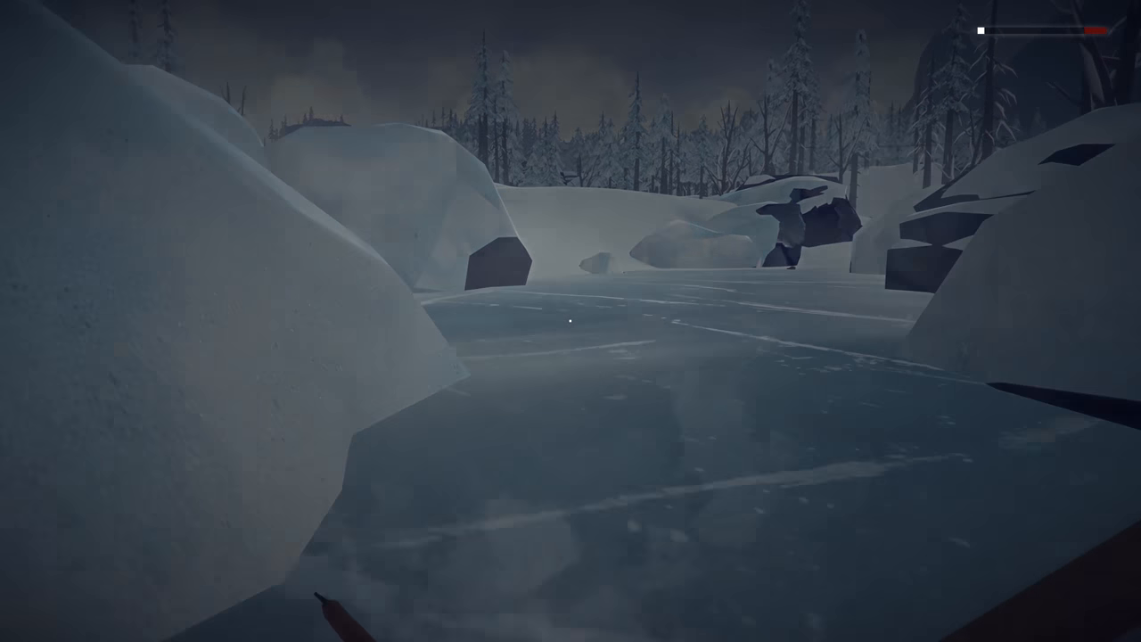
mouse_move(571, 321)
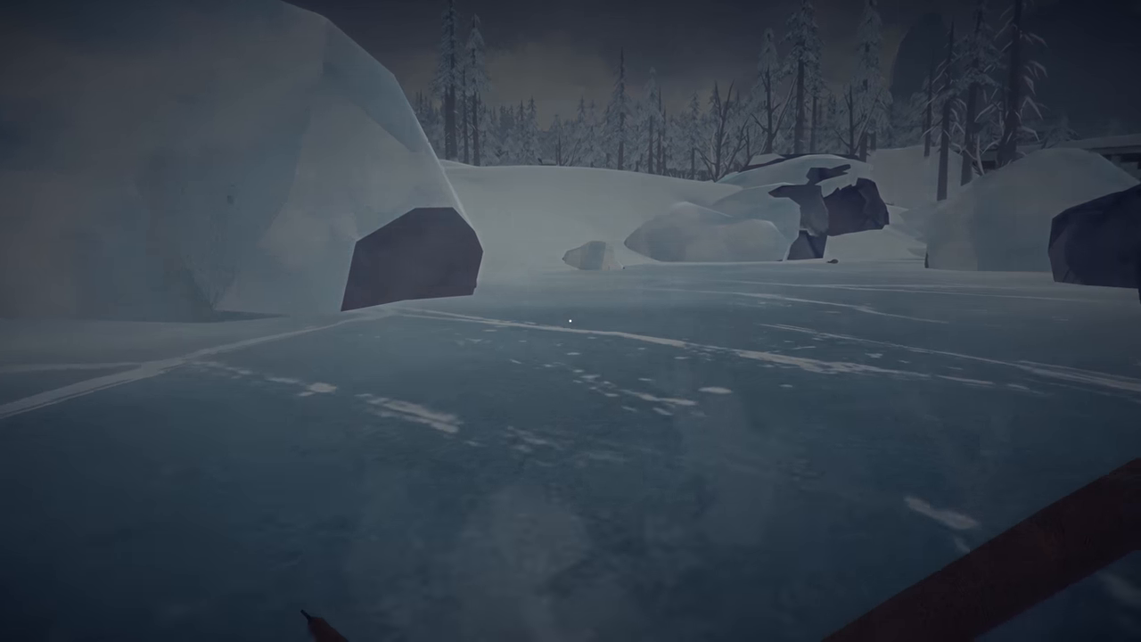
mouse_move(571, 321)
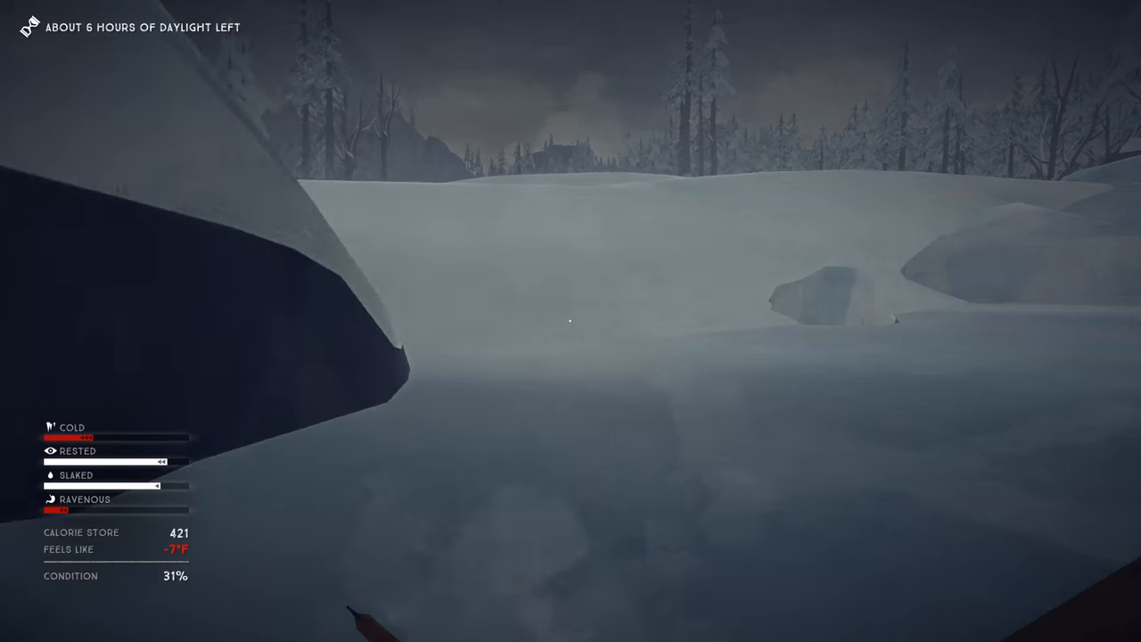
mouse_move(570, 320)
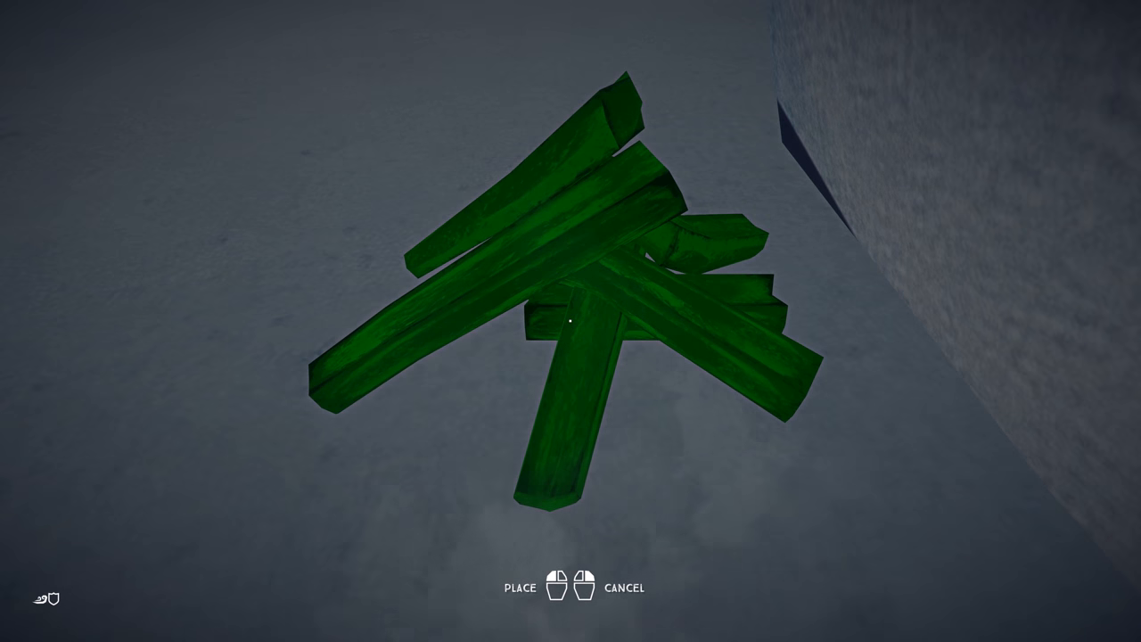
- Set the firewood down by the rock and start the fire with wood matches, tinder plug and stick
click(563, 589)
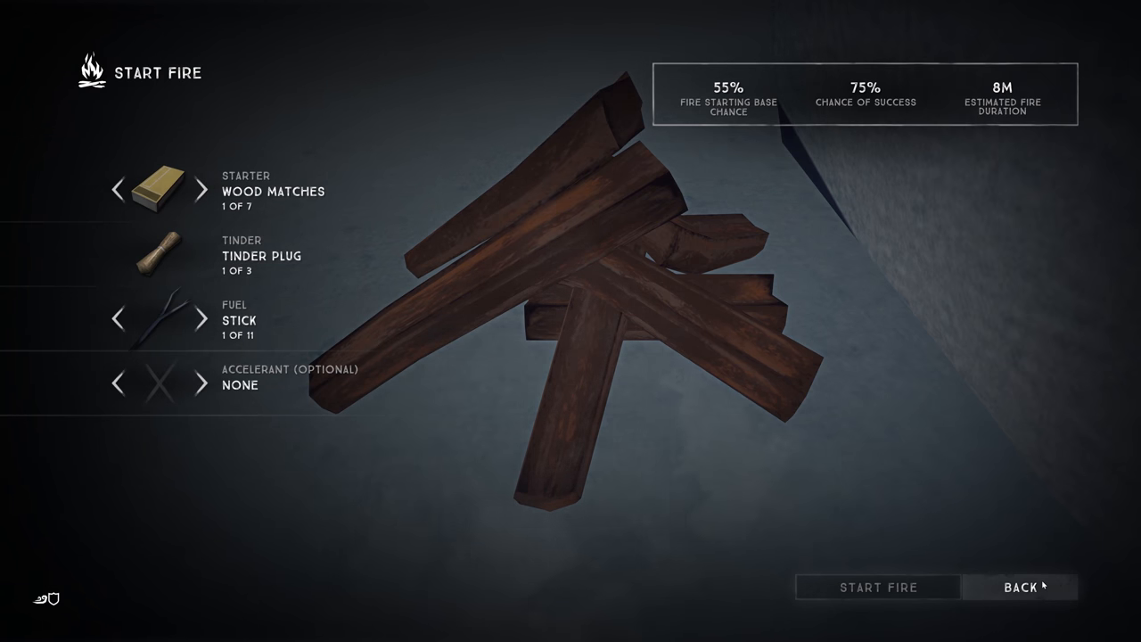
click(877, 586)
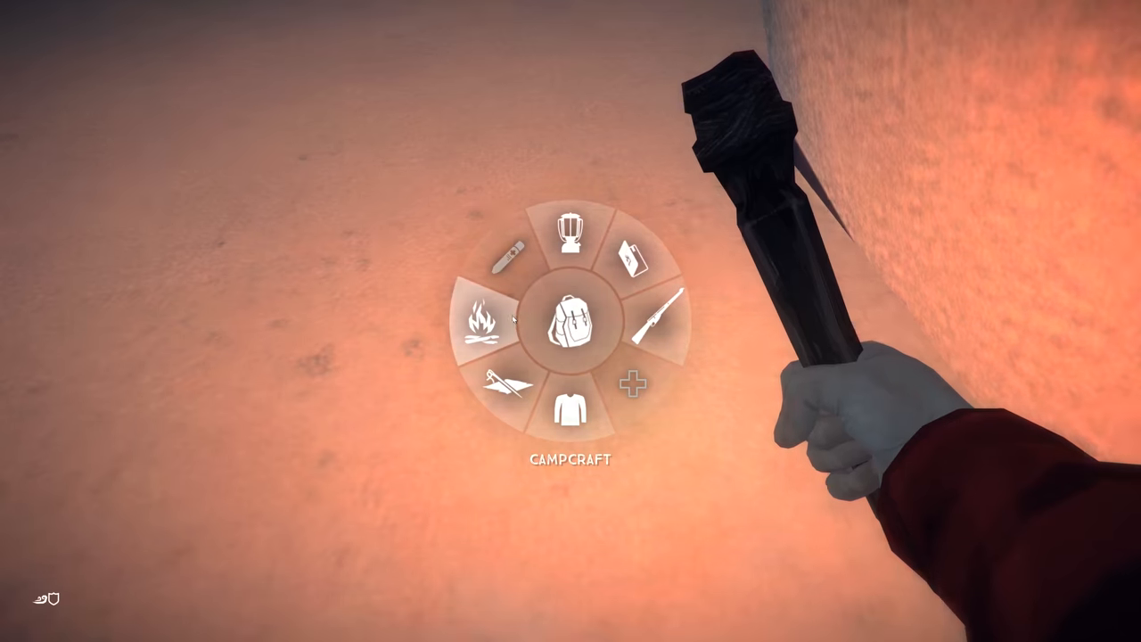
click(480, 321)
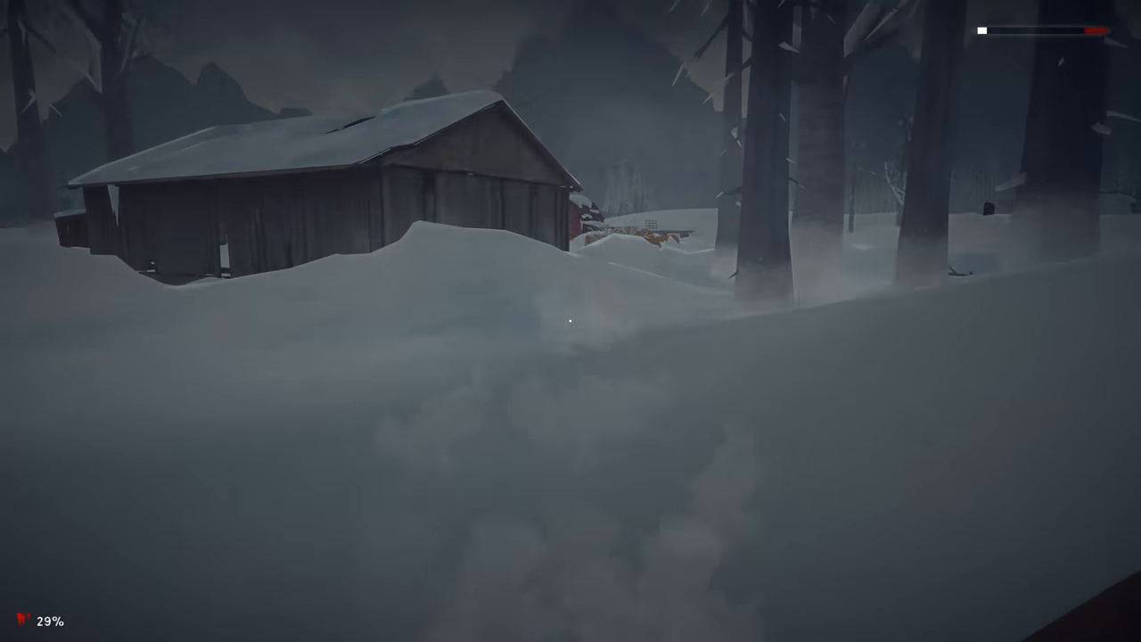
mouse_move(570, 321)
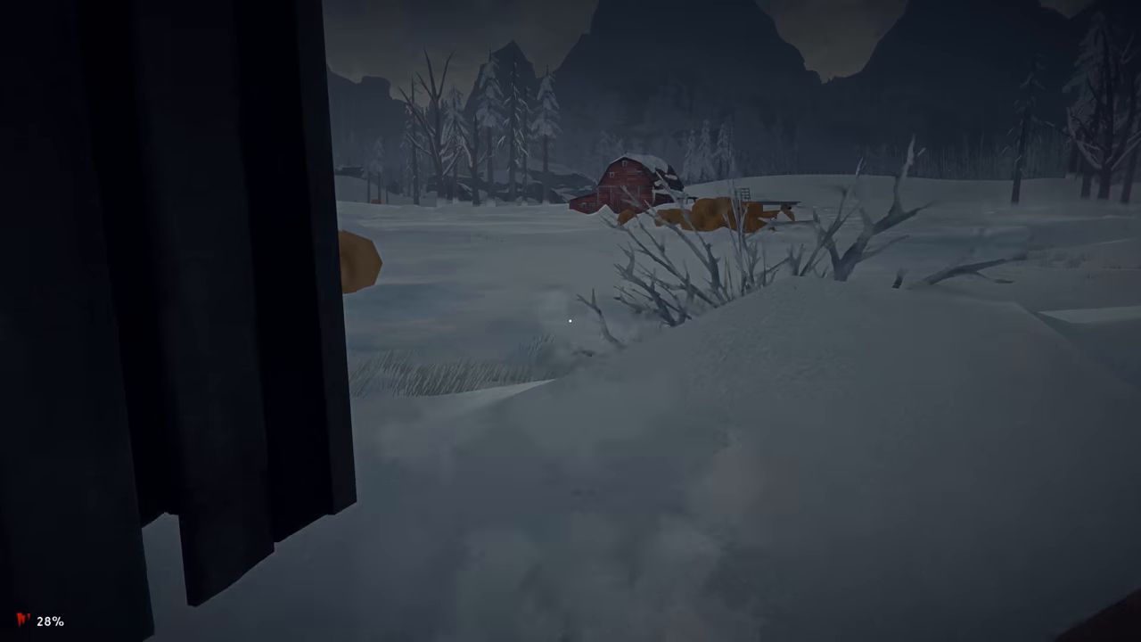
mouse_move(570, 321)
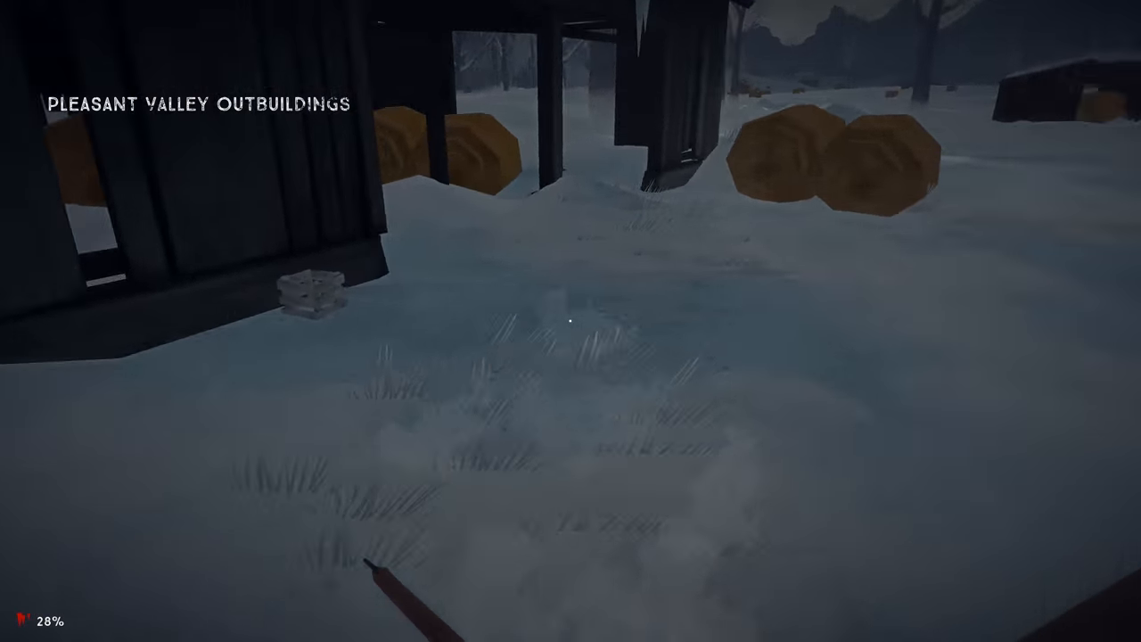
mouse_move(570, 321)
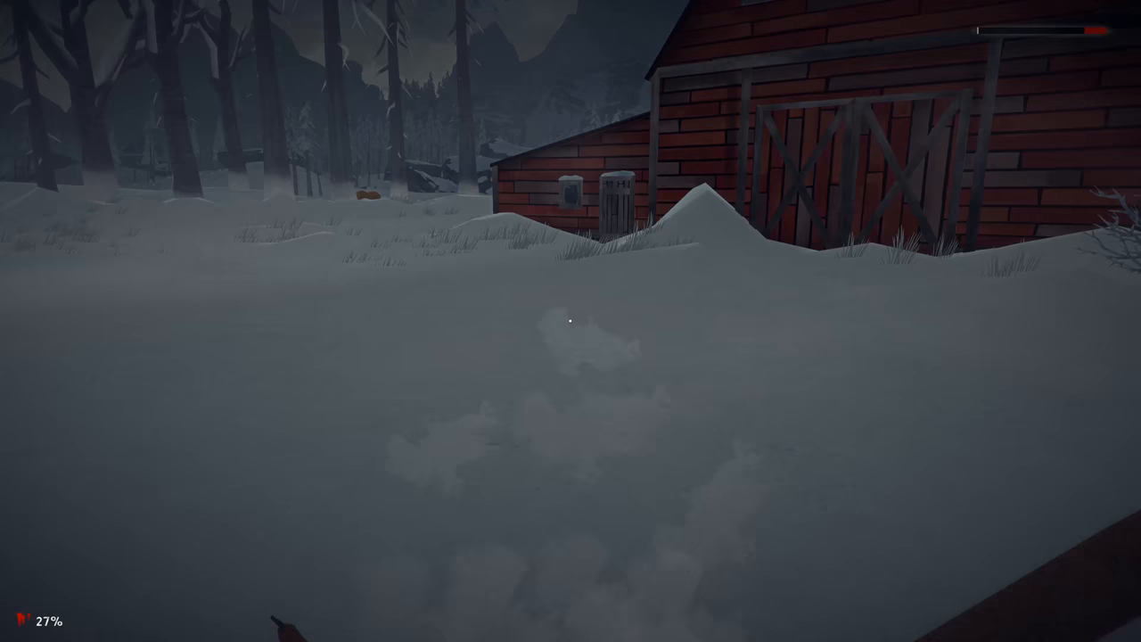
mouse_move(571, 321)
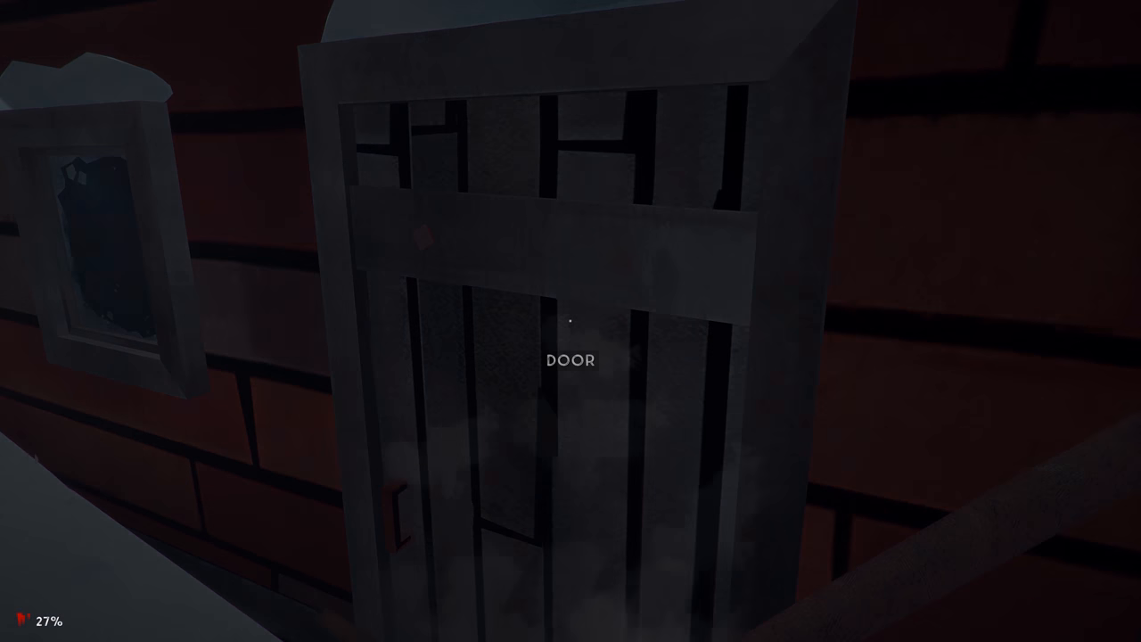
- Enter the red barn through its side door at the Pleasant Valley Outbuildings
click(570, 360)
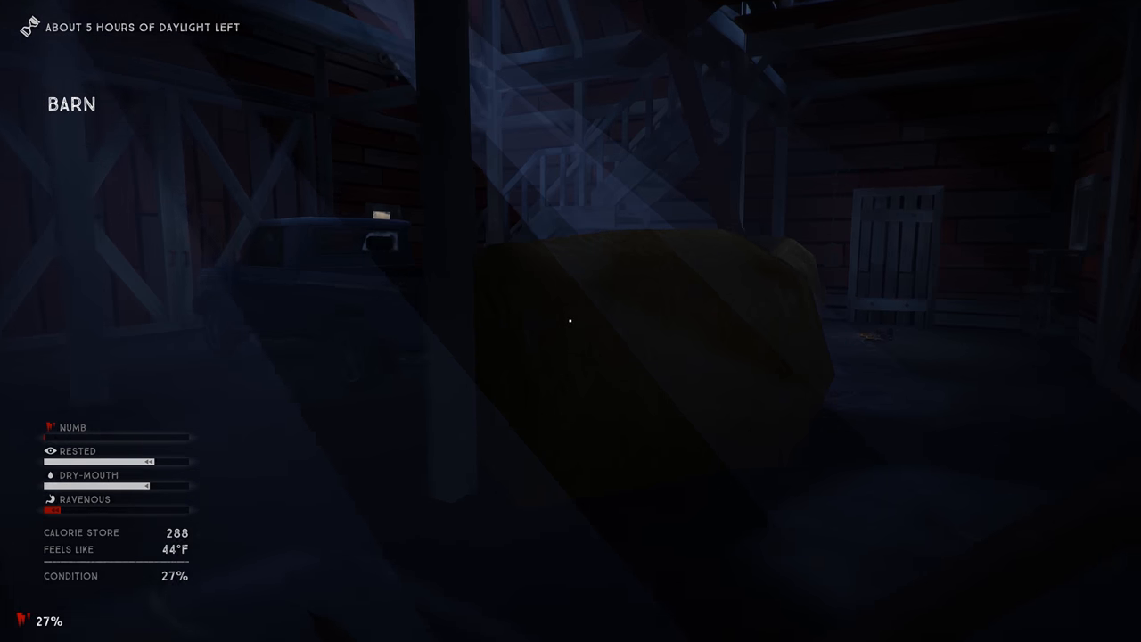
mouse_move(570, 321)
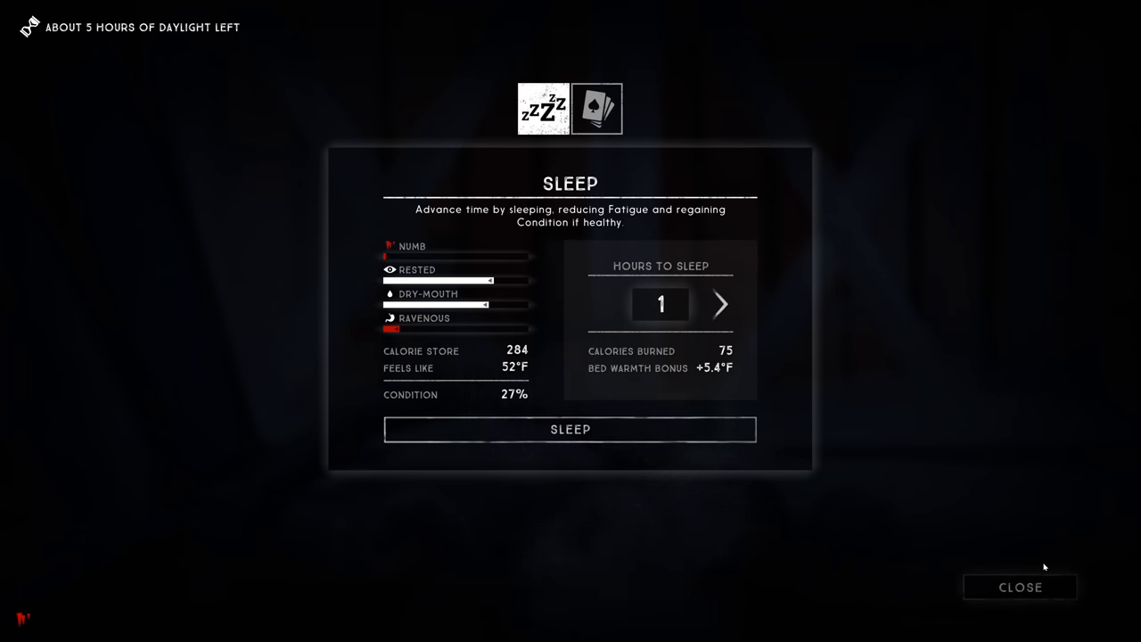
- Sleep in the barn for one hour, then another hour, to warm up
click(597, 107)
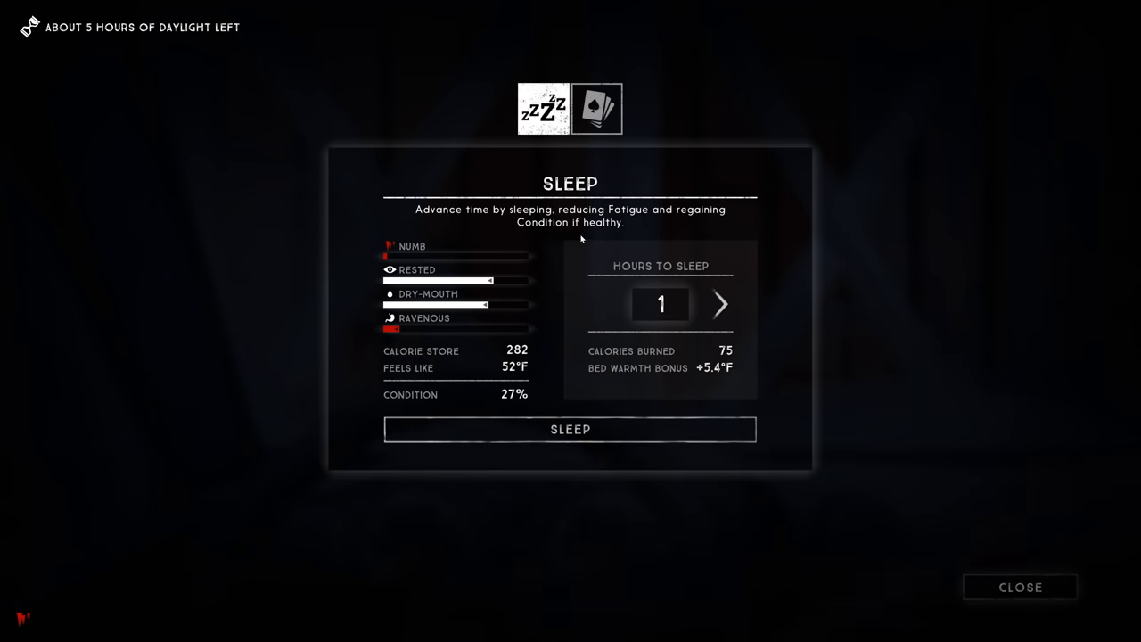
click(570, 428)
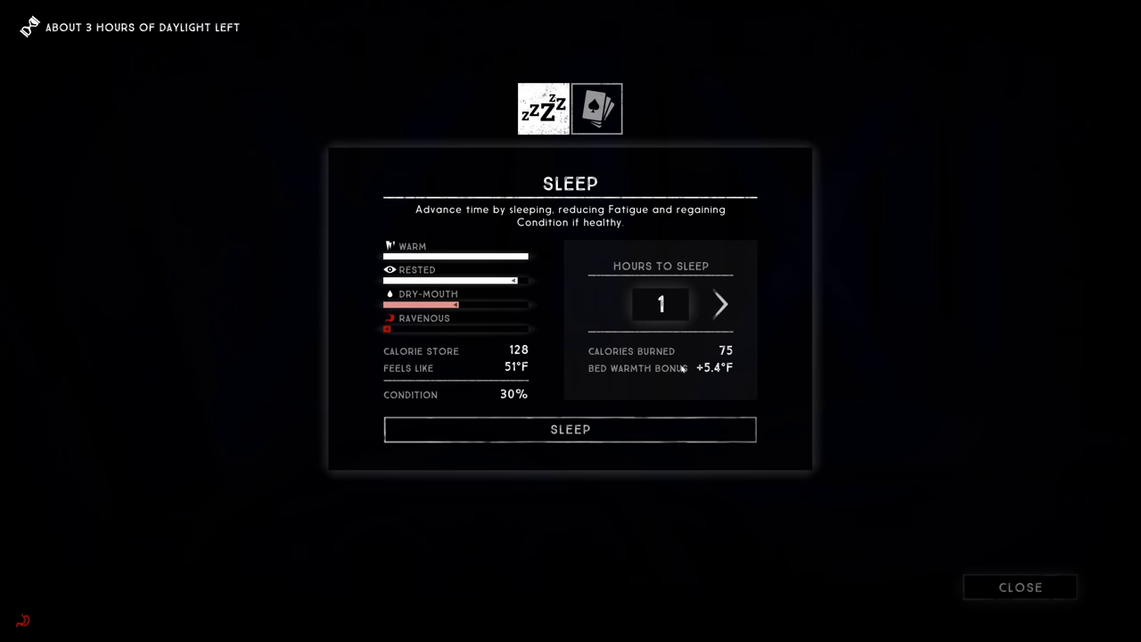
click(570, 428)
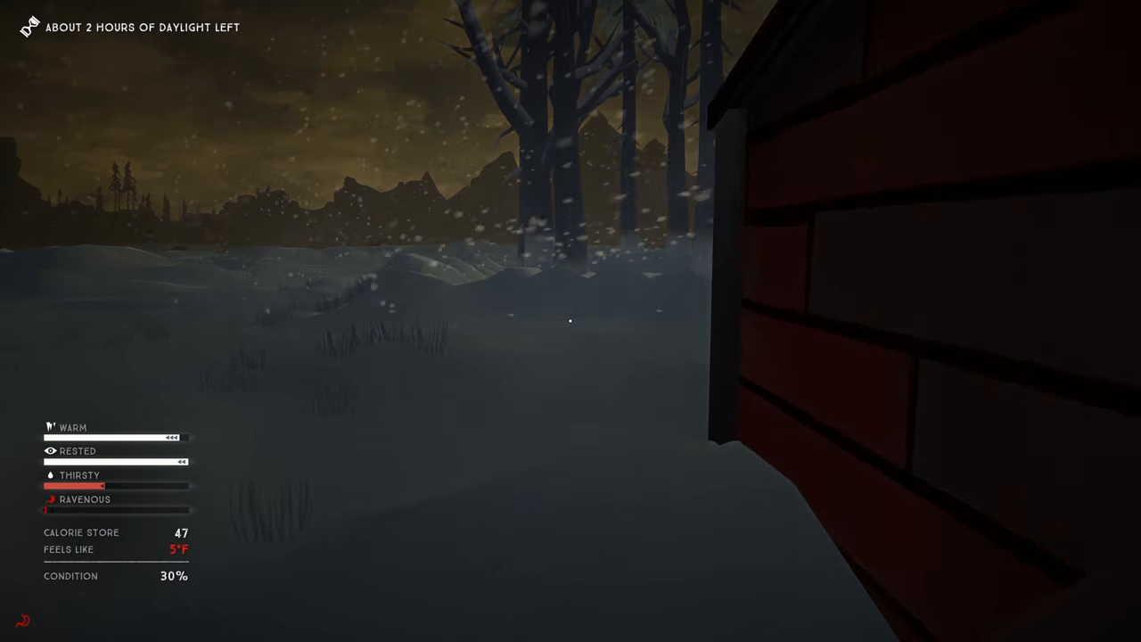
mouse_move(571, 321)
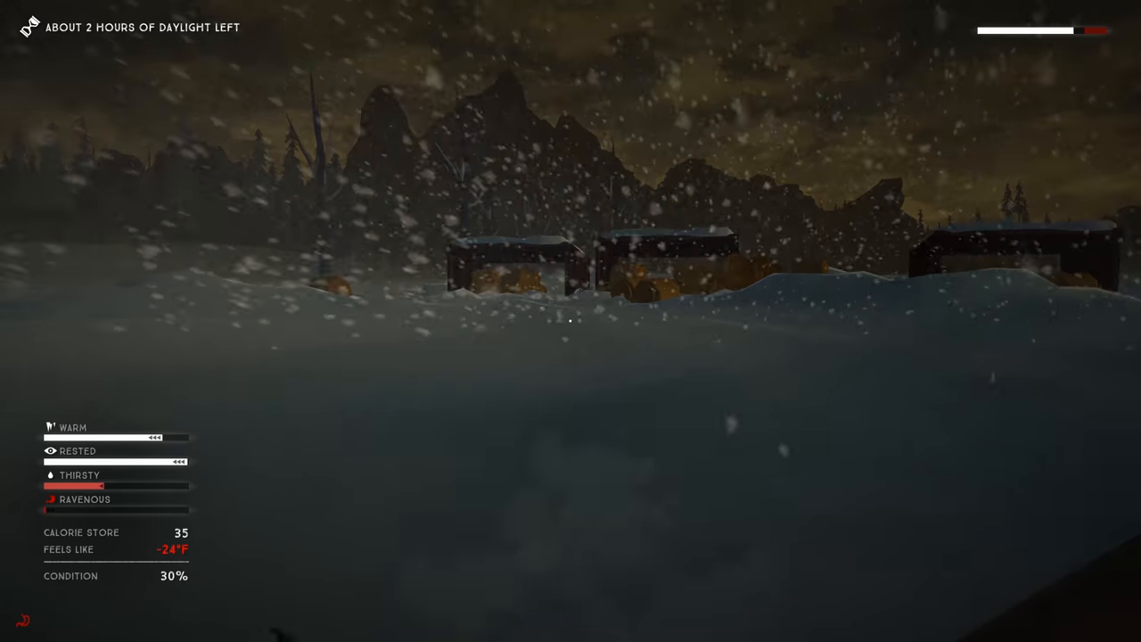
mouse_move(570, 321)
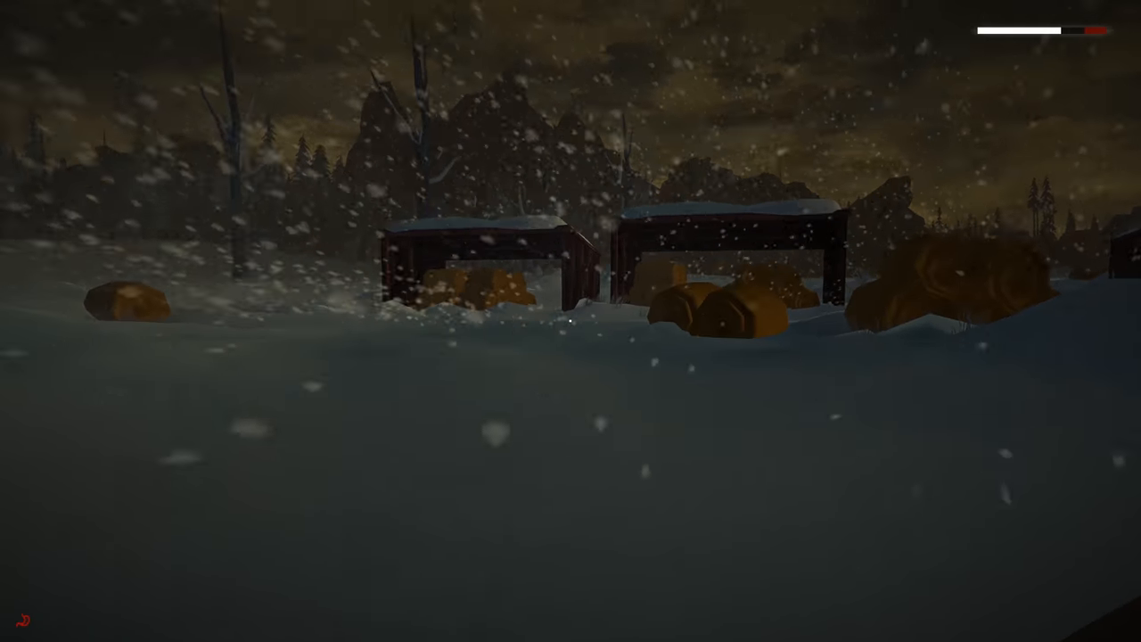
mouse_move(570, 321)
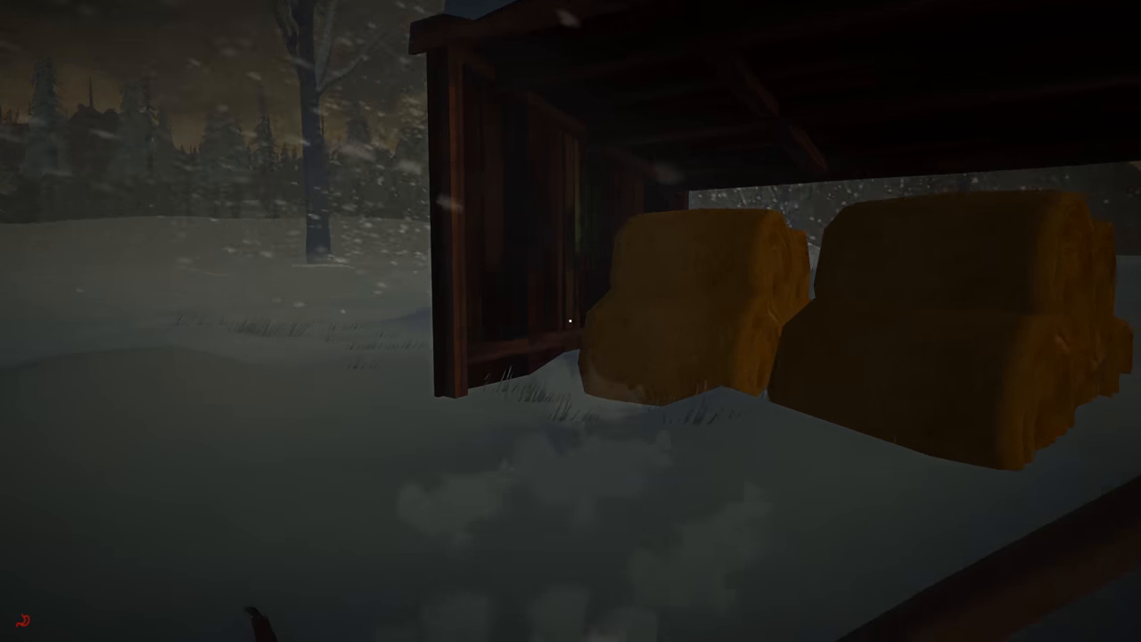
mouse_move(571, 321)
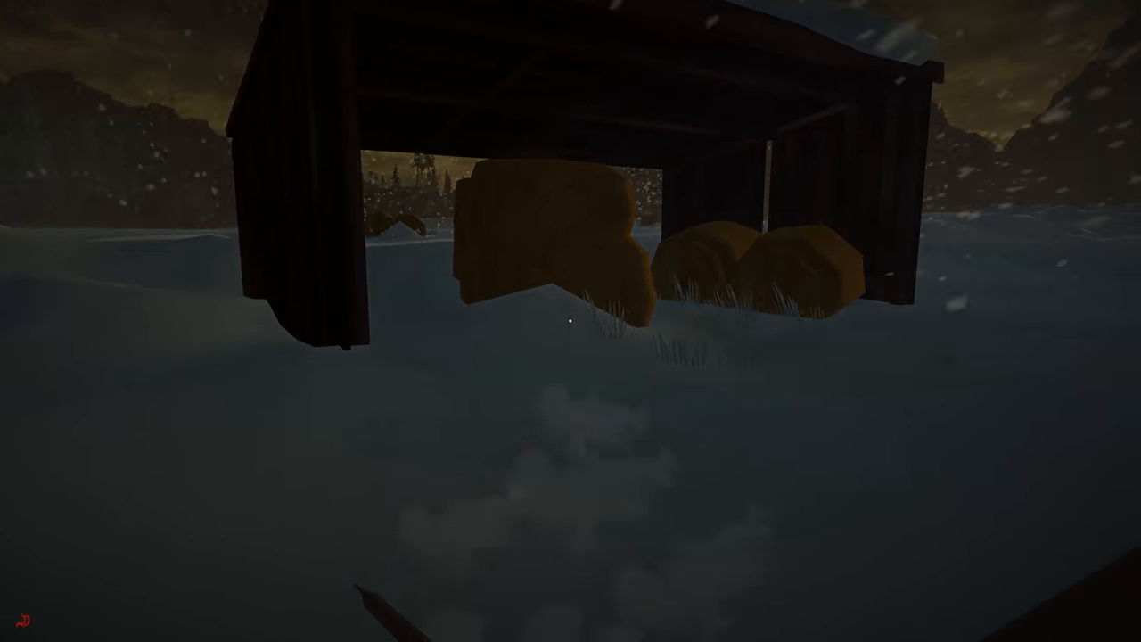
mouse_move(571, 321)
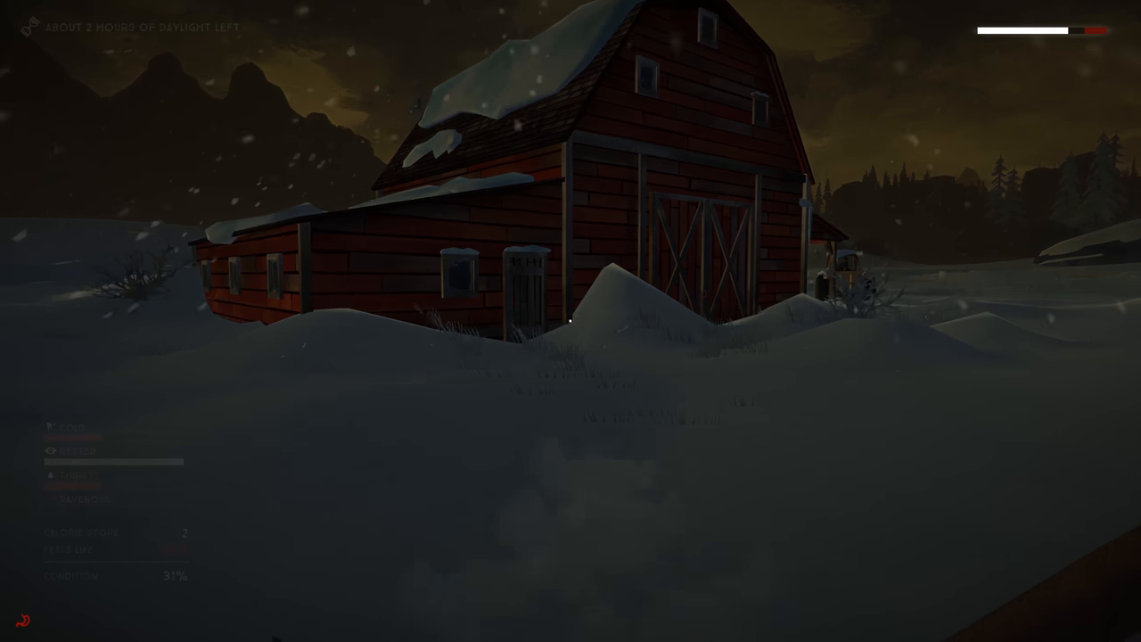
mouse_move(570, 321)
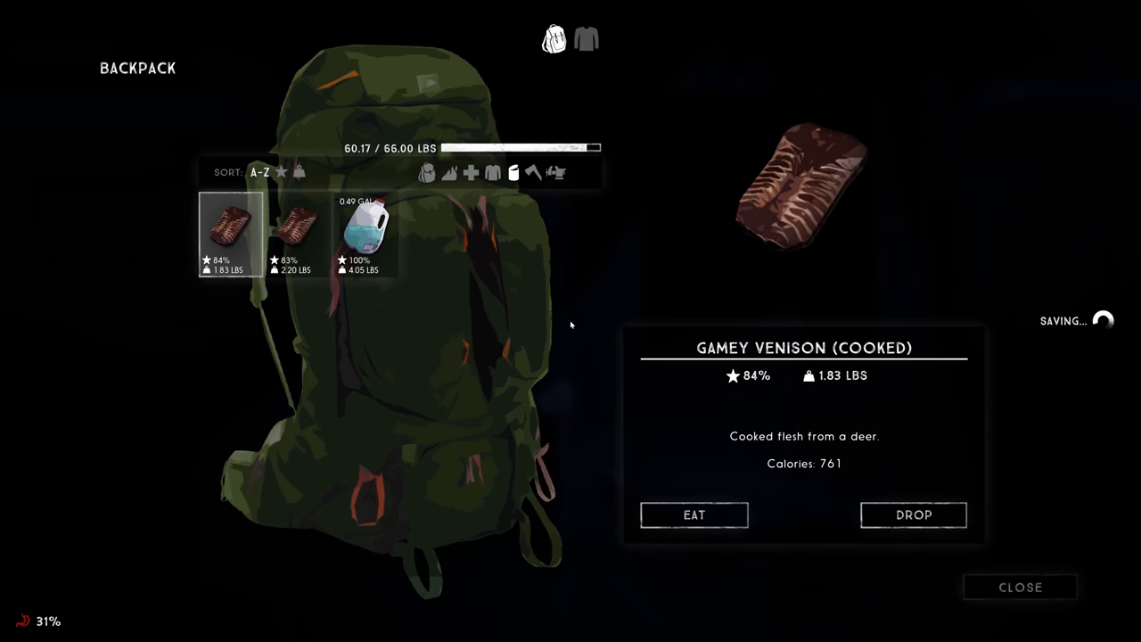
- Eat the cooked gamey venison and drink potable water, raising calories to 758
click(366, 232)
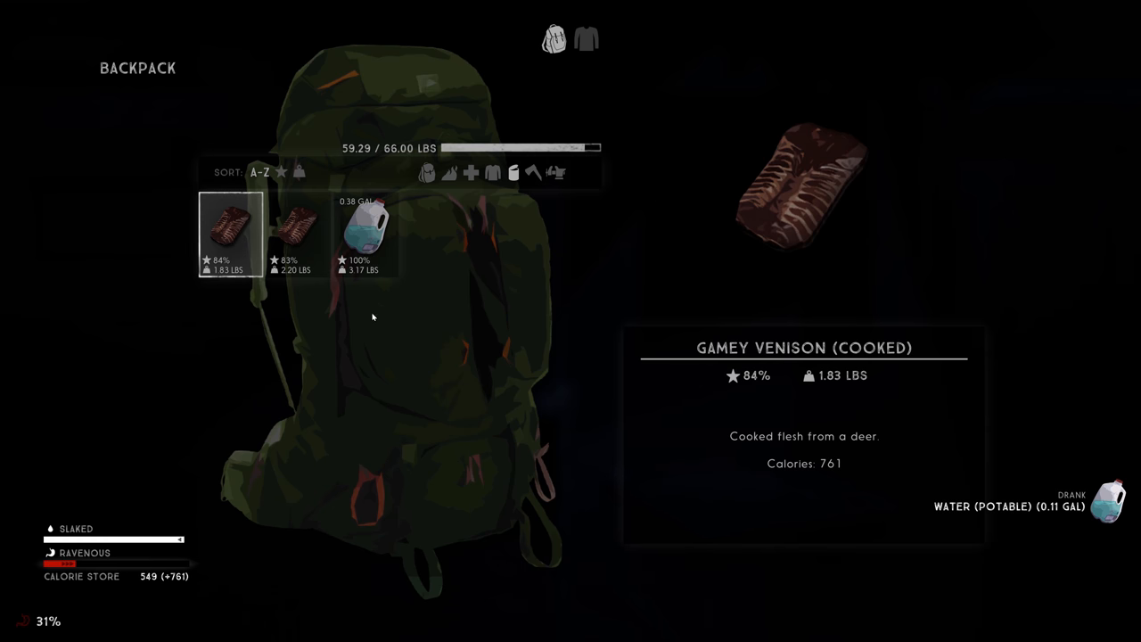
click(230, 231)
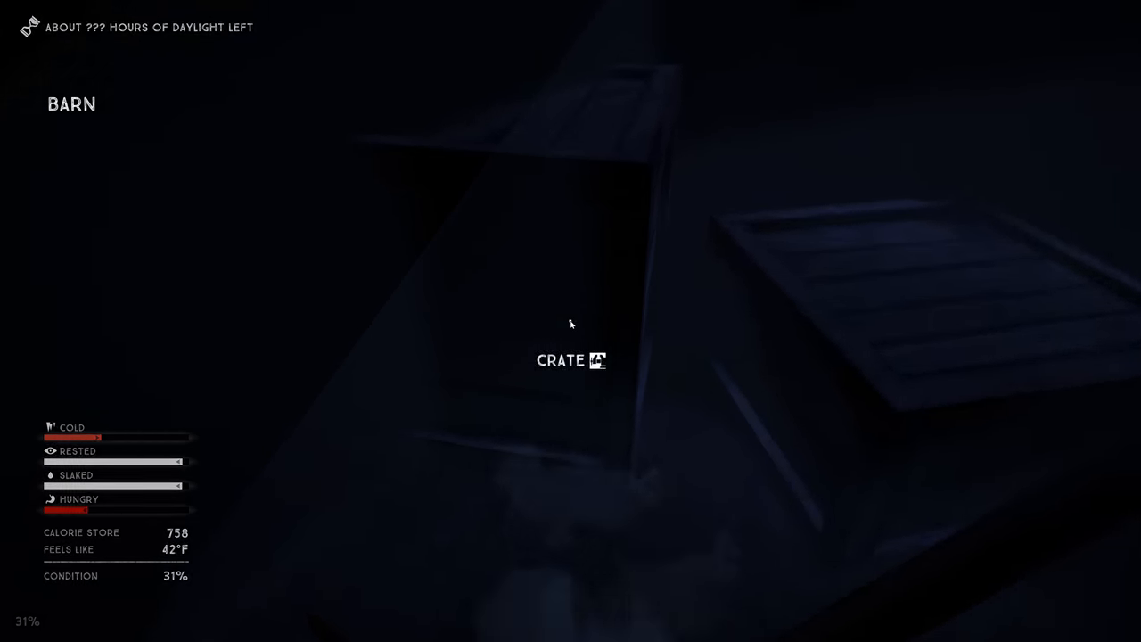
- Break the barn crate down into reclaimed wood using the improvised hatchet
click(570, 360)
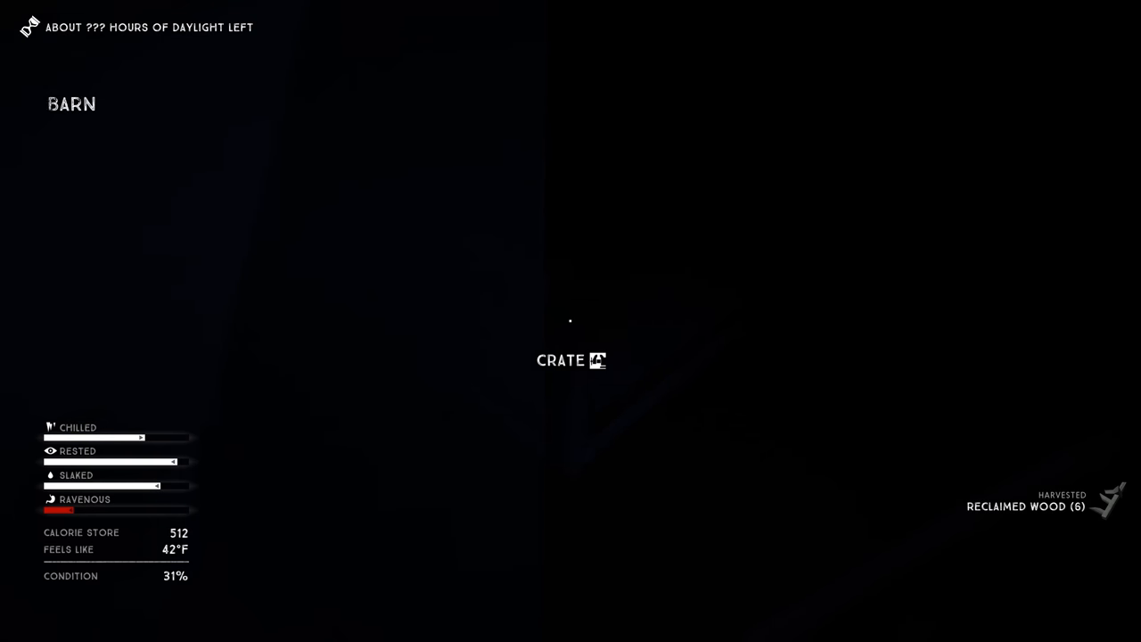
click(570, 360)
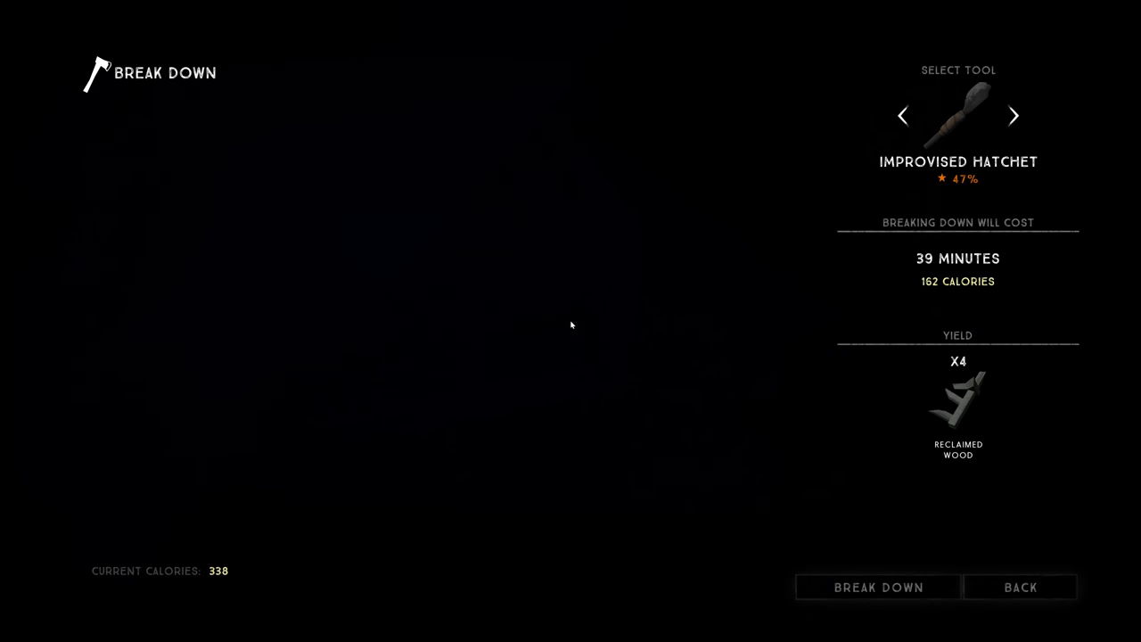
click(877, 586)
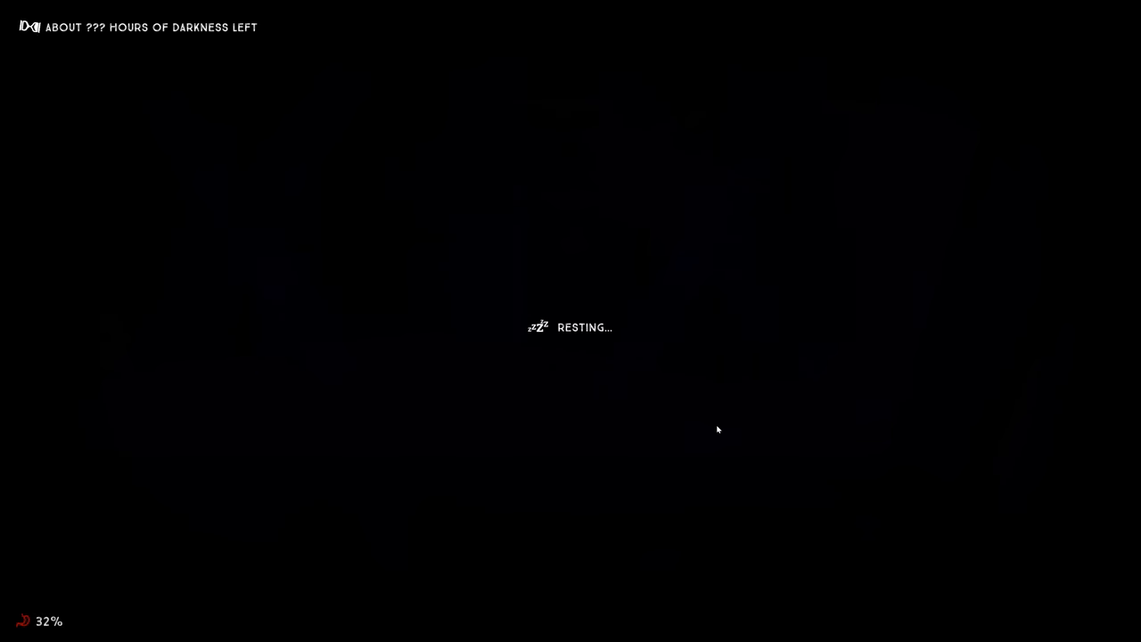
- From the backpack, eat the cooked gamey venison and drink the potable water
key(tab)
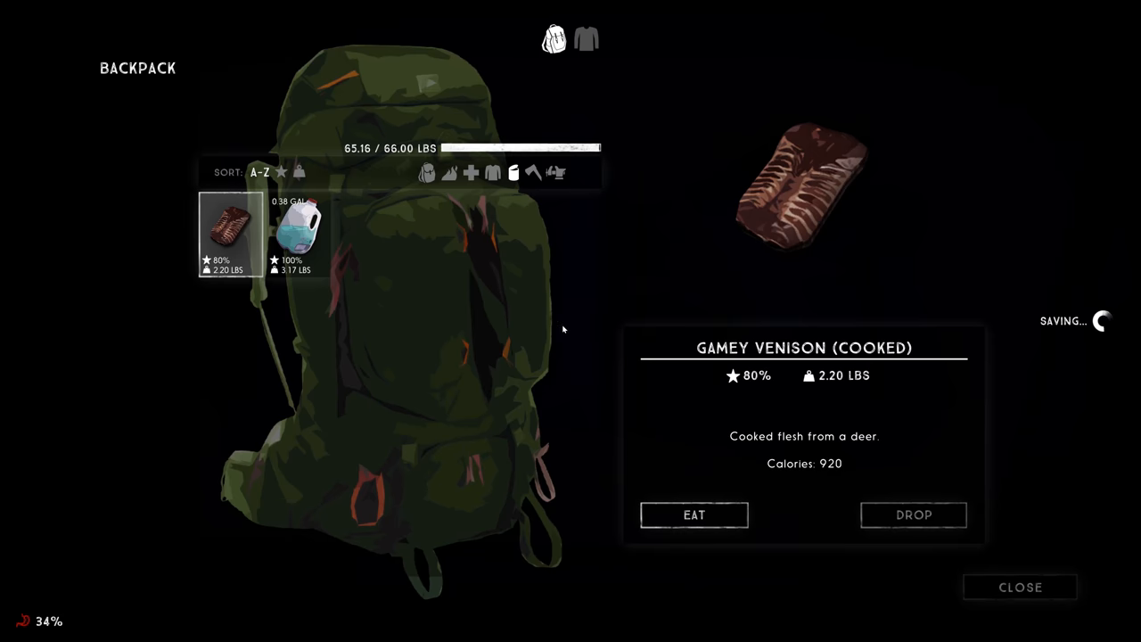
click(299, 232)
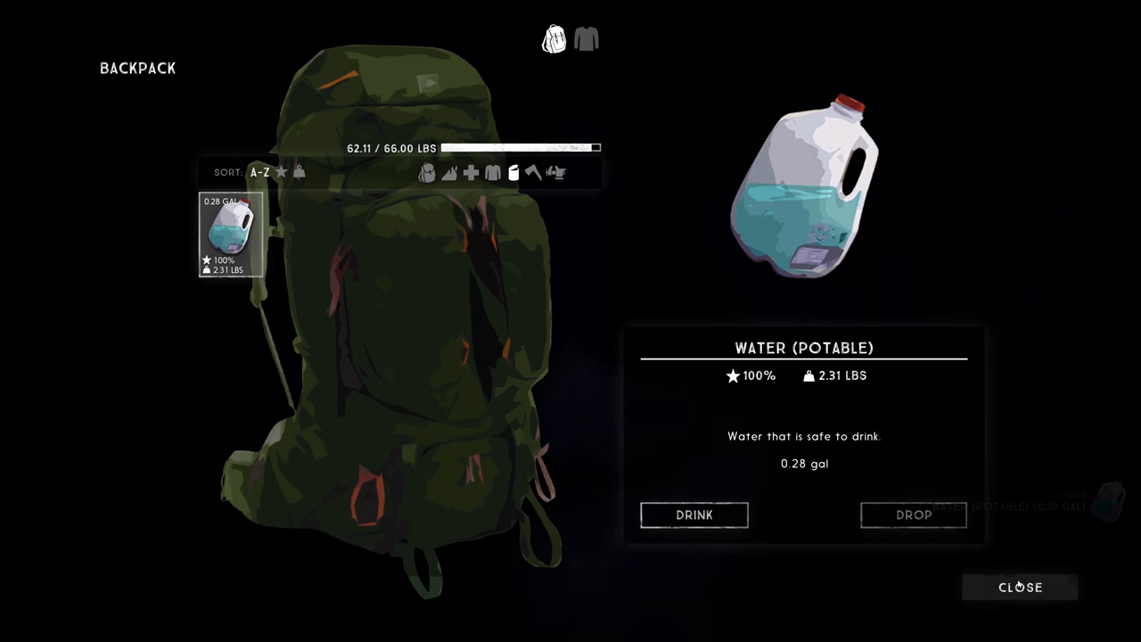
click(1019, 587)
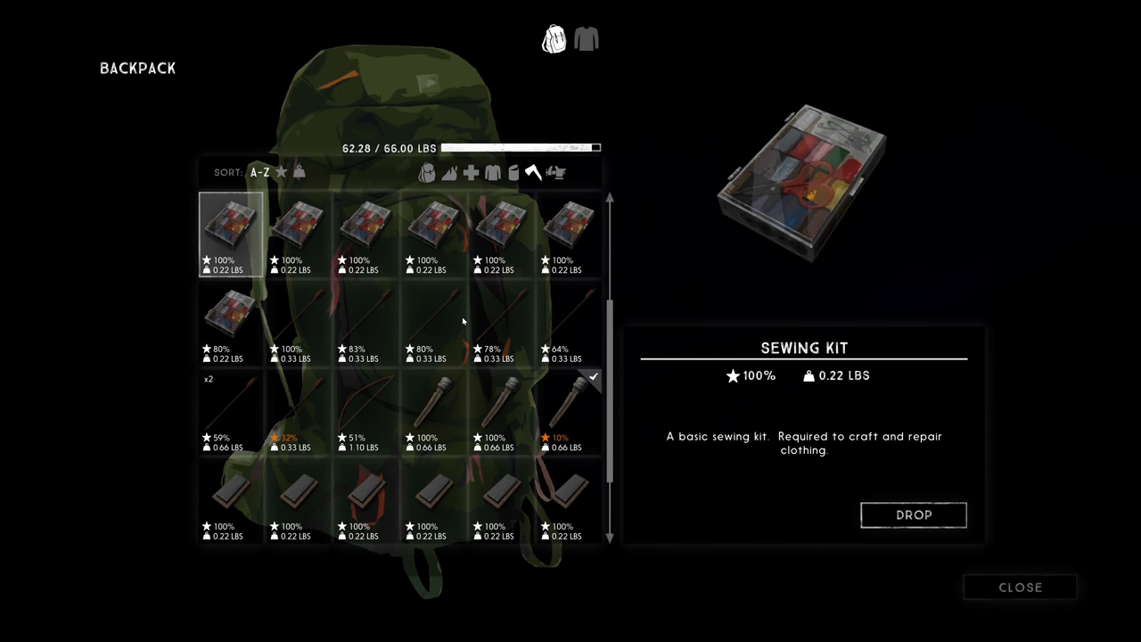
- Look over the whetstone and other tools carried in the backpack
click(569, 410)
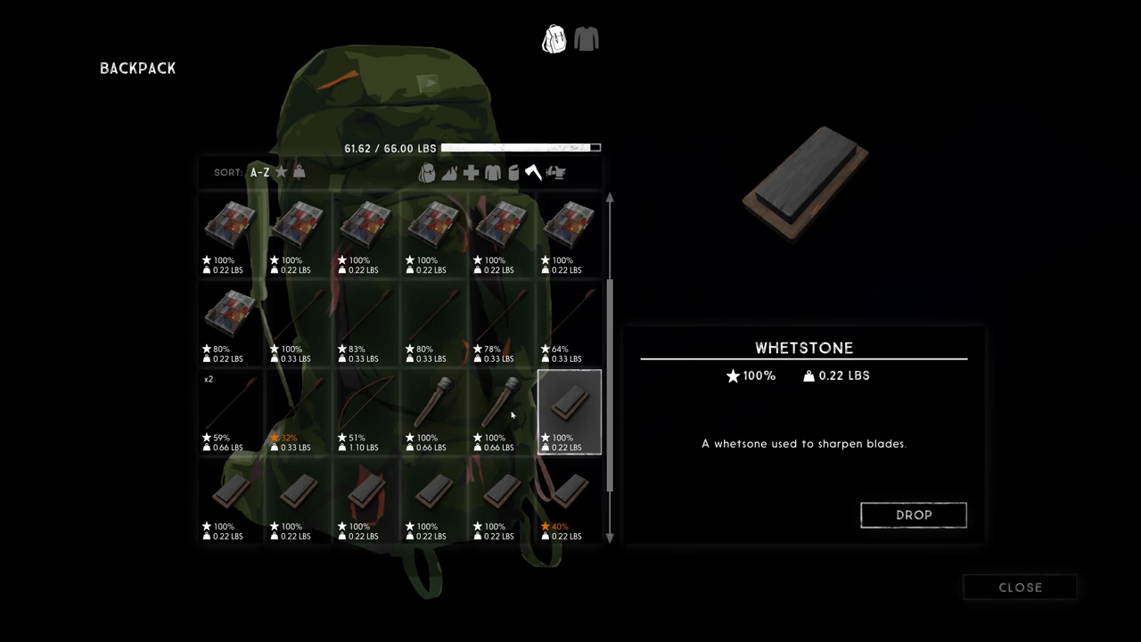
click(1020, 587)
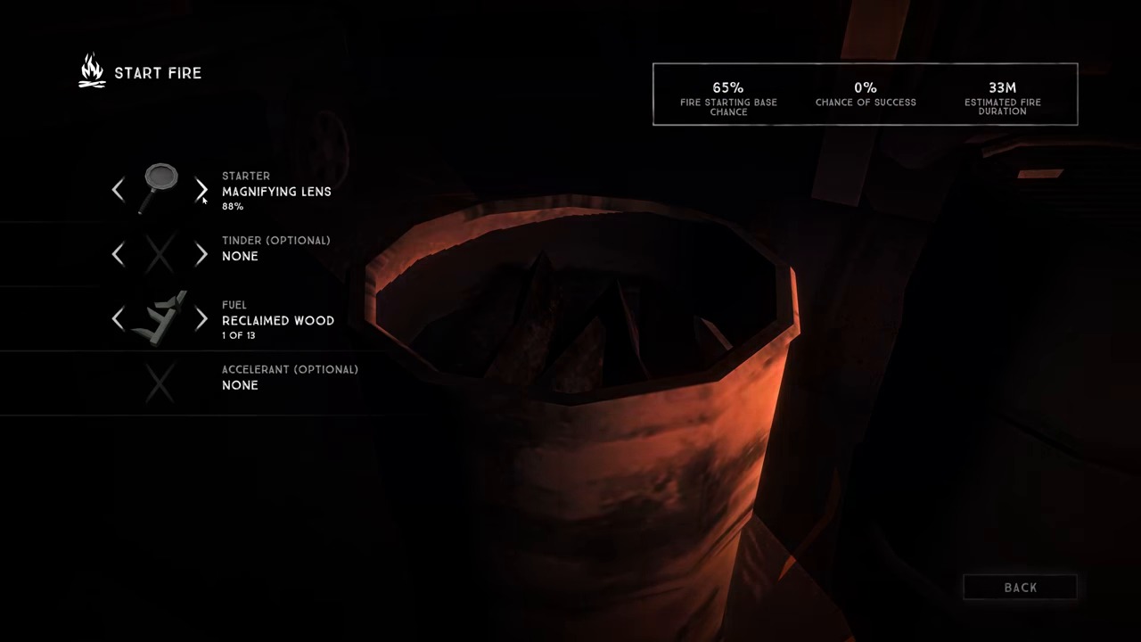
- Light the barrel fire and add reclaimed wood twice, reaching 2h 44m burn time
click(202, 189)
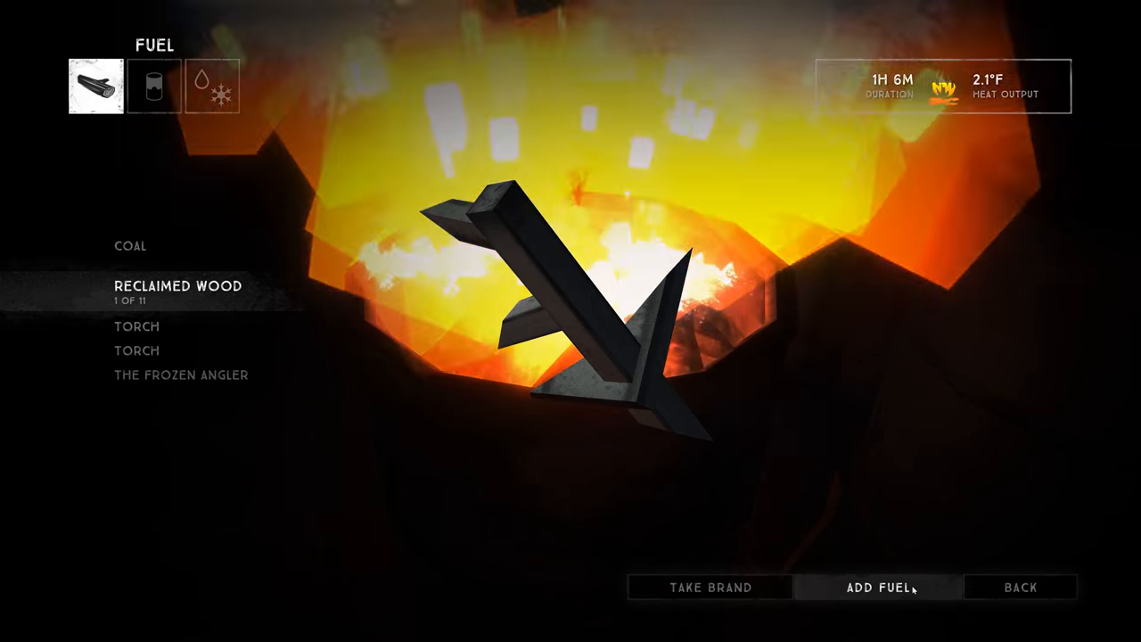
click(881, 587)
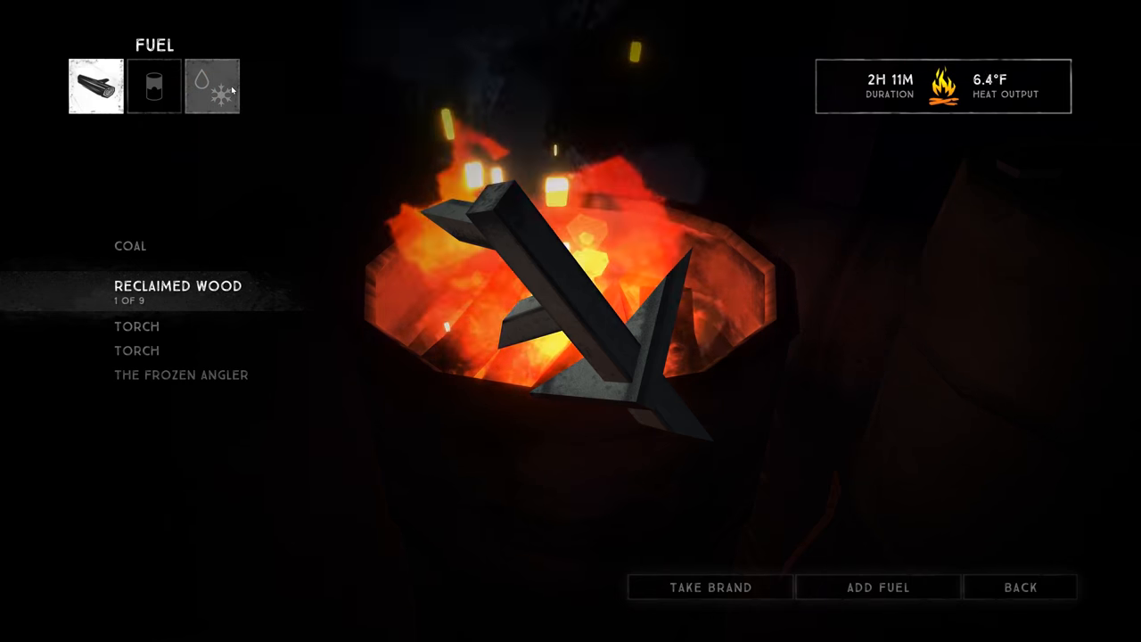
click(877, 587)
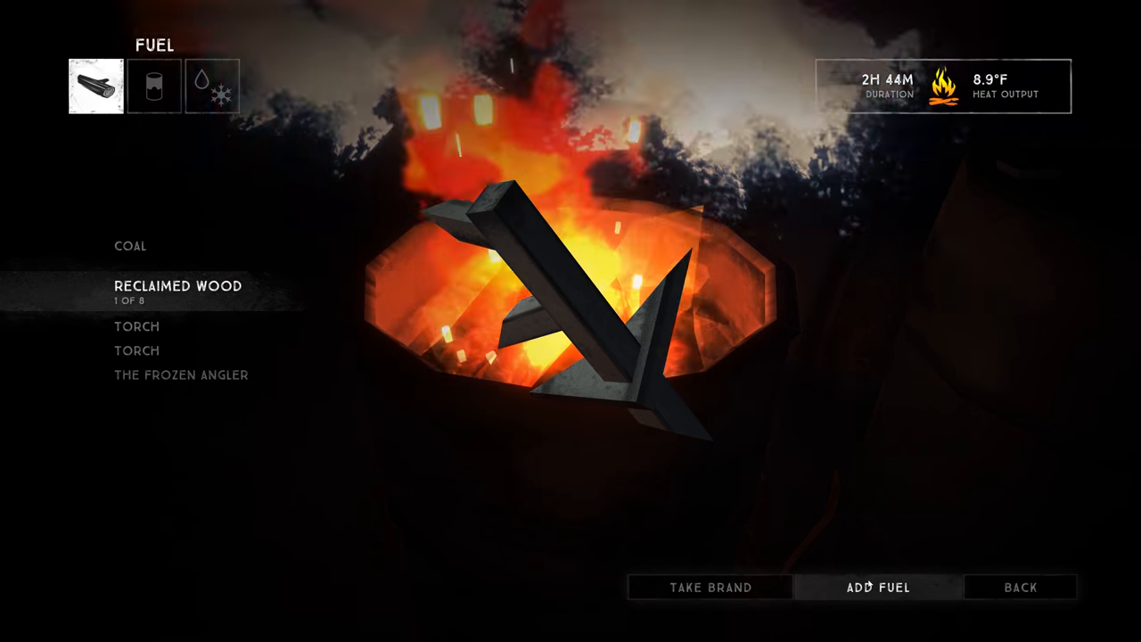
- Melt 1.32 gallons of snow at the barrel fire
click(212, 85)
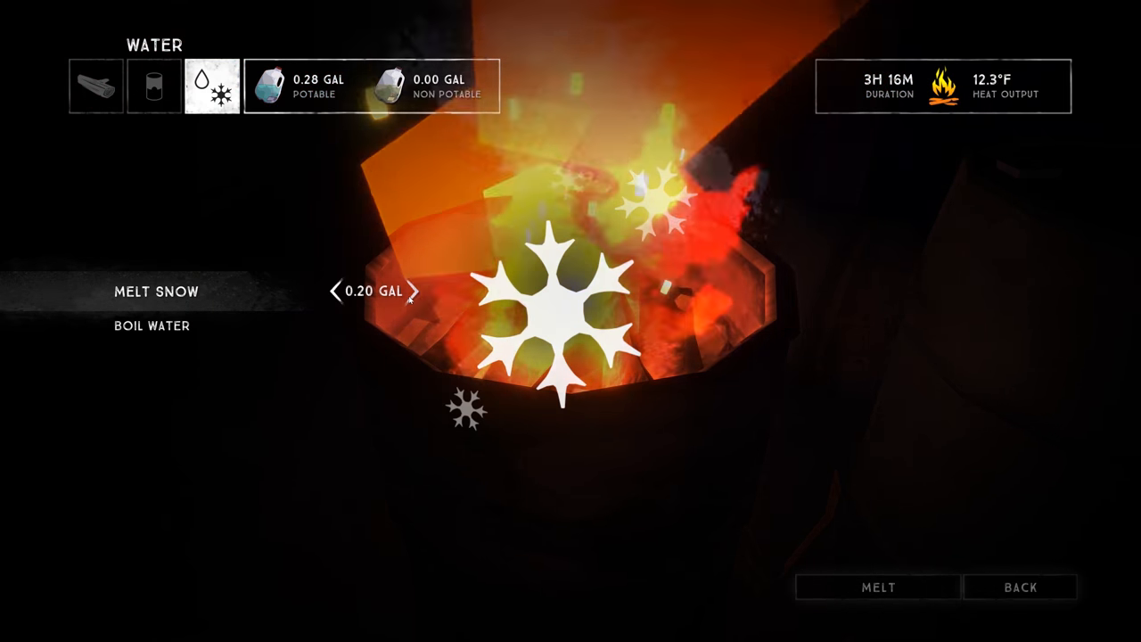
click(410, 291)
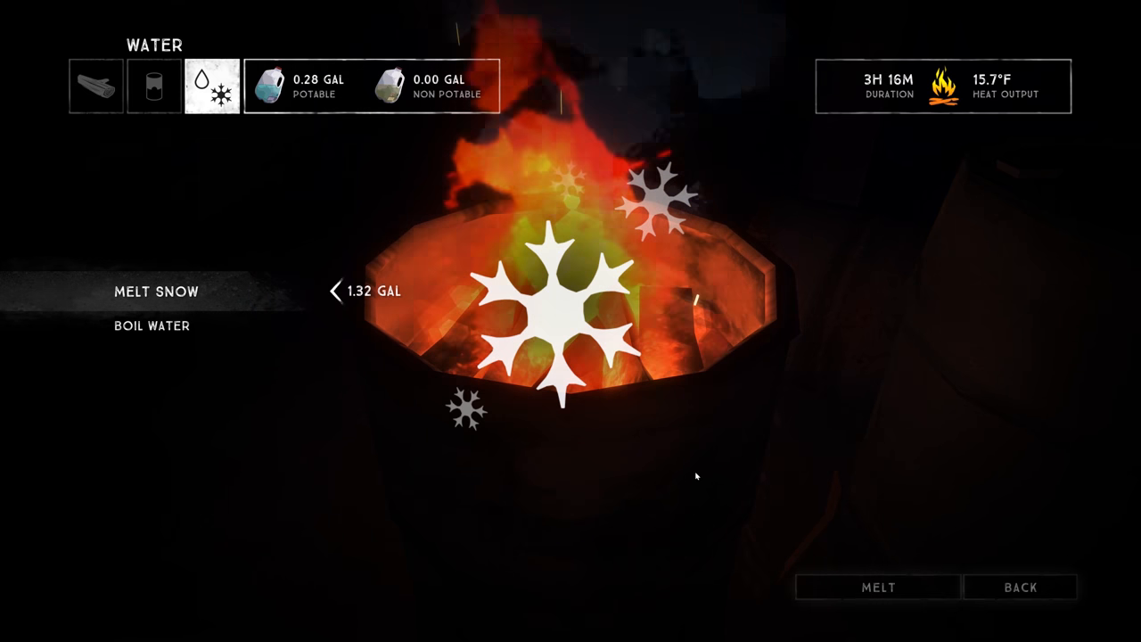
click(877, 587)
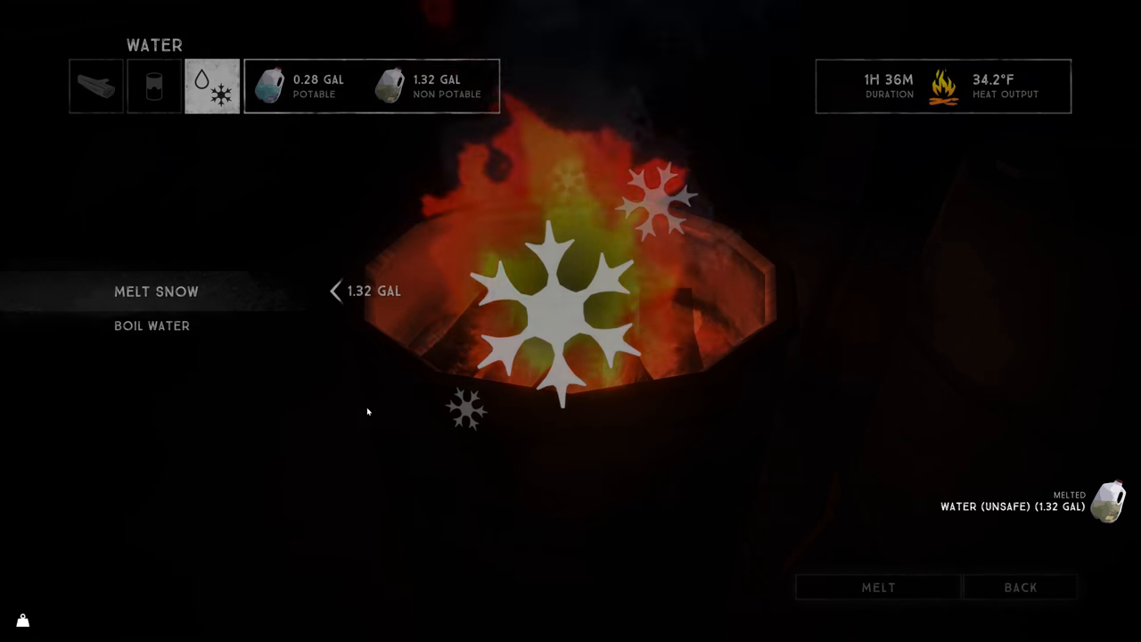
- Boil the melted water so potable water reaches 1.51 gallons
click(151, 325)
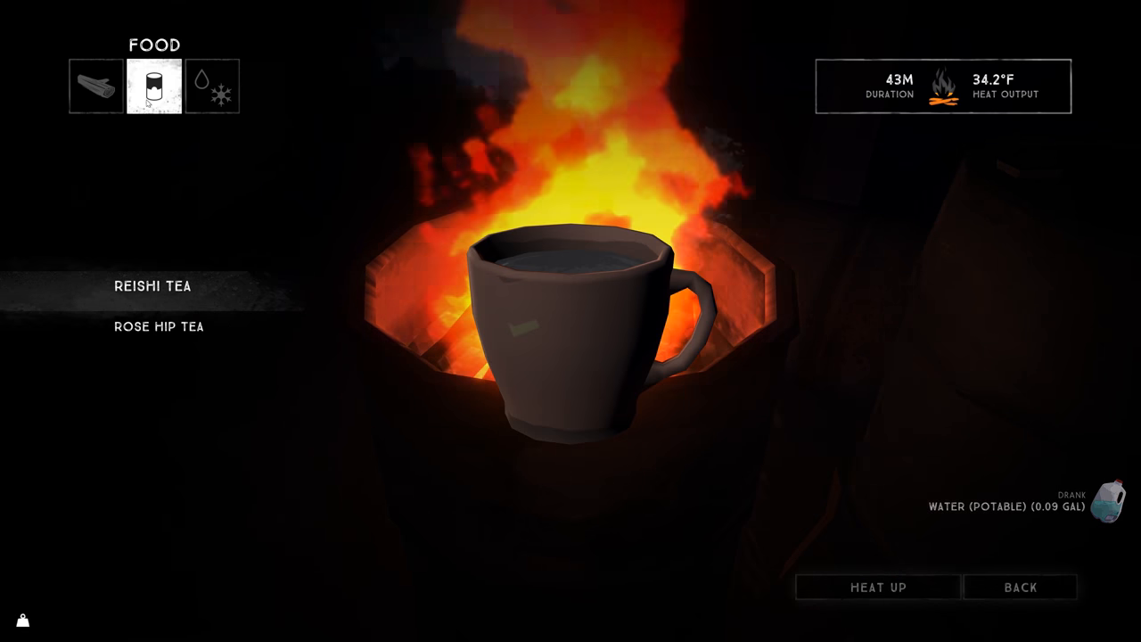
click(212, 86)
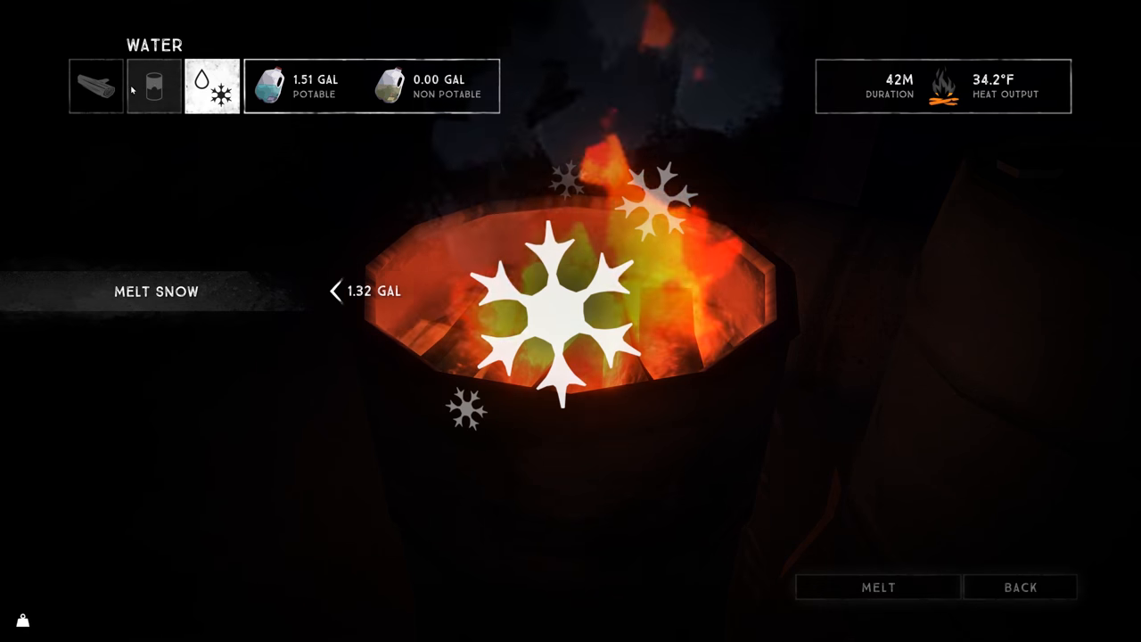
click(96, 86)
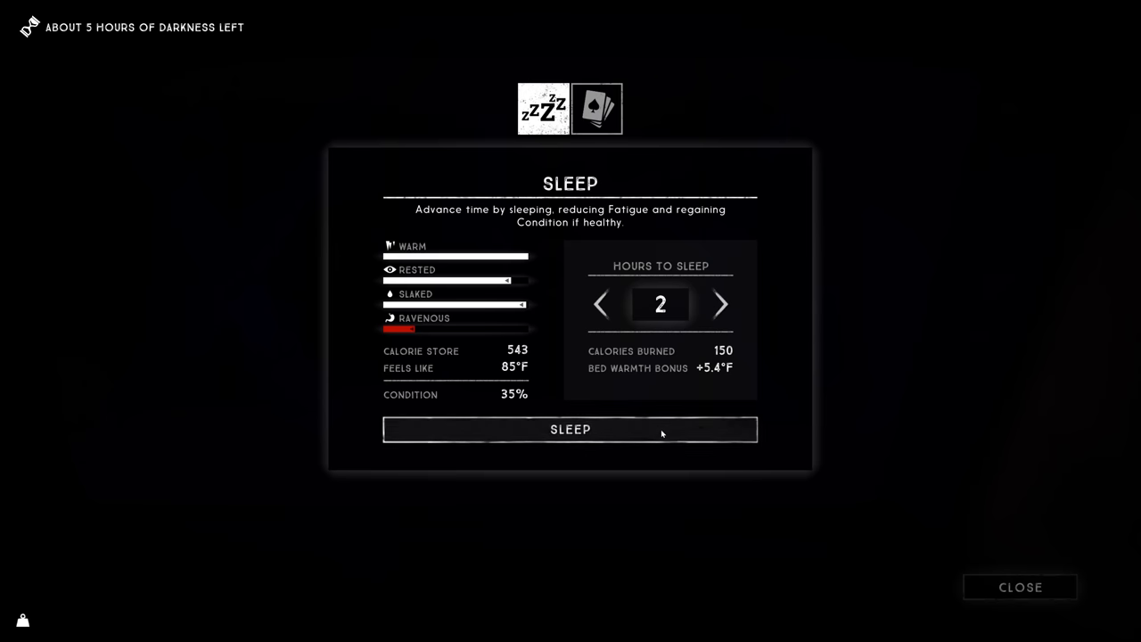
- Sleep for two hours beside the fire
click(570, 428)
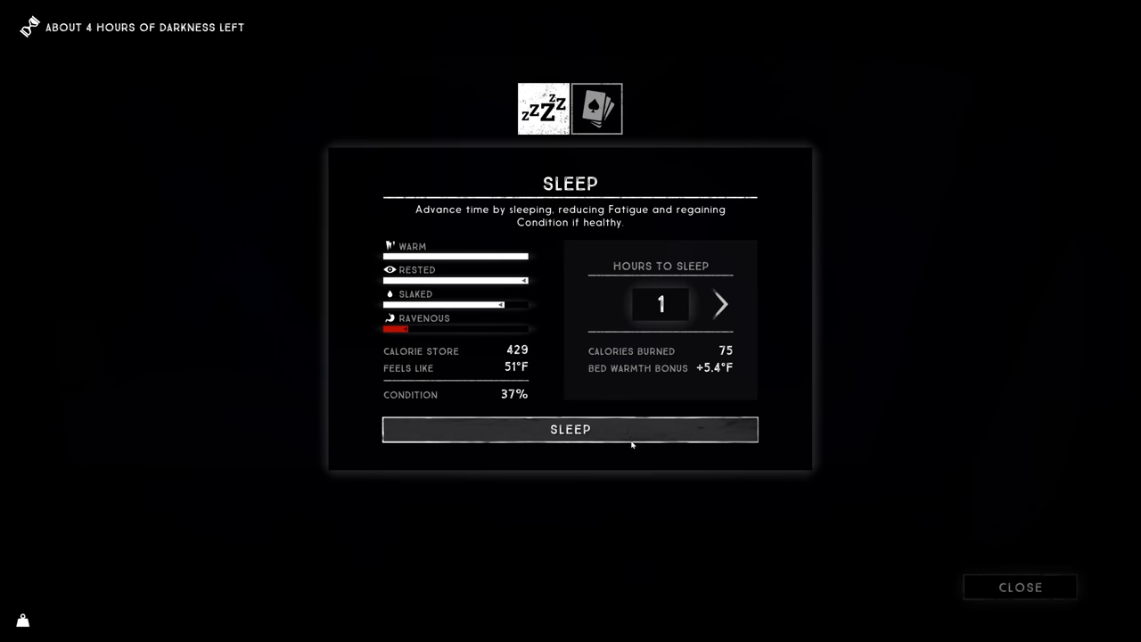
click(595, 108)
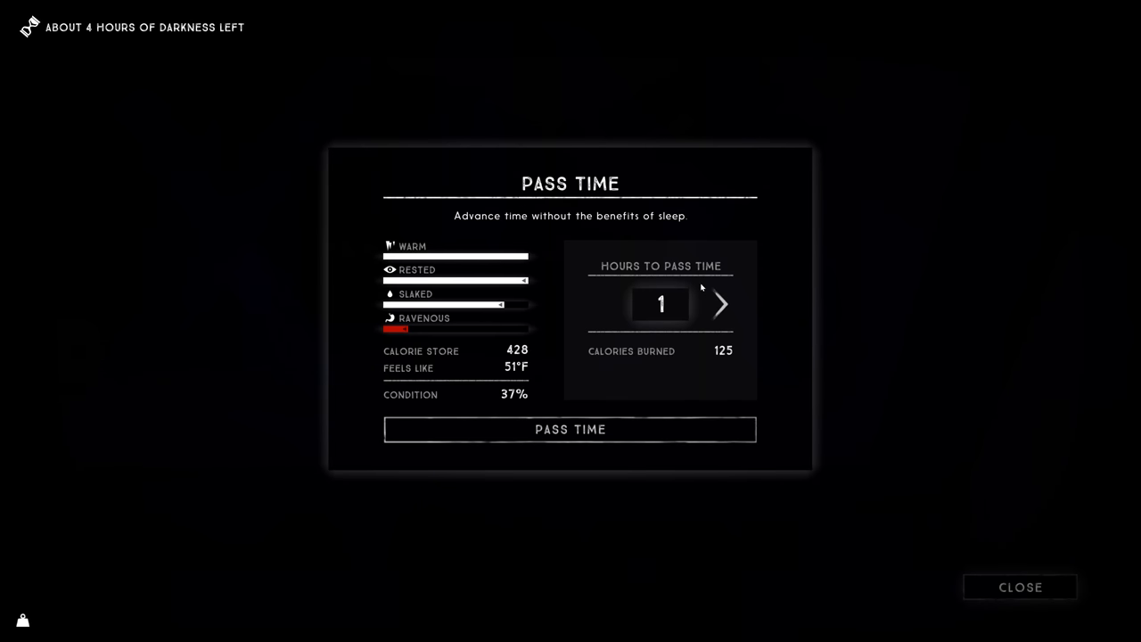
- Raise Pass Time to four hours and start passing the rest of the night
click(720, 303)
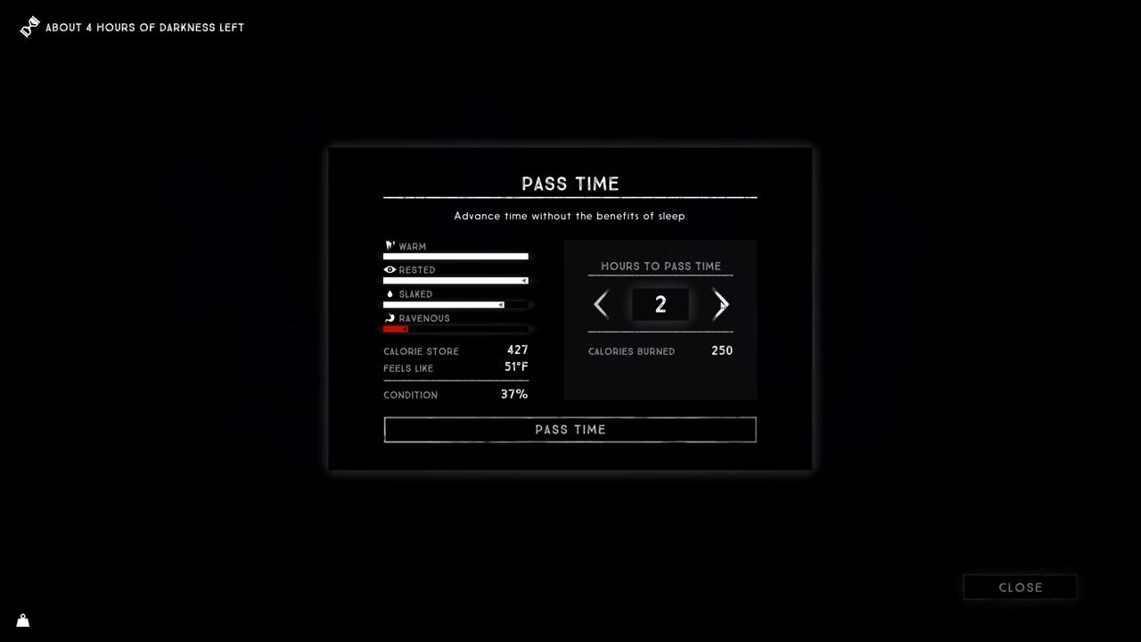
click(720, 303)
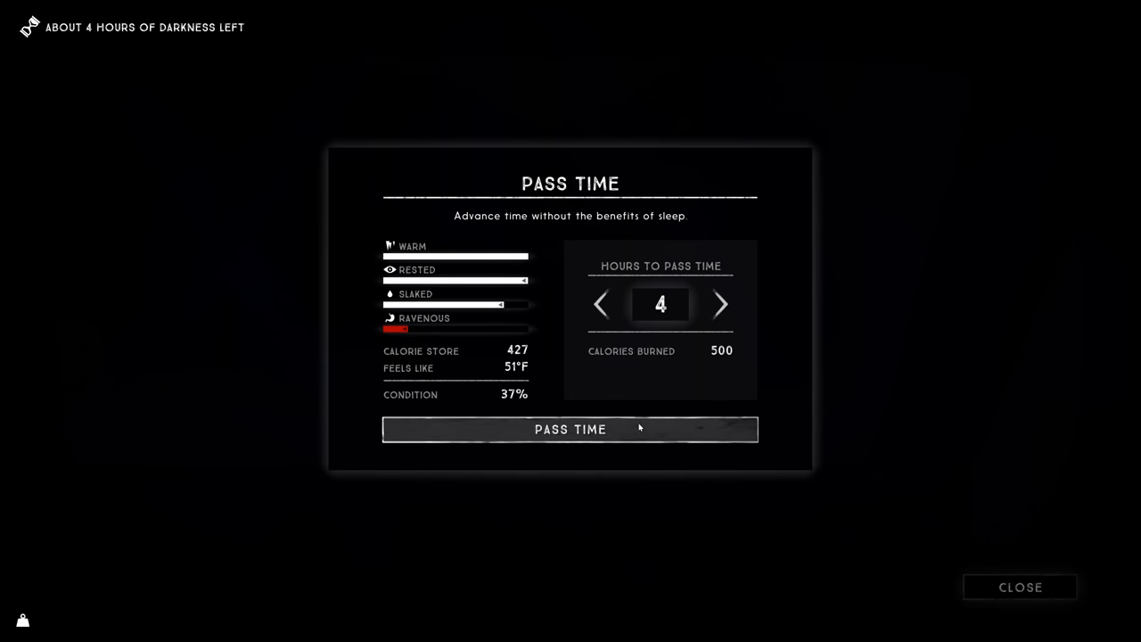
click(570, 428)
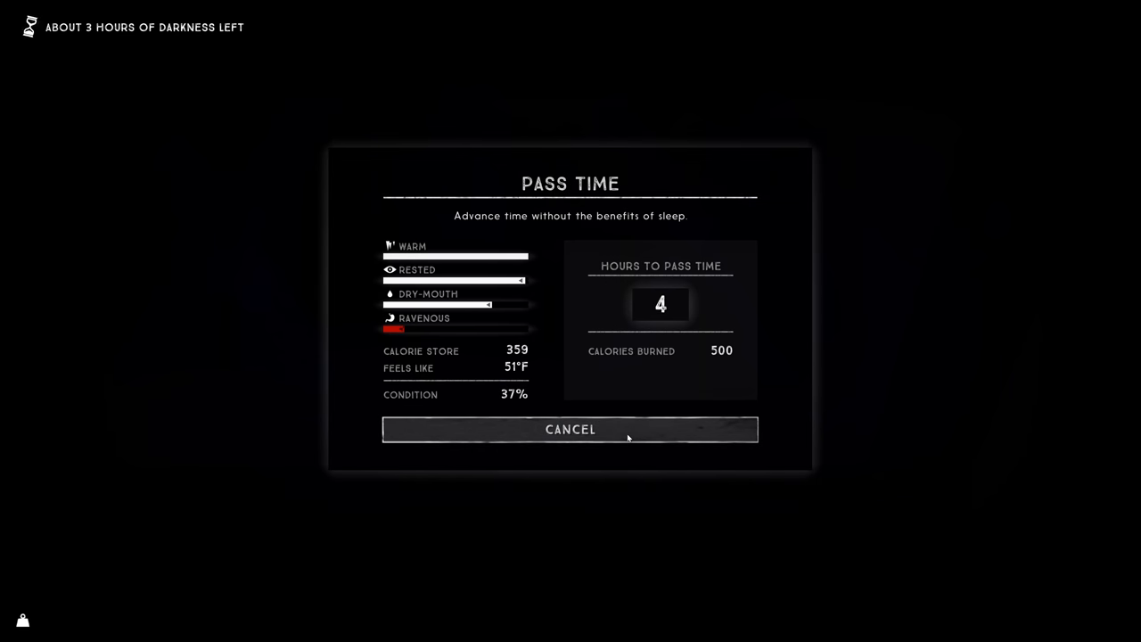
scroll(down, 3)
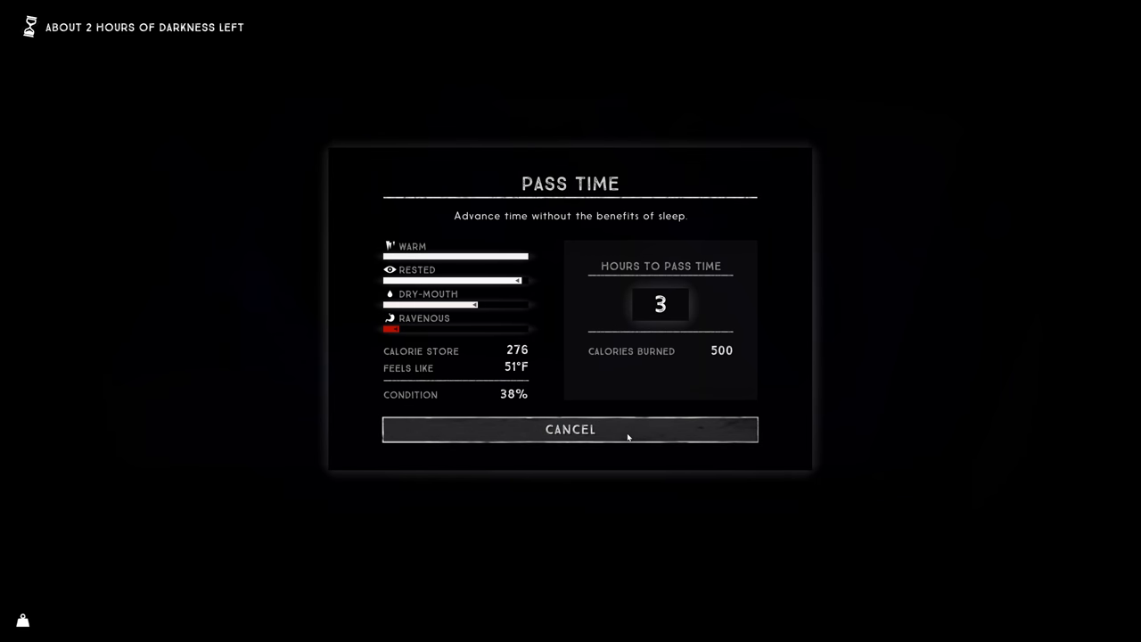